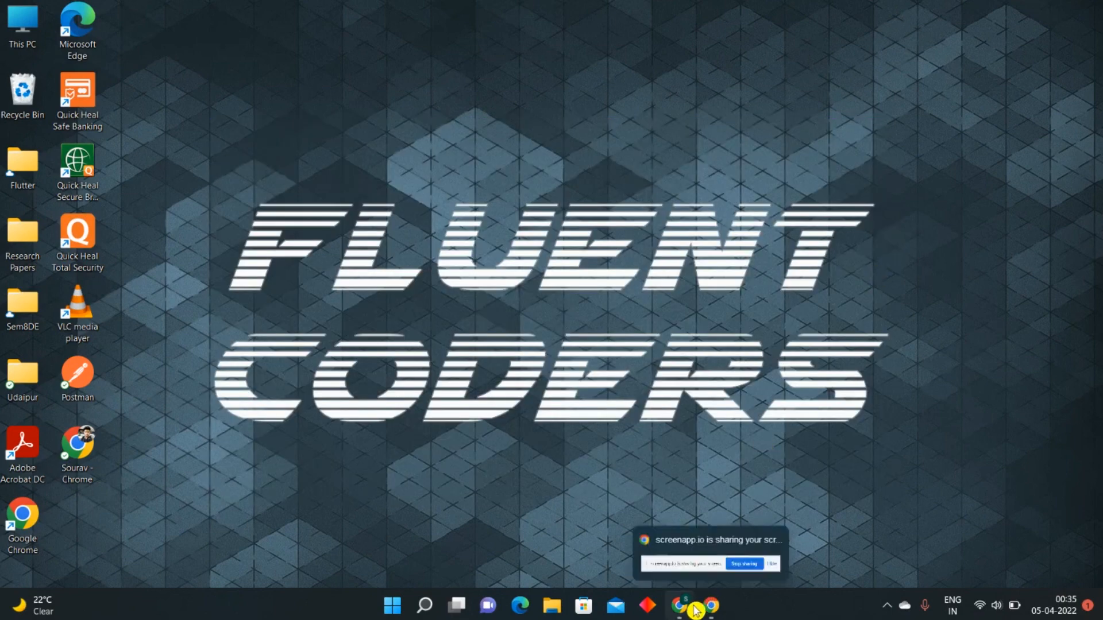
- Search Google in Chrome for 'intellij idea' and open the JetBrains Windows download page
left_click(698, 605)
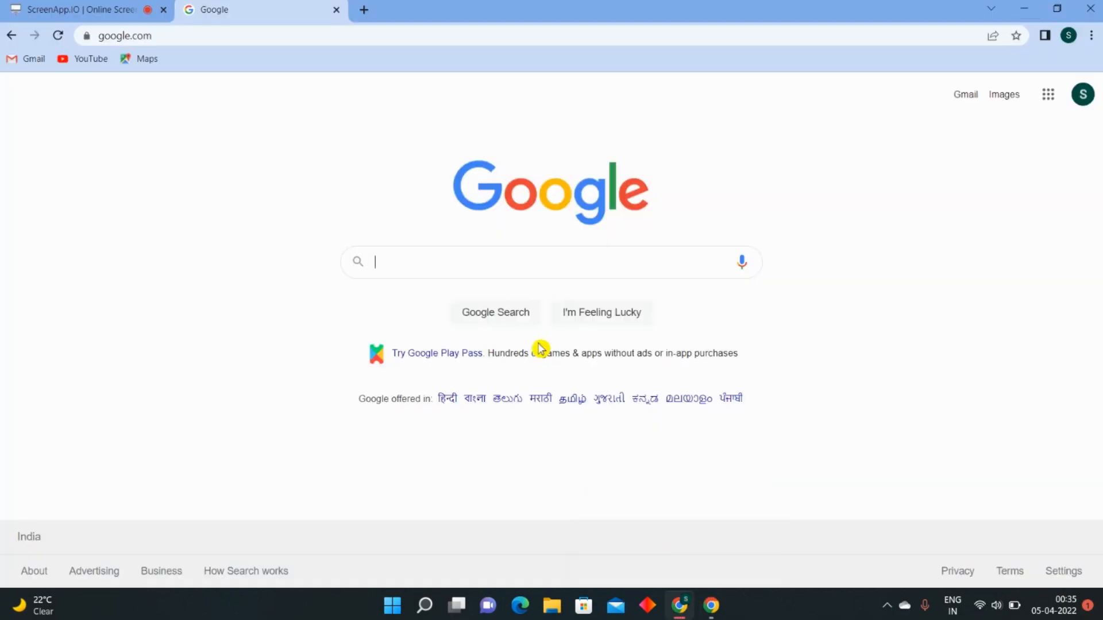
type("i")
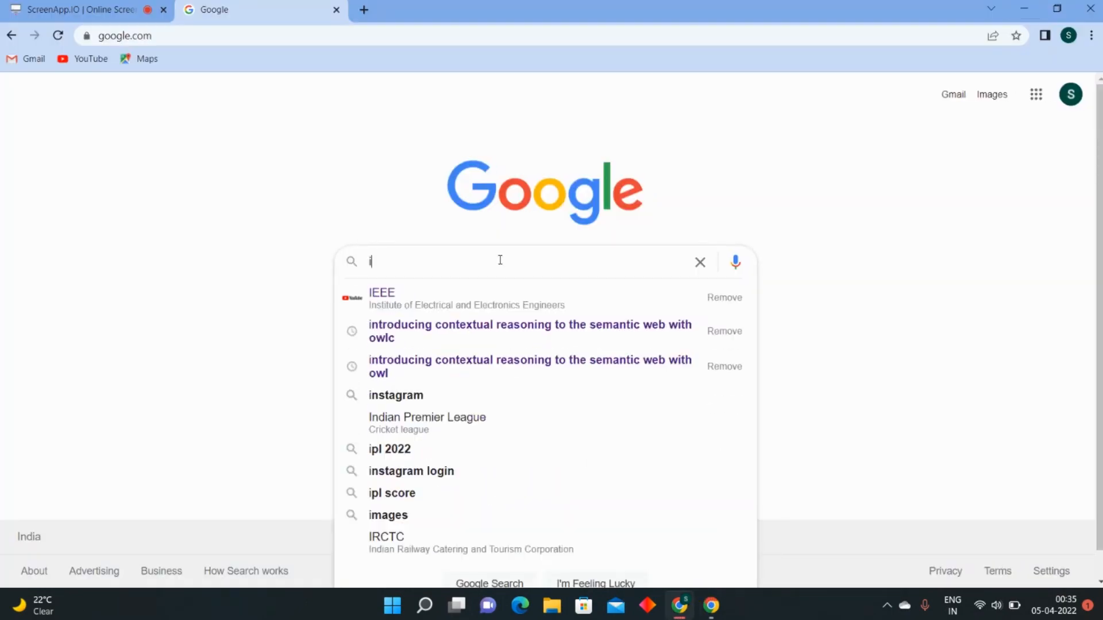
type("ntellij")
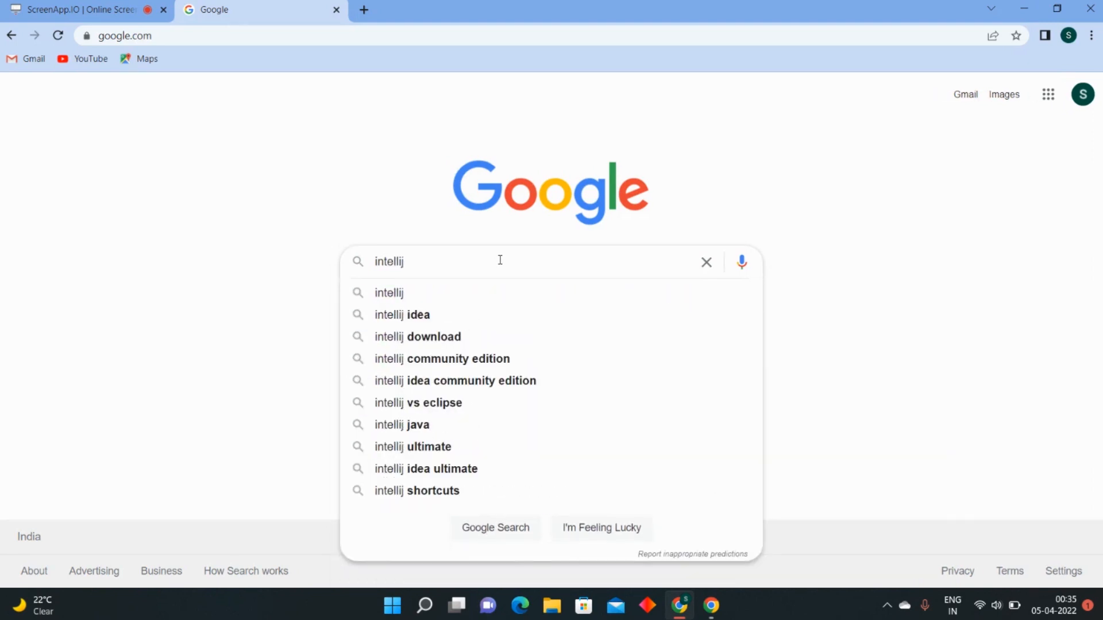
left_click(402, 315)
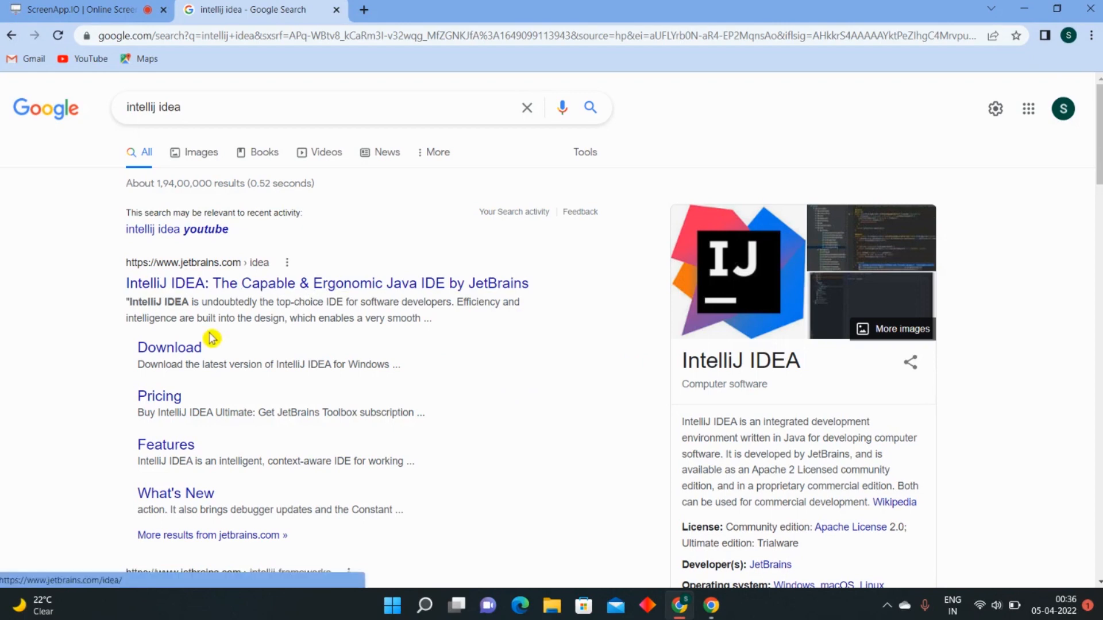
left_click(168, 348)
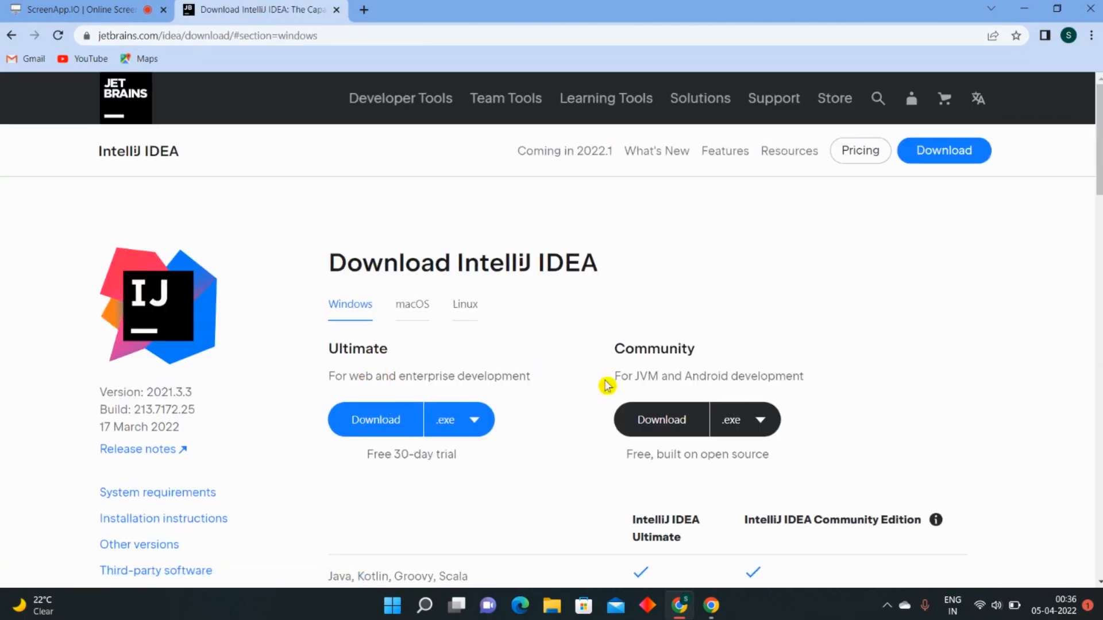
- Download the Community edition installer ideaIC-2021.3.3.exe for Windows
left_click(660, 420)
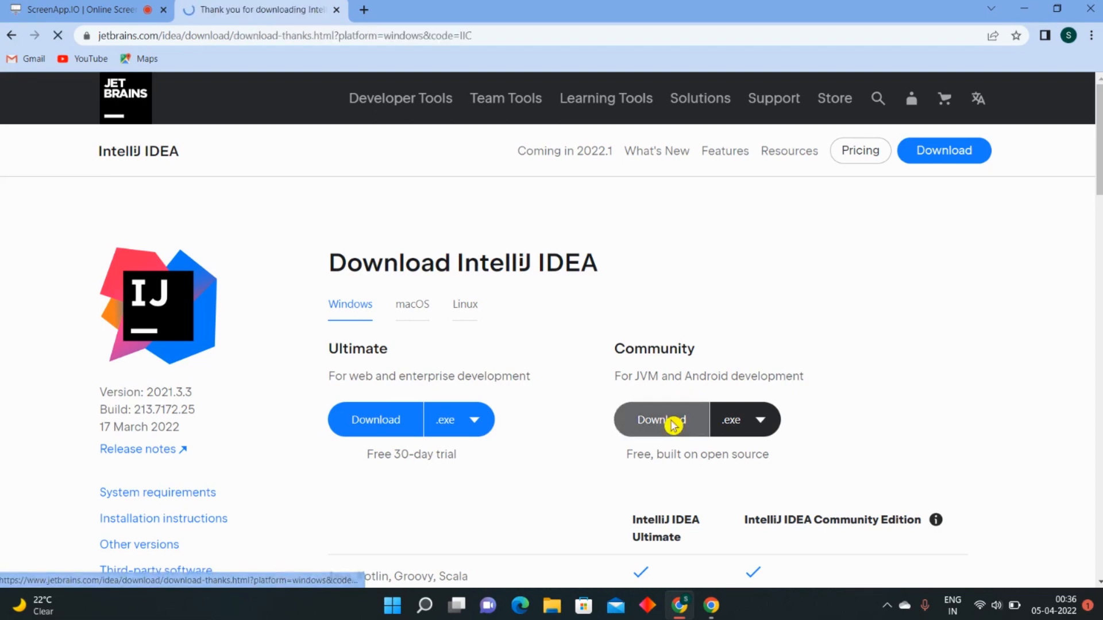
left_click(660, 419)
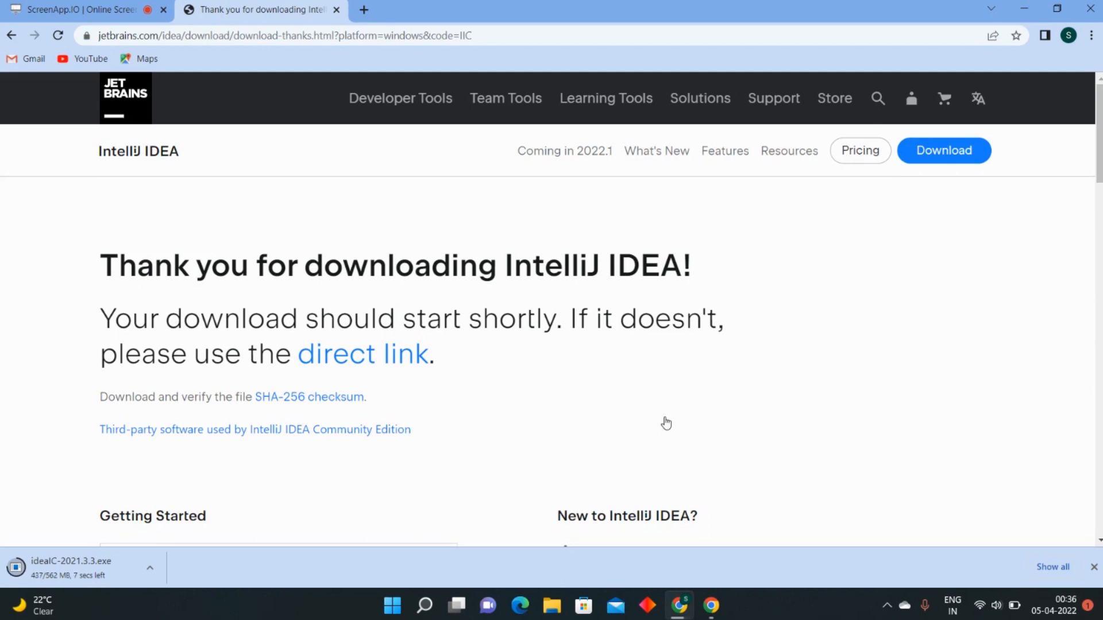
mouse_move(544, 467)
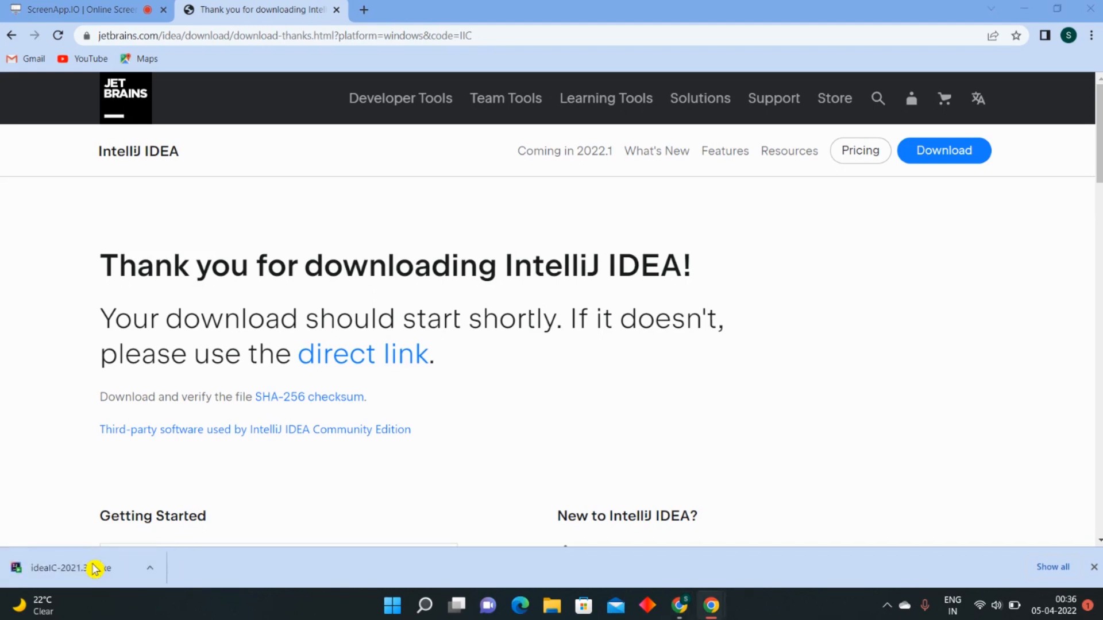
mouse_move(611, 378)
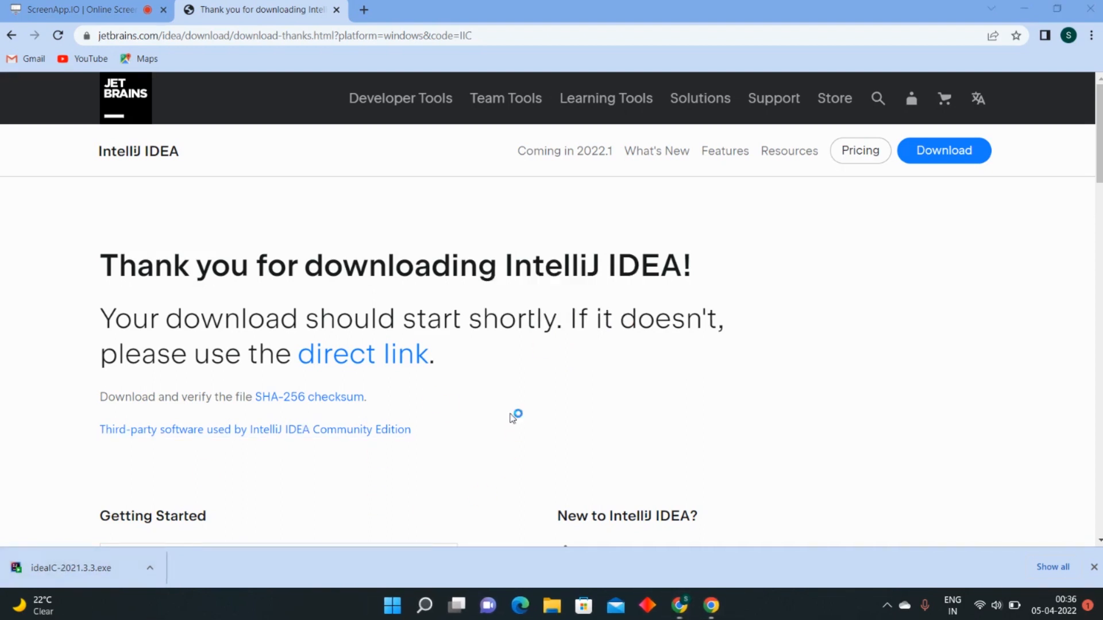
- Launch the downloaded ideaIC installer and continue past the Welcome screen
left_click(69, 568)
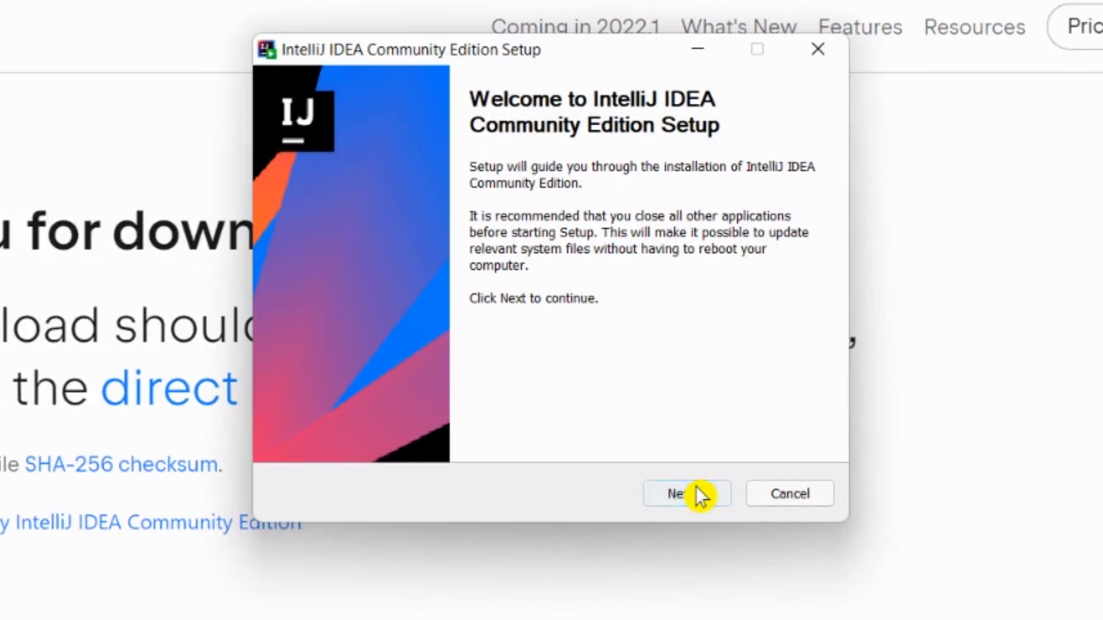
left_click(686, 493)
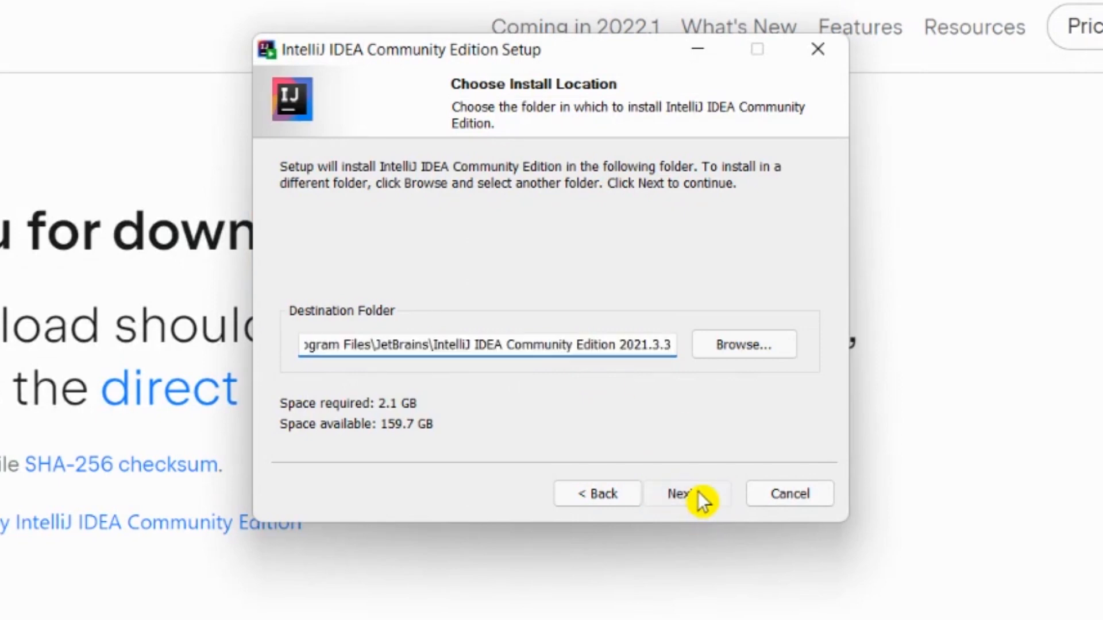
- Accept the default install folder and enable the IntelliJ IDEA Community Edition desktop shortcut
left_click(686, 493)
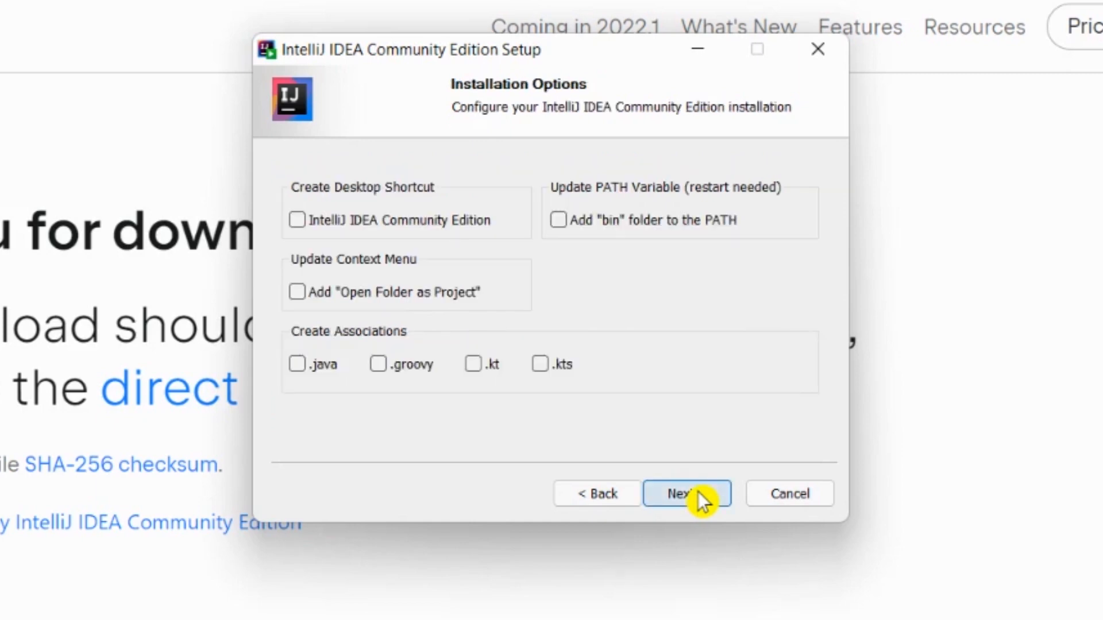
mouse_move(364, 234)
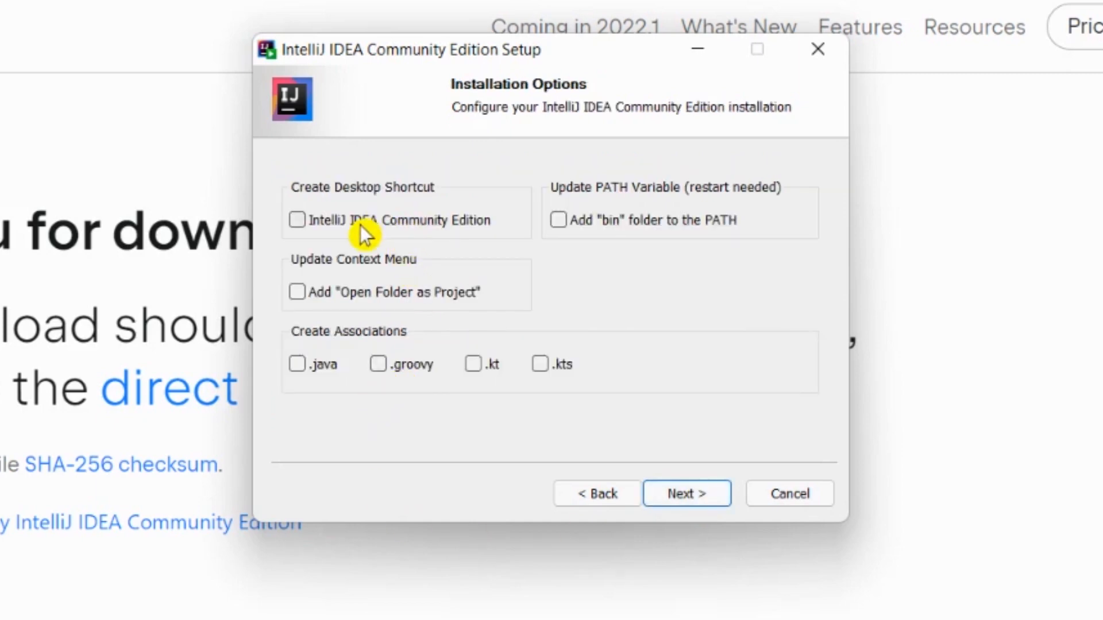
left_click(297, 220)
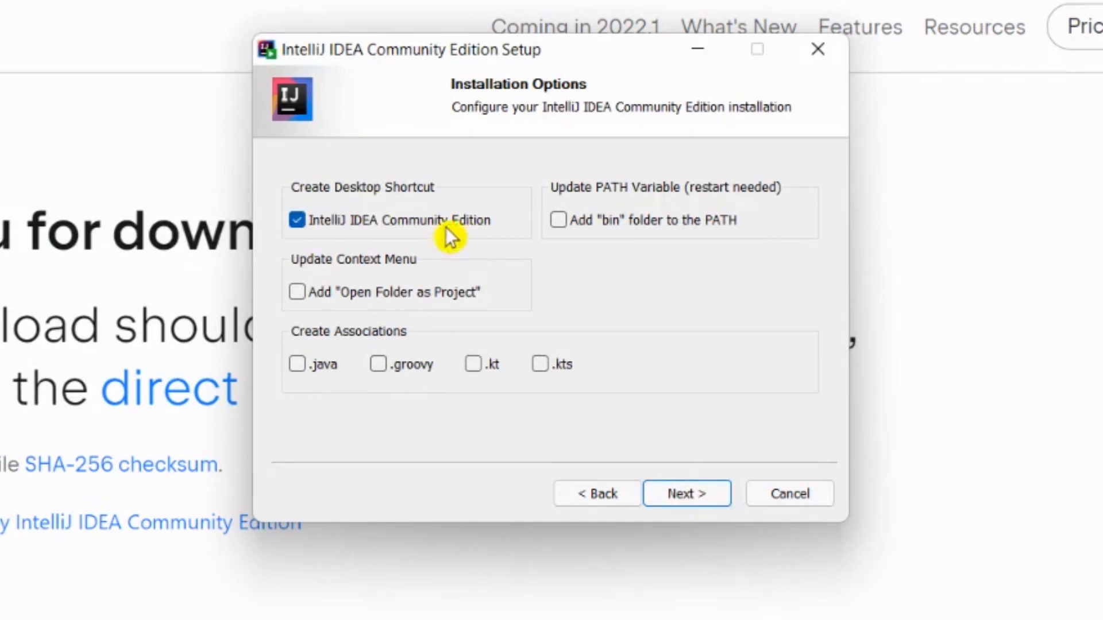
mouse_move(762, 92)
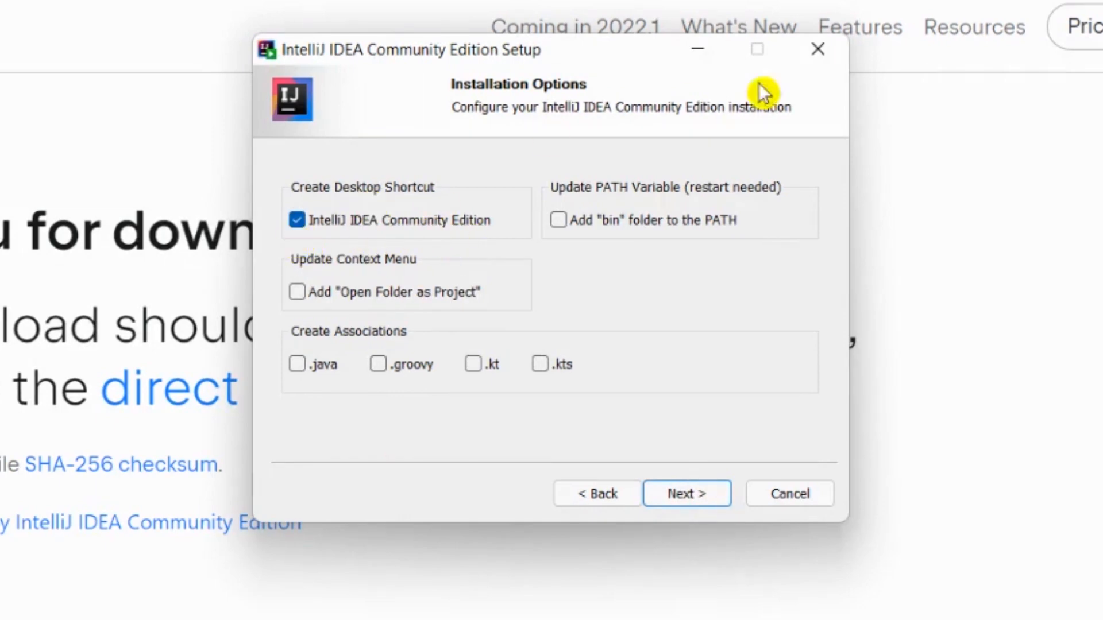
mouse_move(472, 310)
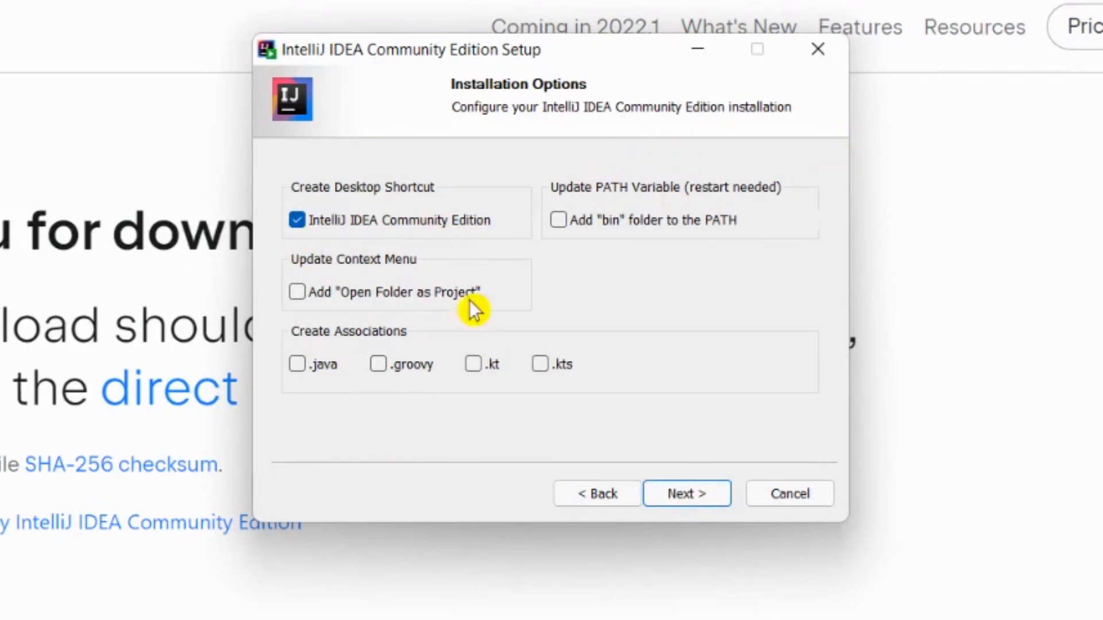
mouse_move(628, 223)
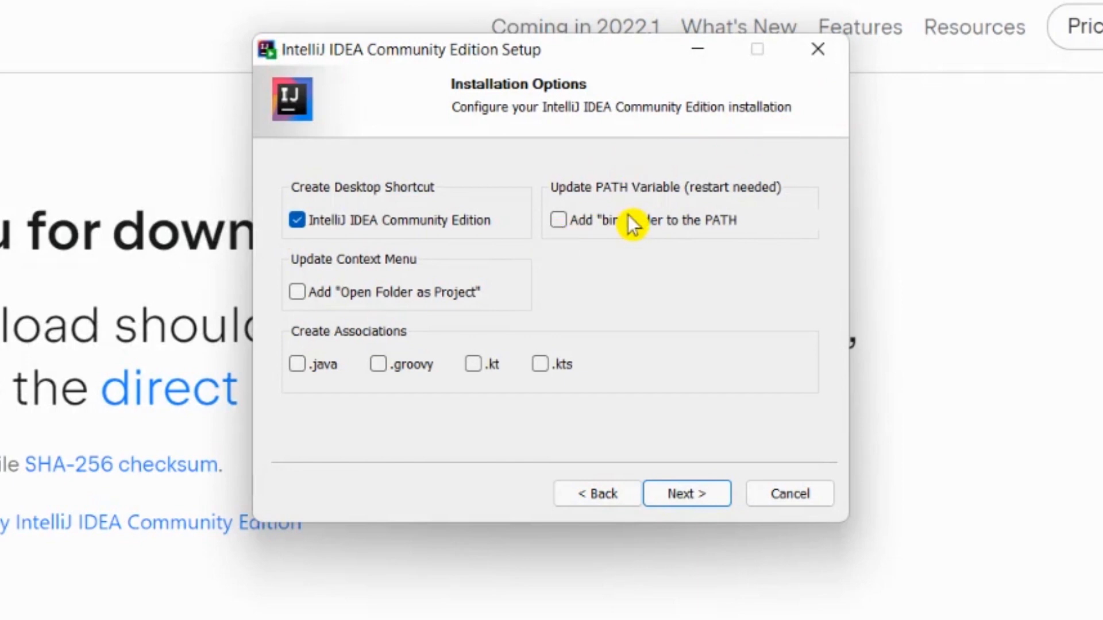
mouse_move(343, 232)
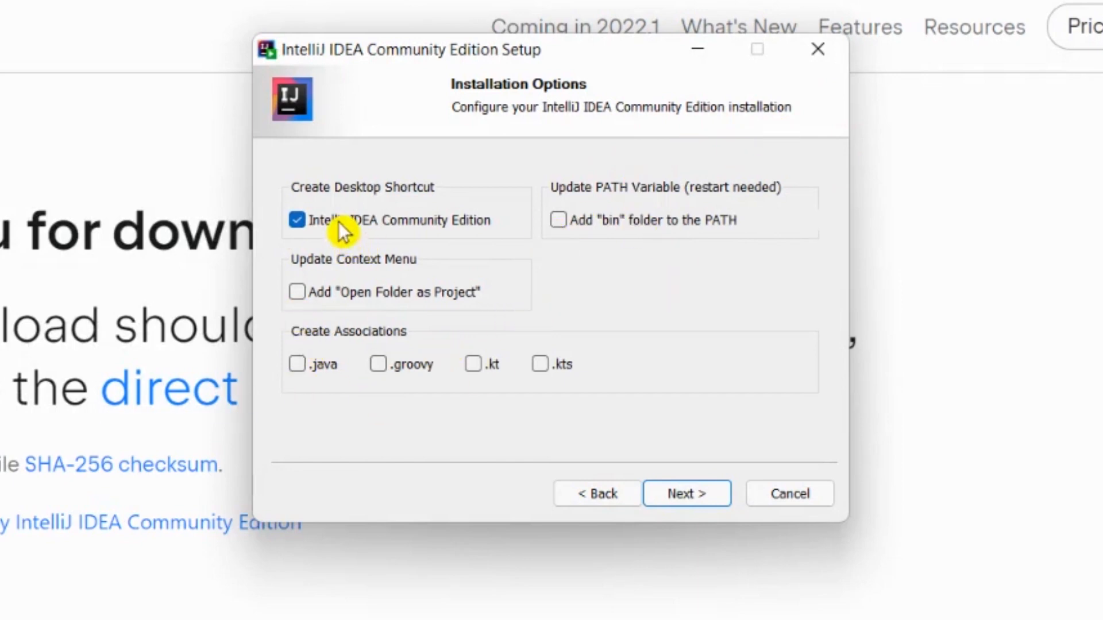
mouse_move(686, 493)
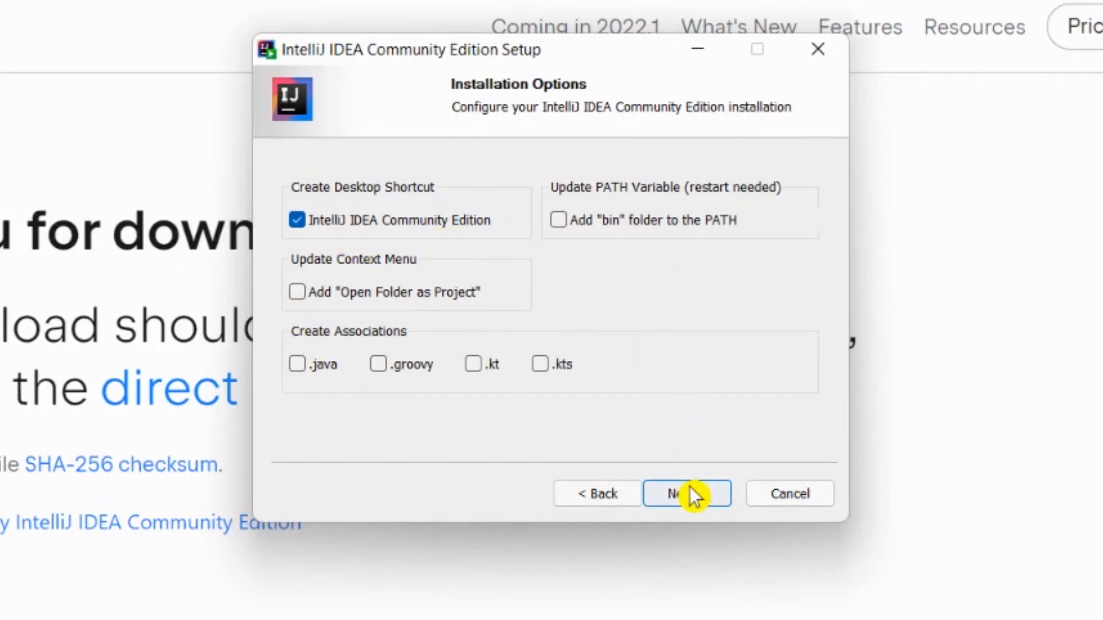
- Install with the chosen options and finish the completed setup wizard
left_click(686, 493)
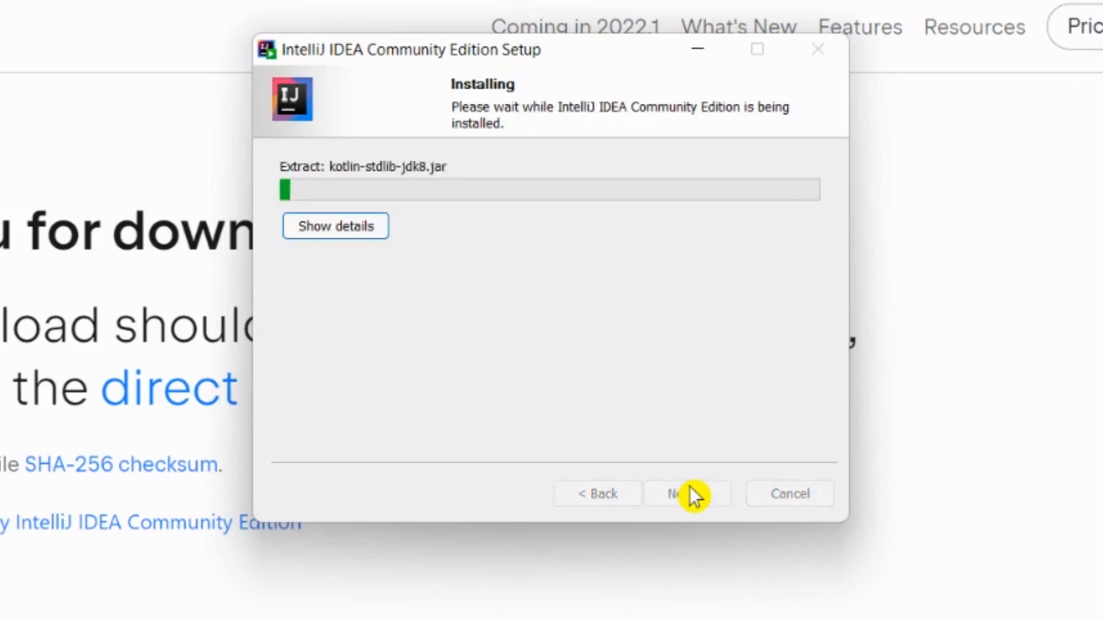
mouse_move(582, 220)
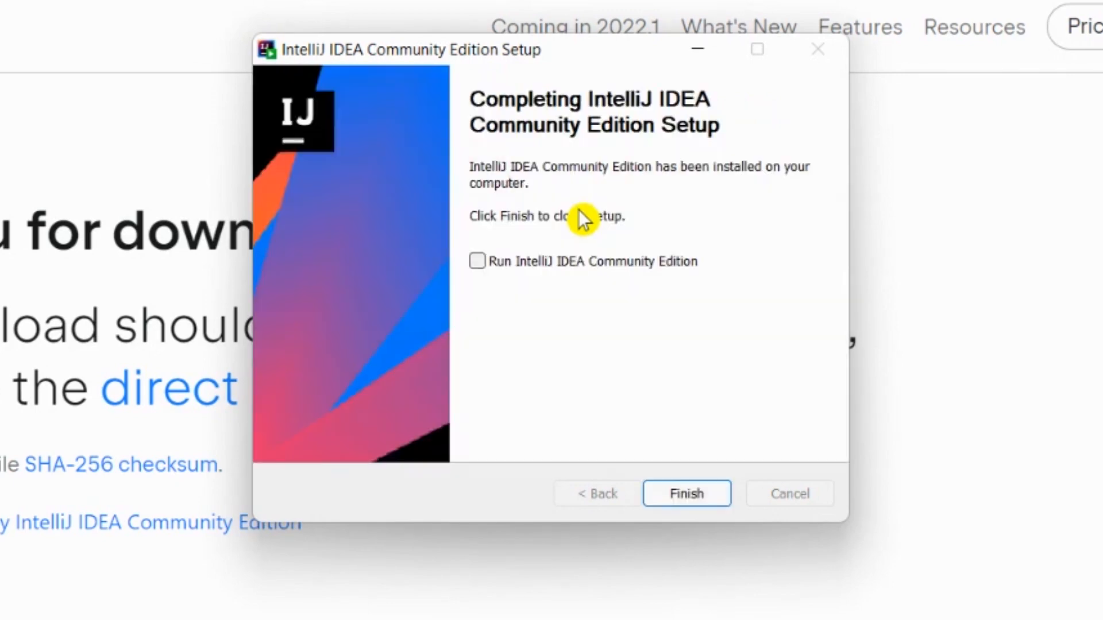
mouse_move(686, 493)
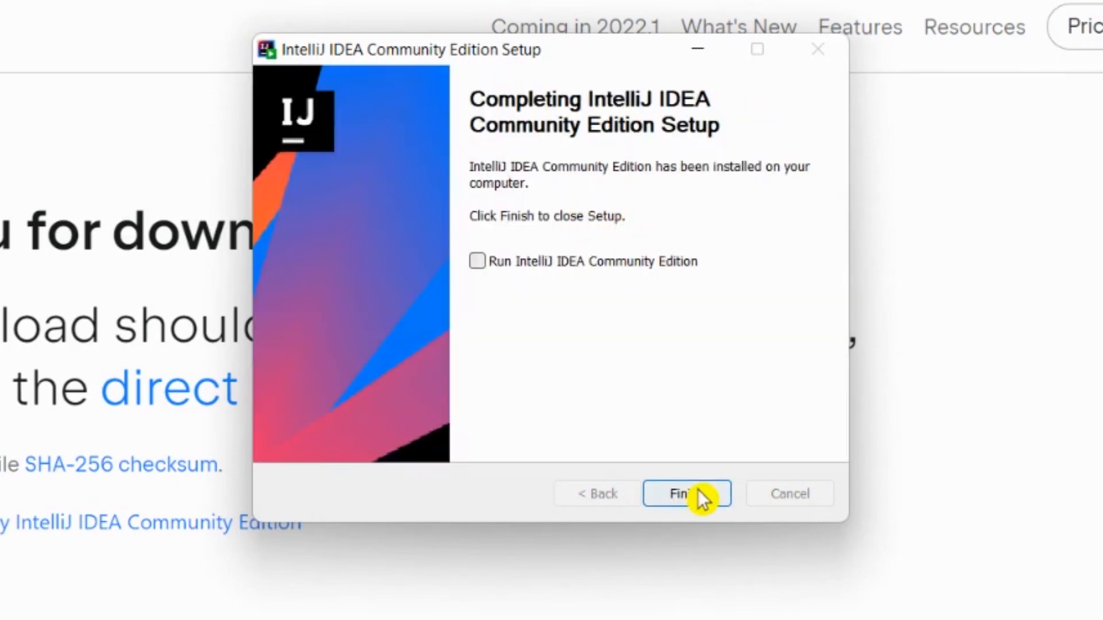
left_click(686, 493)
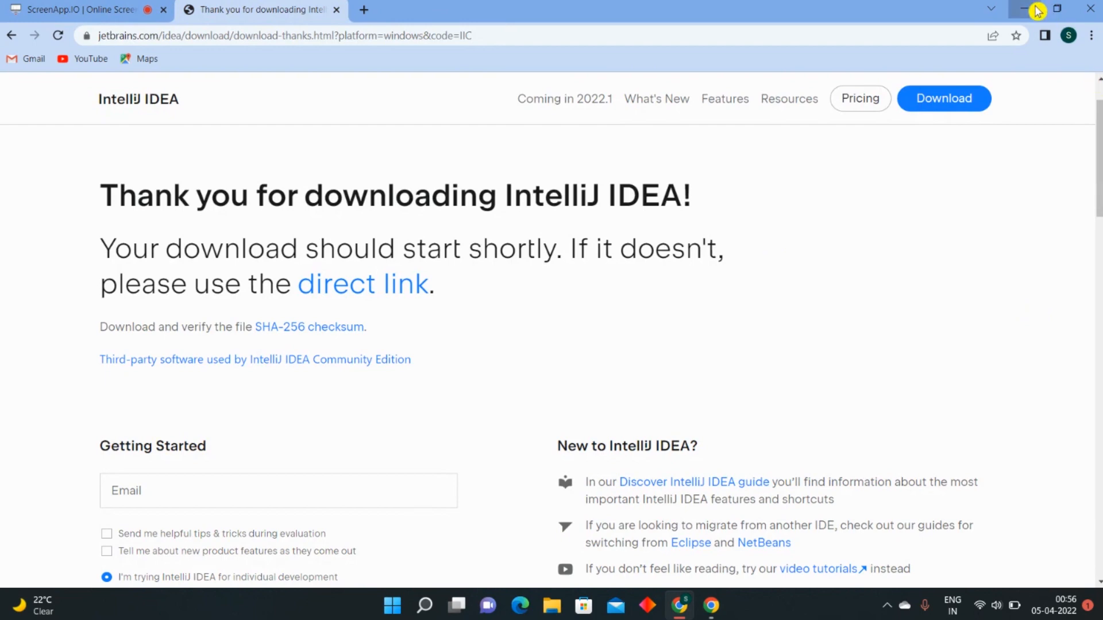
- Minimize Chrome, launch IntelliJ IDEA from the desktop shortcut, and show Customize
left_click(1022, 9)
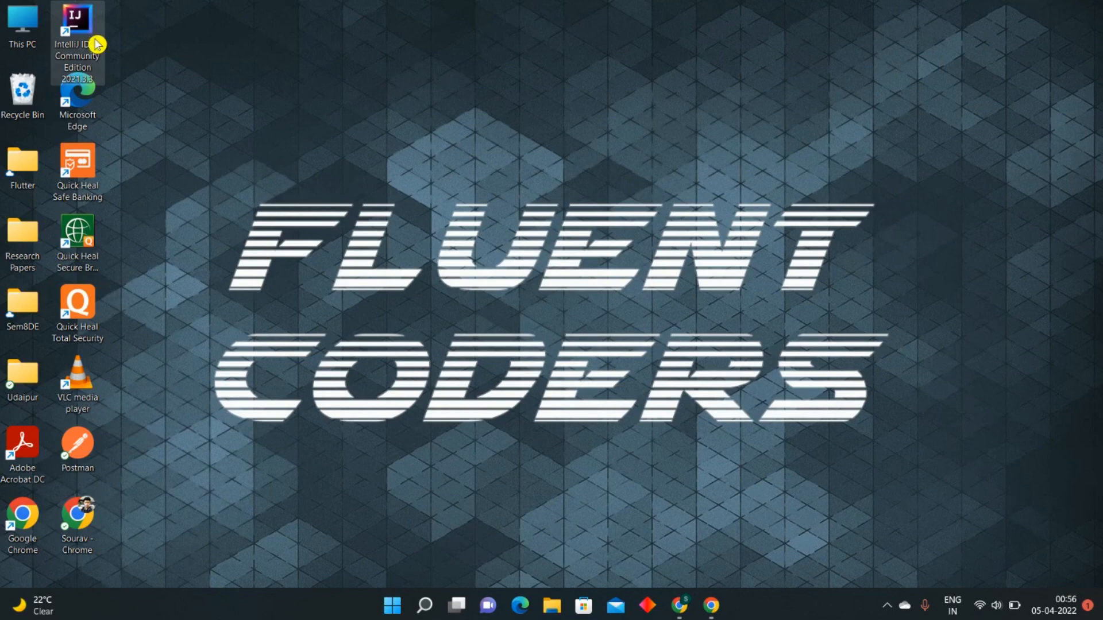
double_click(78, 29)
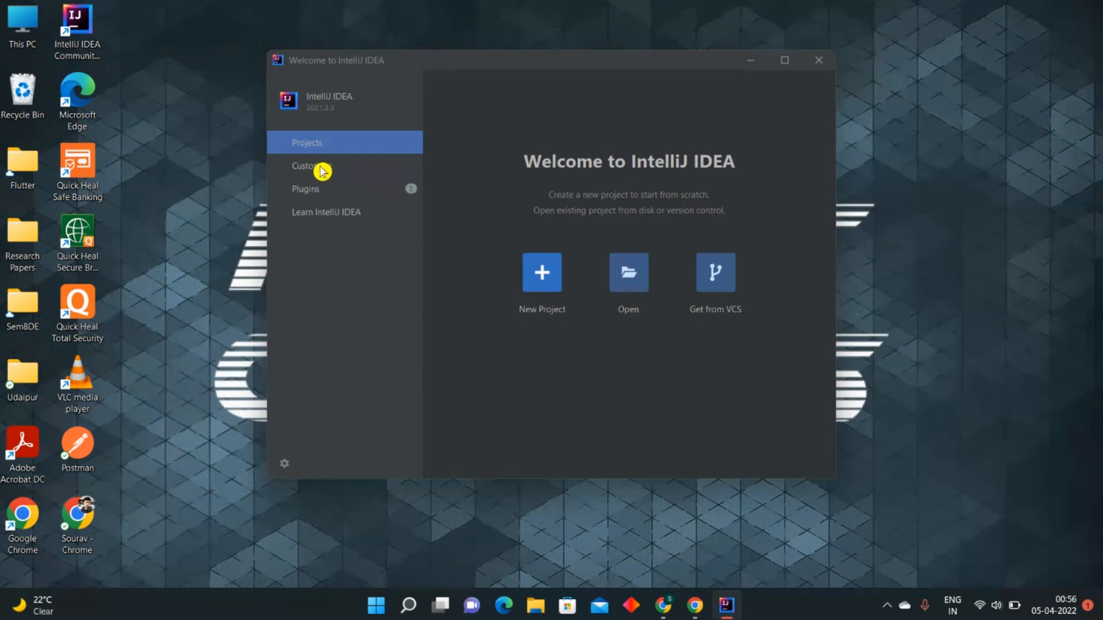
left_click(311, 166)
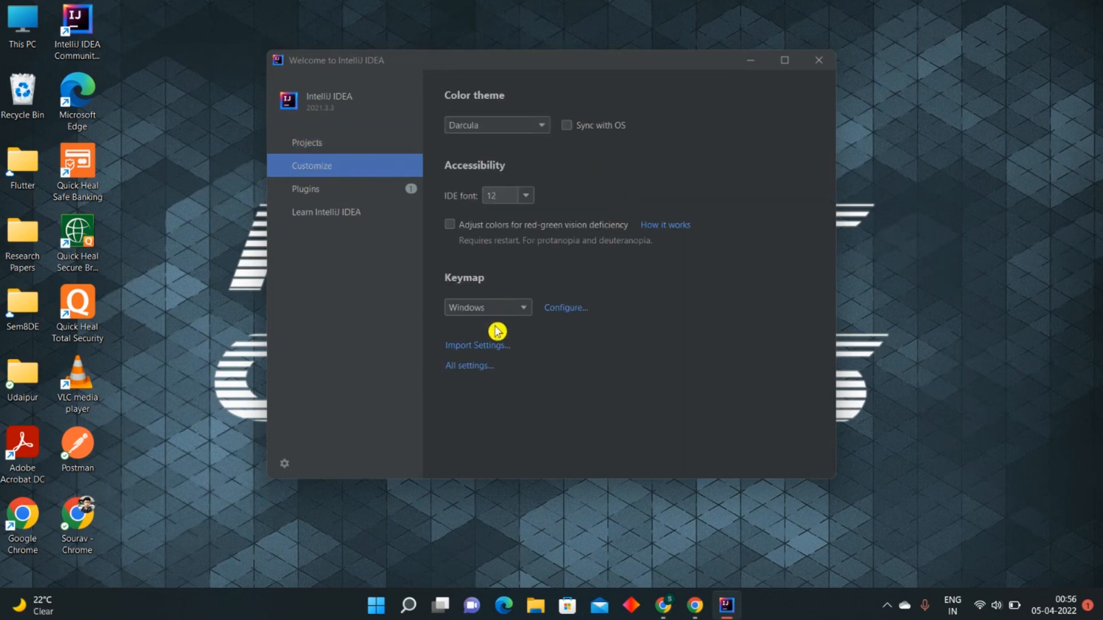
mouse_move(468, 366)
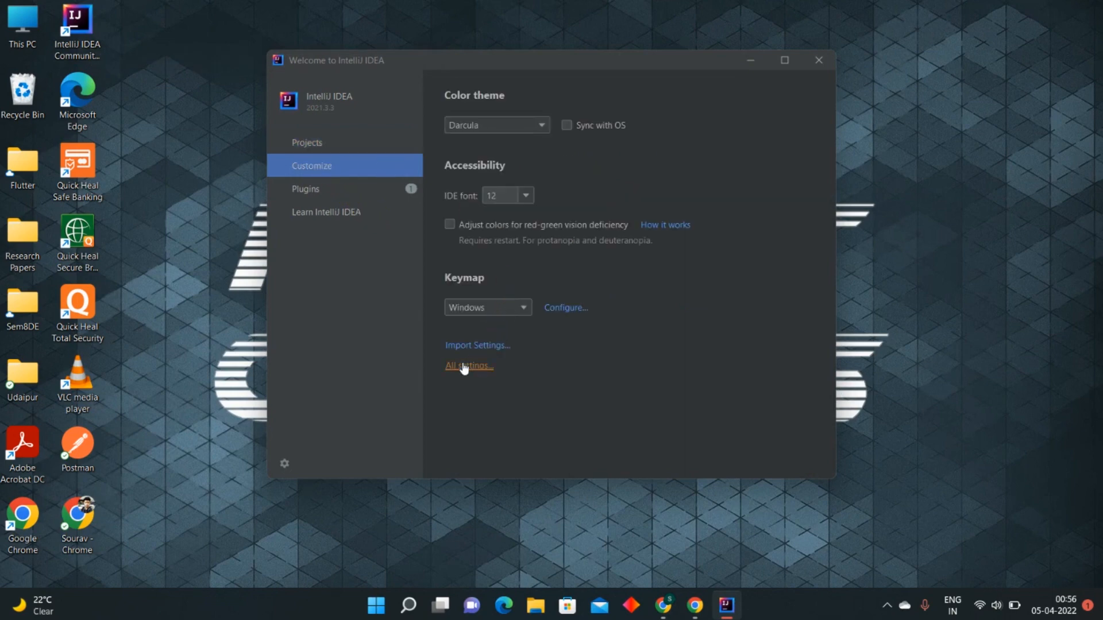
- In All settings, go to Build Tools > Maven and browse for a Maven home directory
left_click(468, 366)
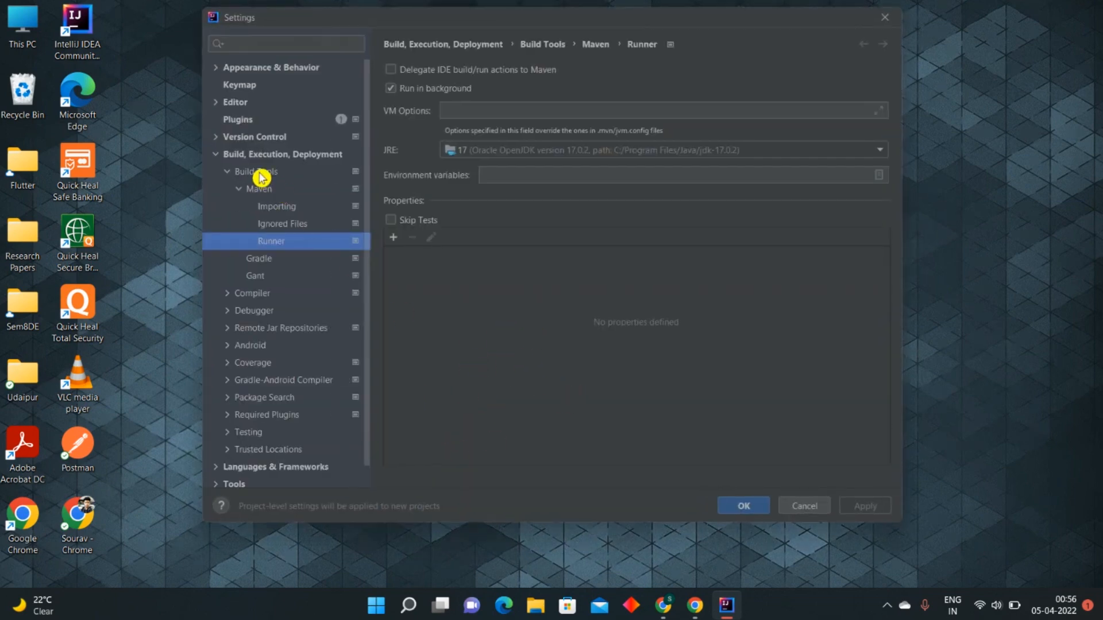
left_click(254, 171)
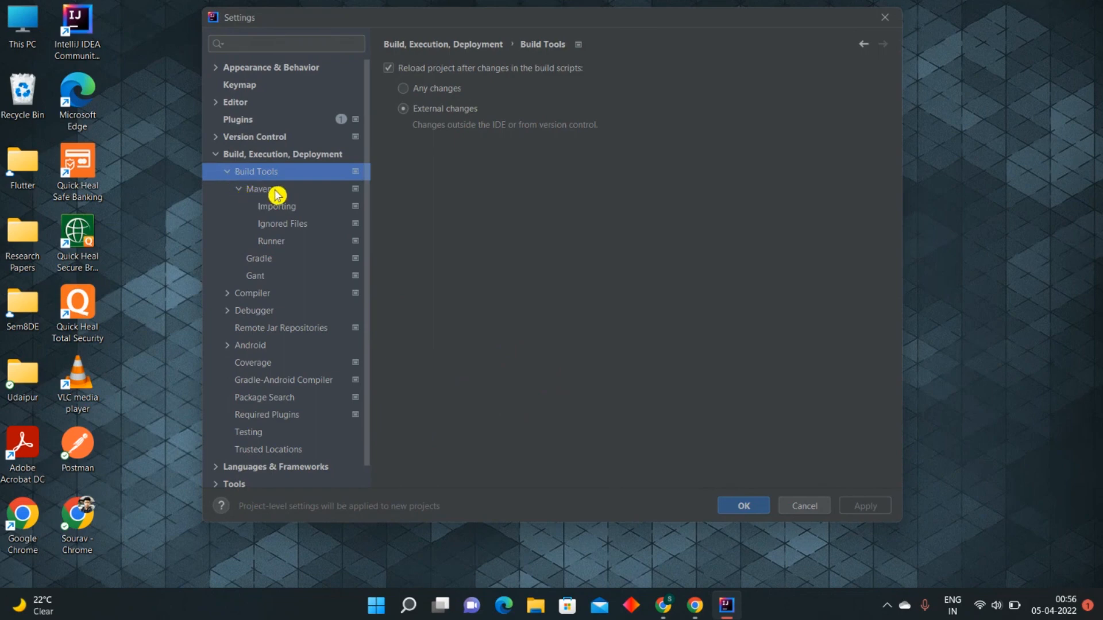
left_click(259, 189)
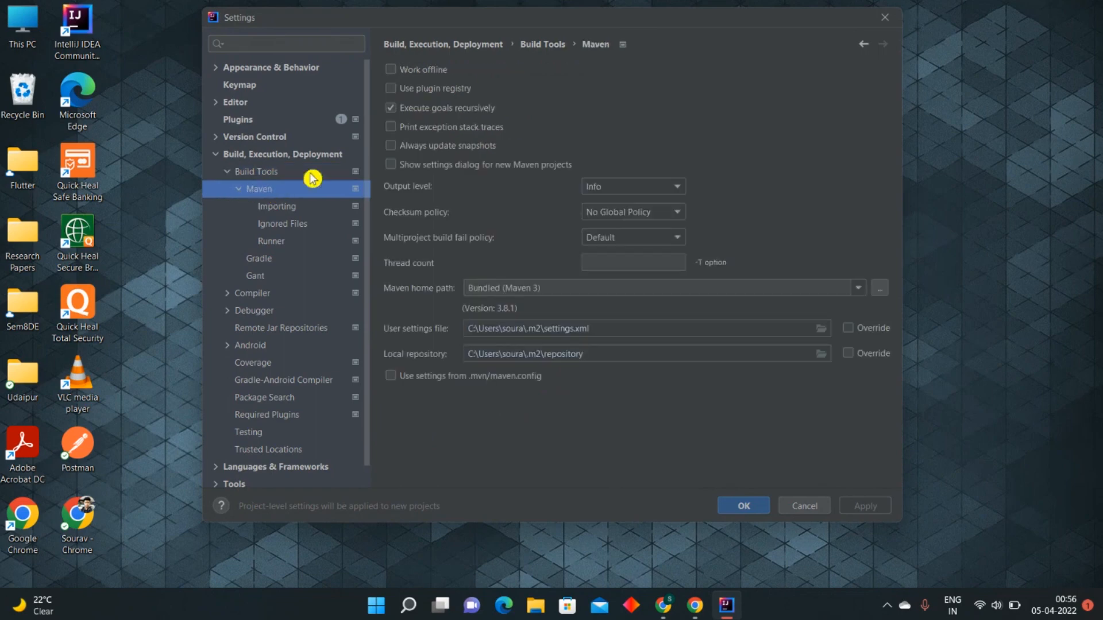
mouse_move(858, 294)
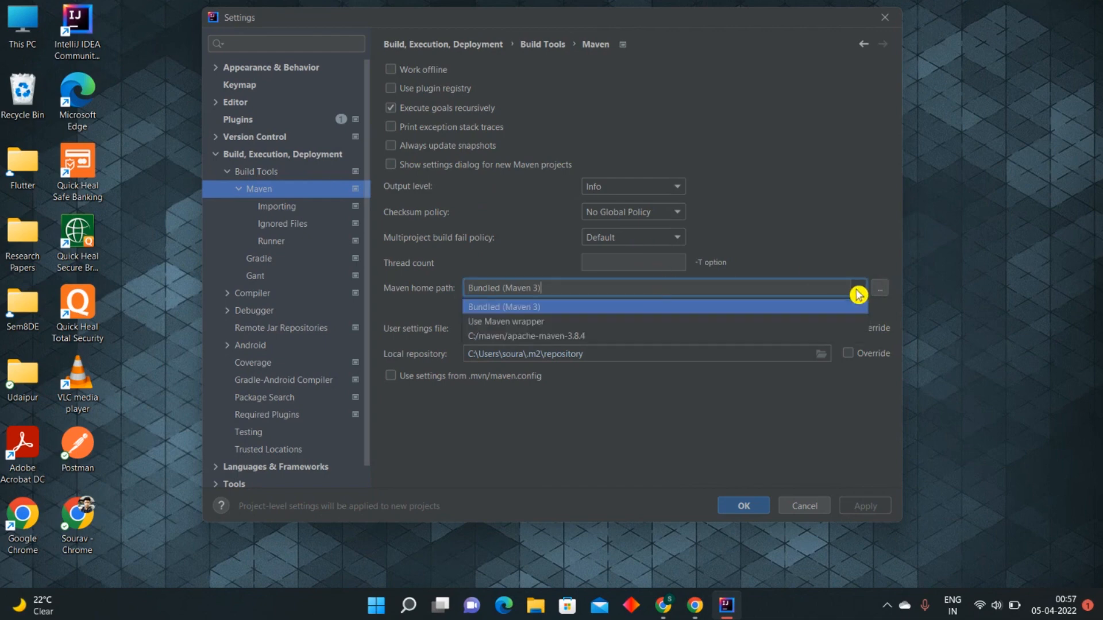
left_click(502, 306)
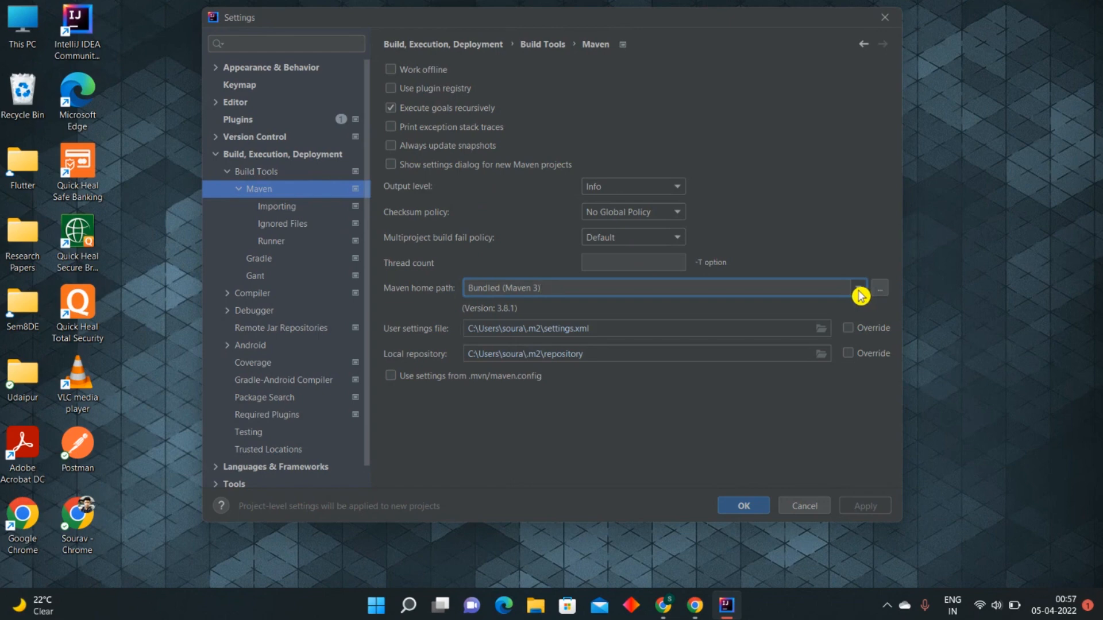
left_click(858, 288)
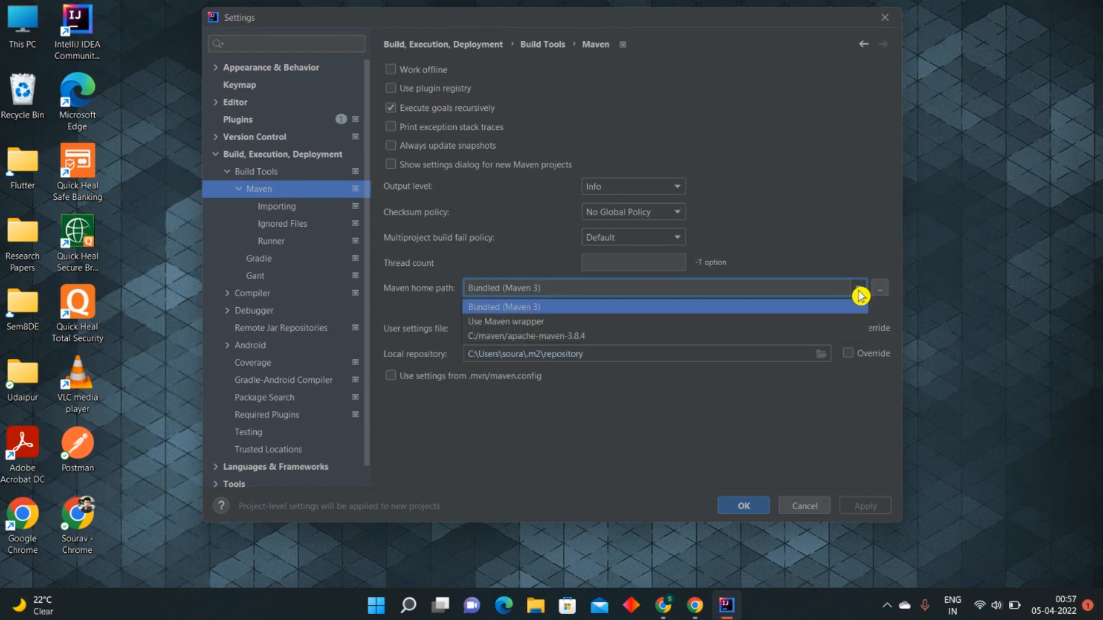
left_click(879, 289)
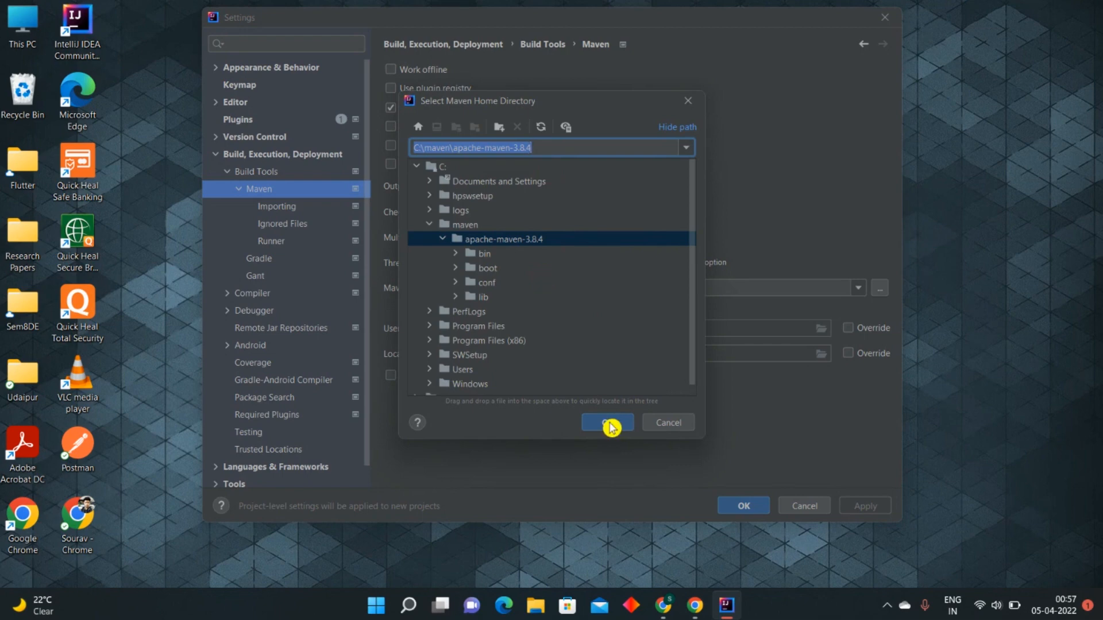
- Choose C:\maven\apache-maven-3.8.4 as the Maven home directory
left_click(605, 423)
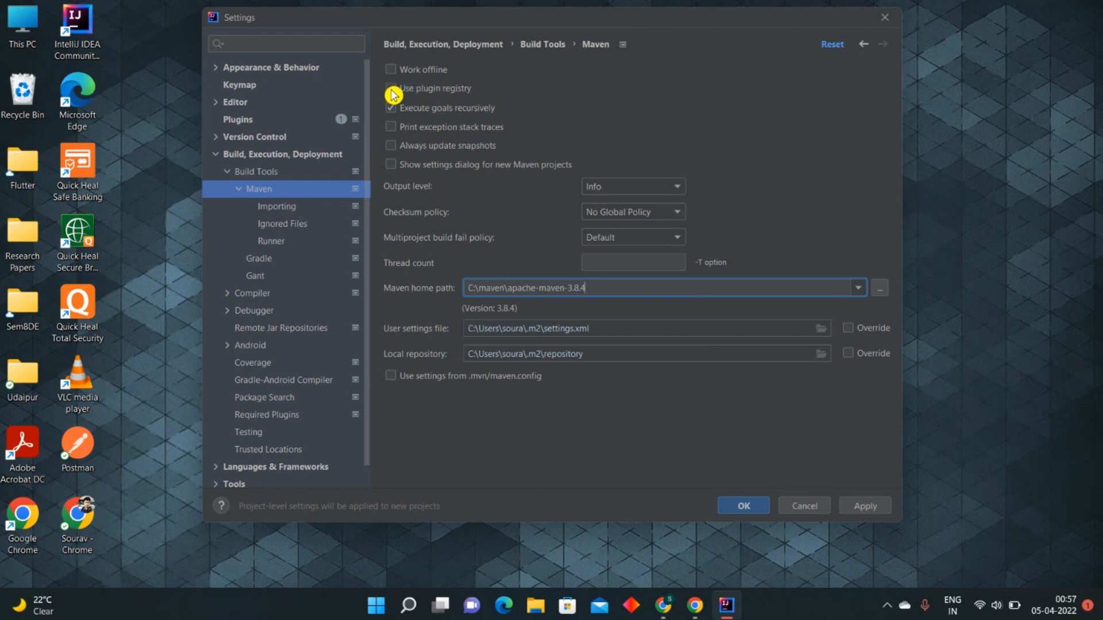
- Tick Use plugin registry on the Maven settings page
left_click(391, 88)
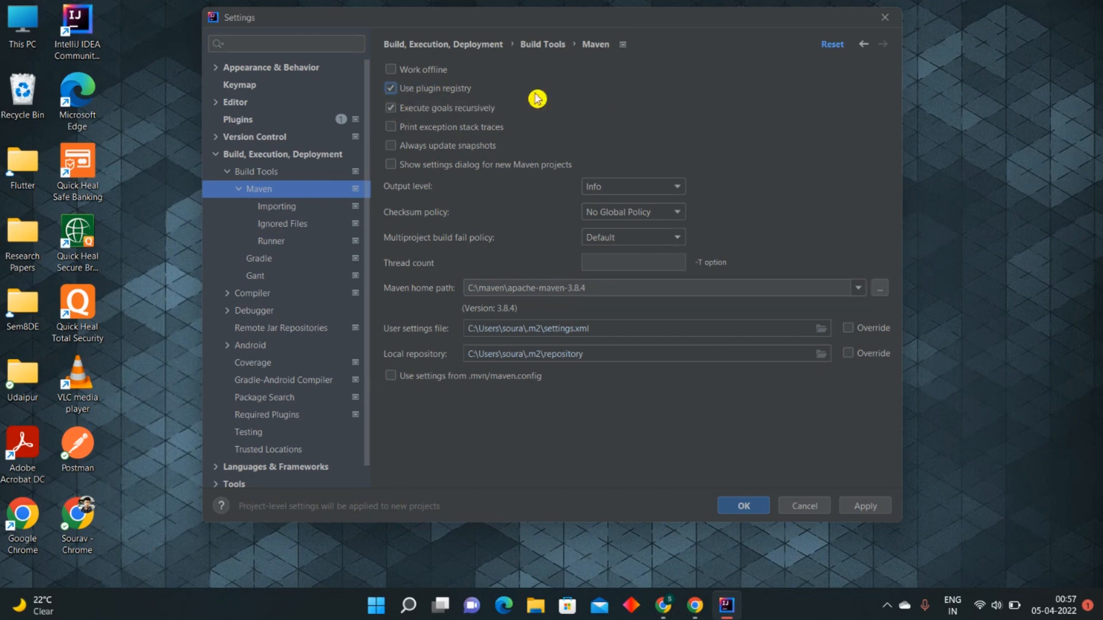
mouse_move(467, 346)
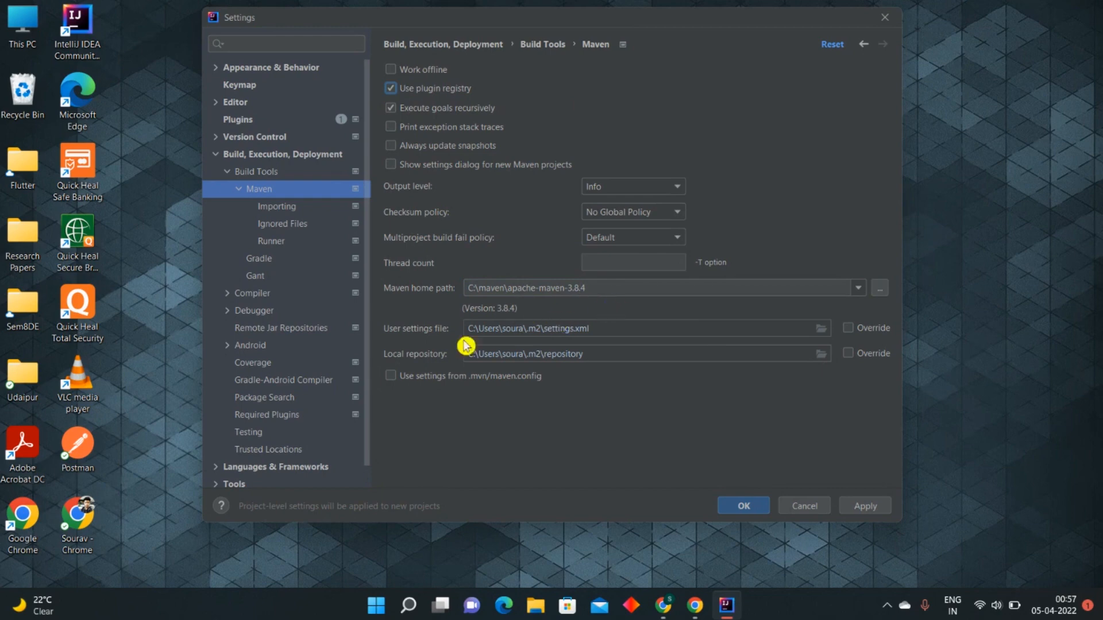
mouse_move(427, 182)
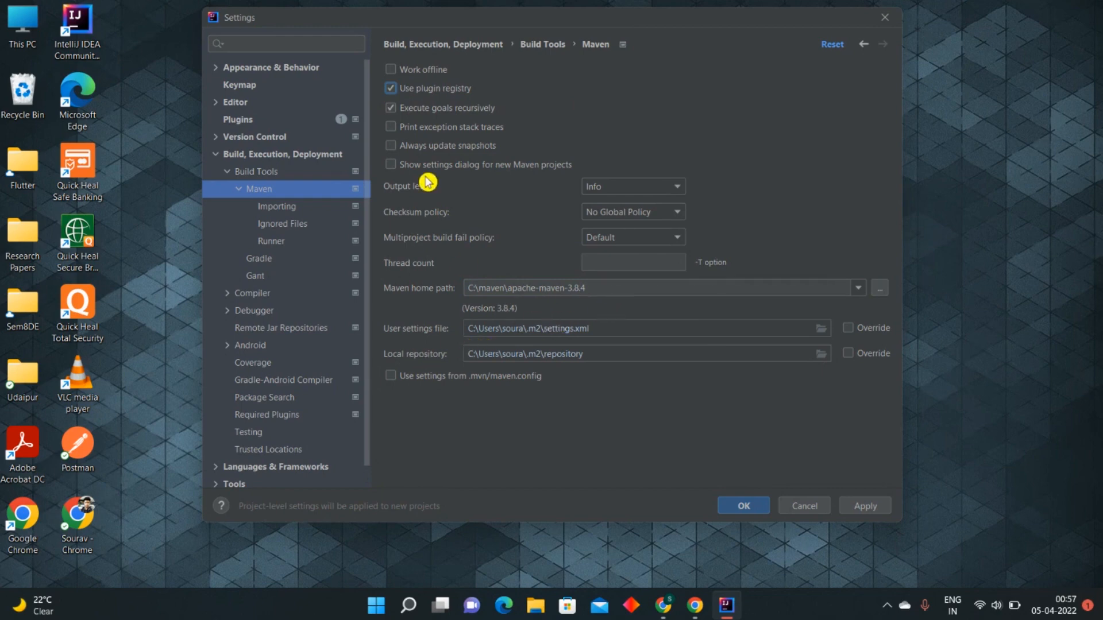
mouse_move(295, 207)
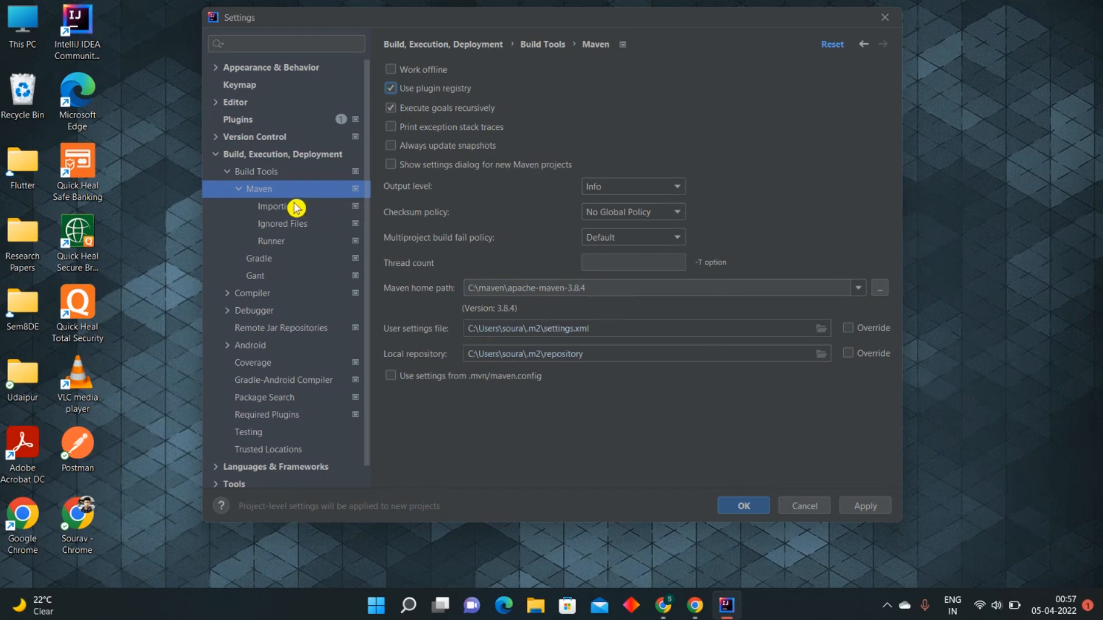
- Set the Maven importer JDK to Use JAVA_HOME (jdk-17.0.2) and save the settings
left_click(273, 206)
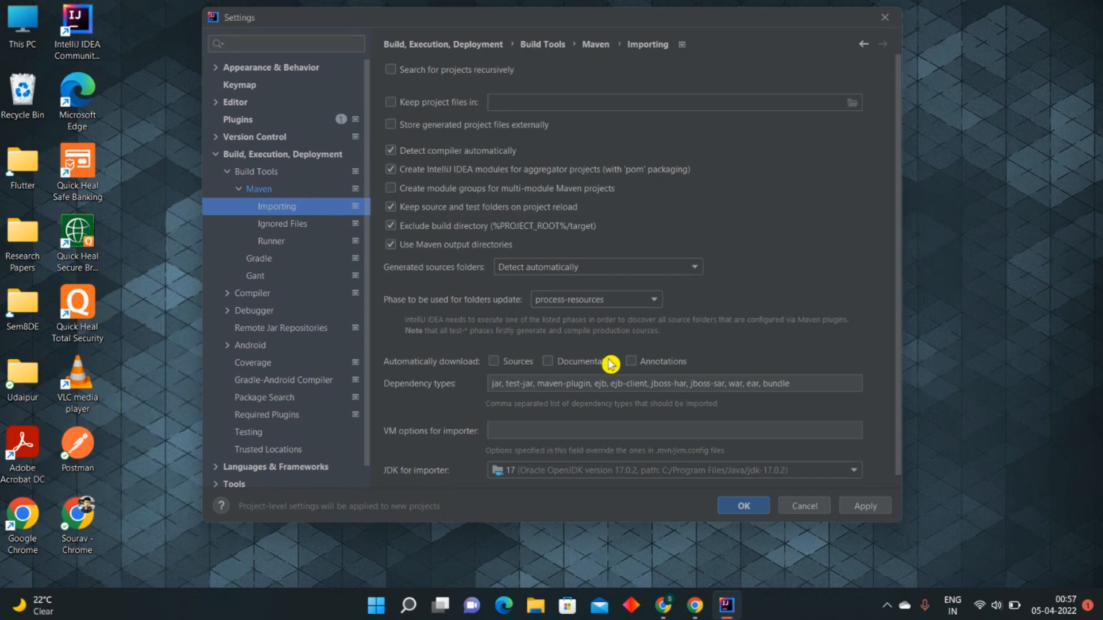
mouse_move(569, 477)
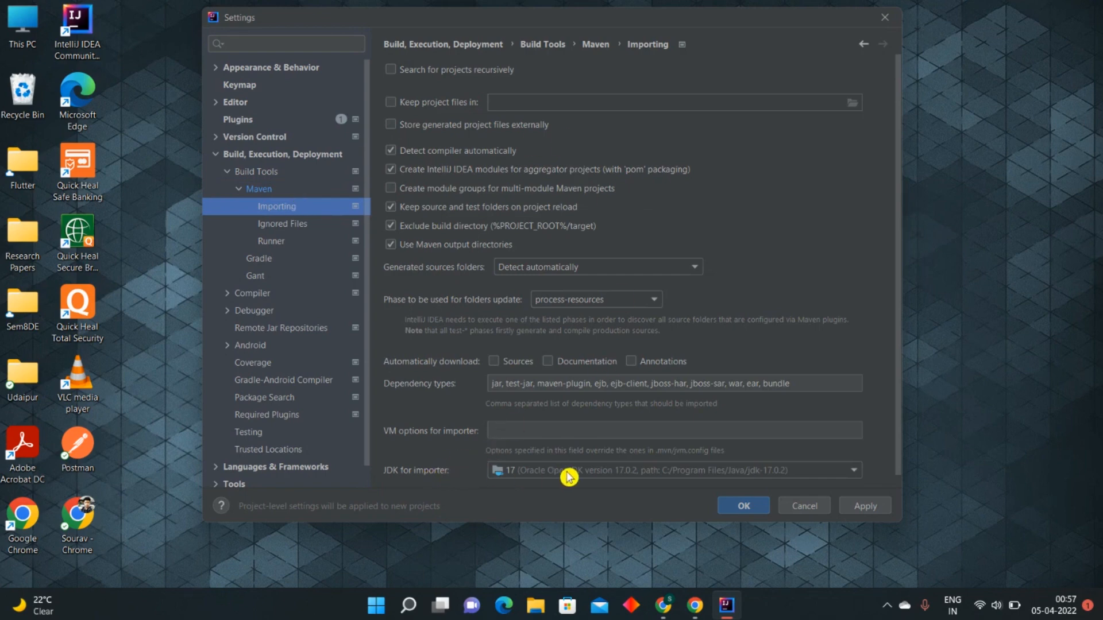
left_click(852, 469)
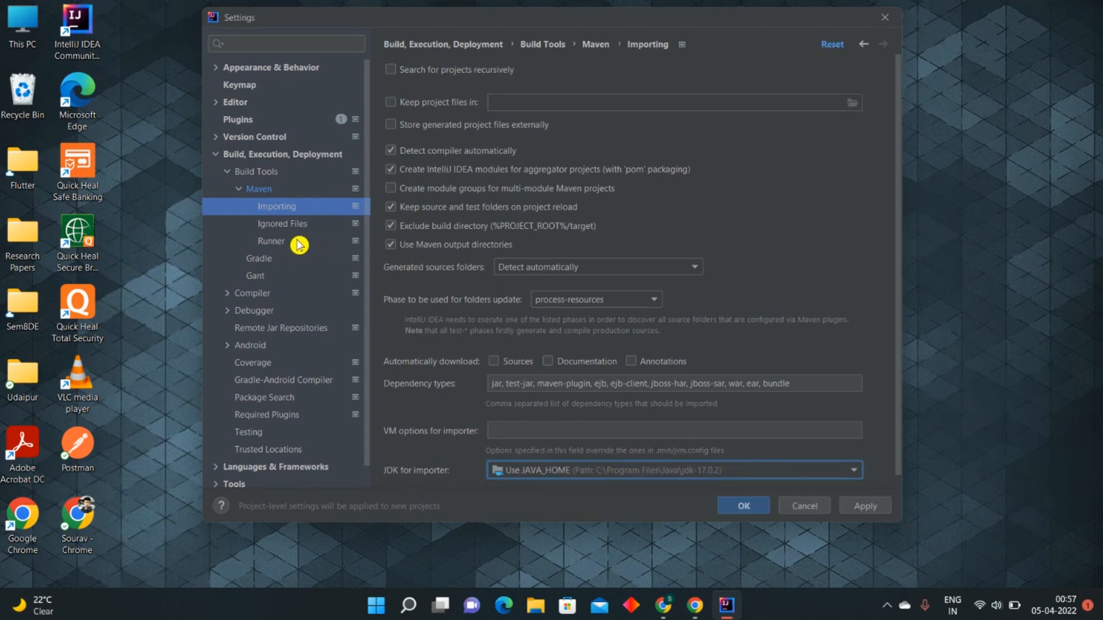
left_click(271, 241)
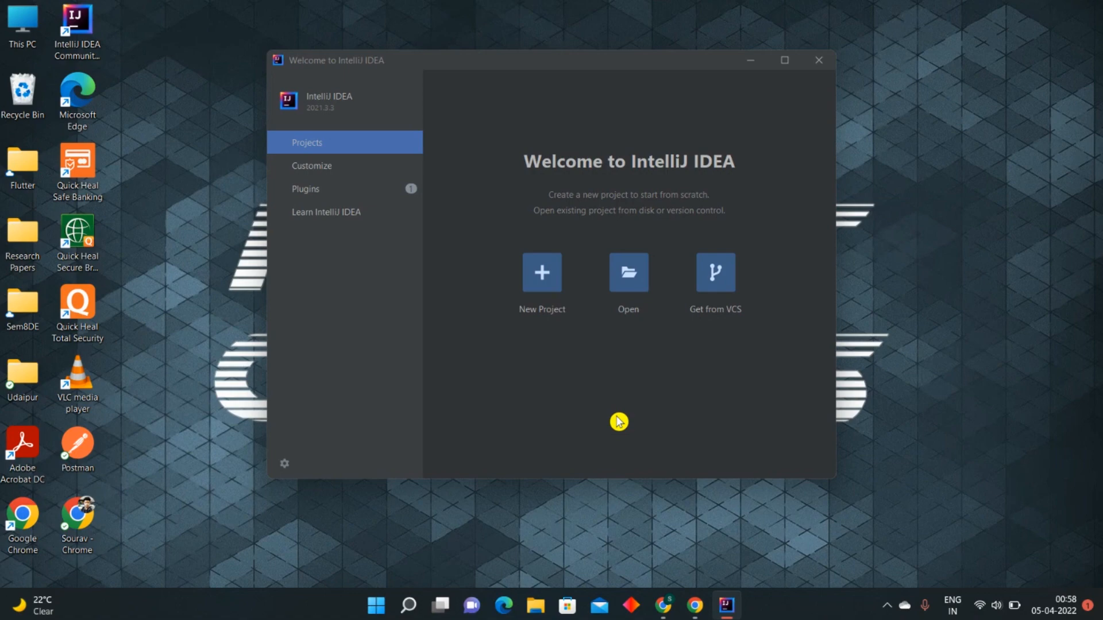
mouse_move(695, 606)
type("spr")
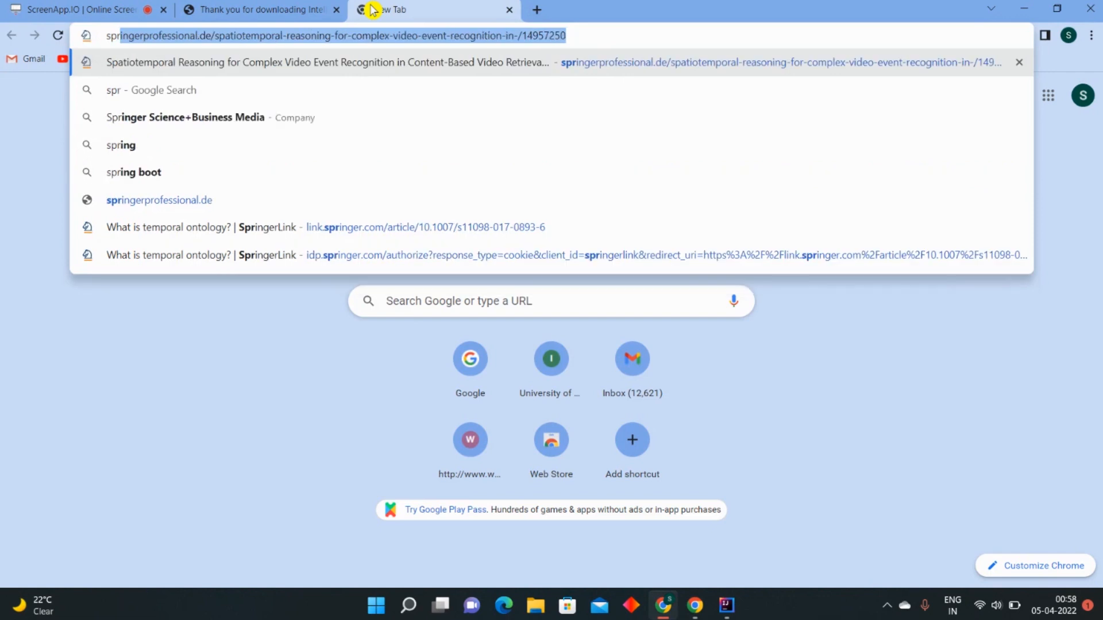
mouse_move(394, 9)
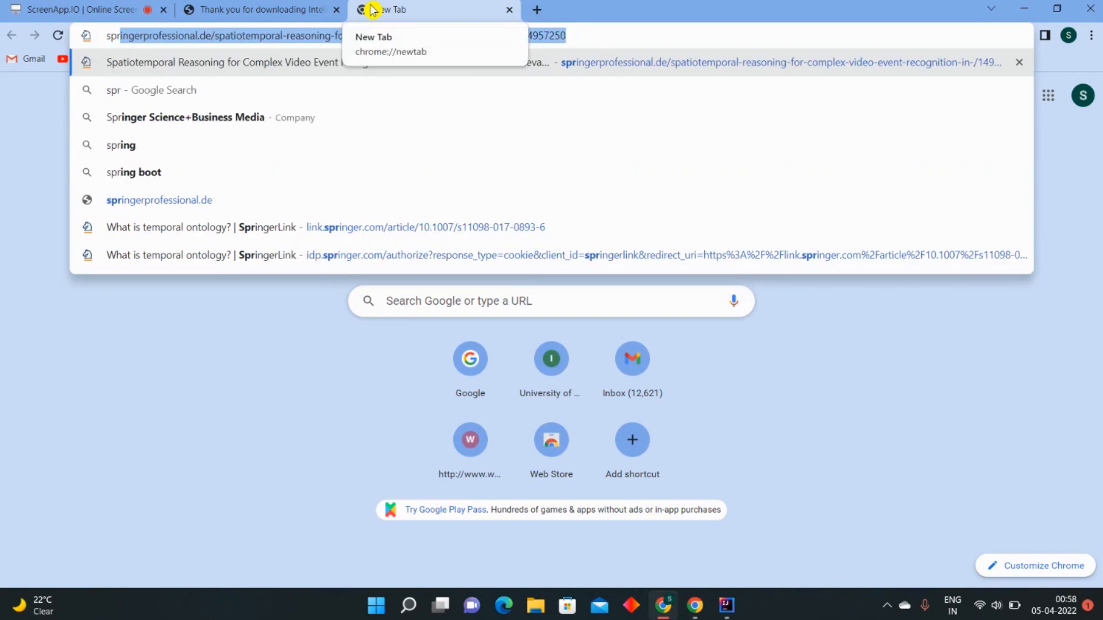
- In a new tab, type 'spring st' and pick the 'spring starter io' Google suggestion
type("spring")
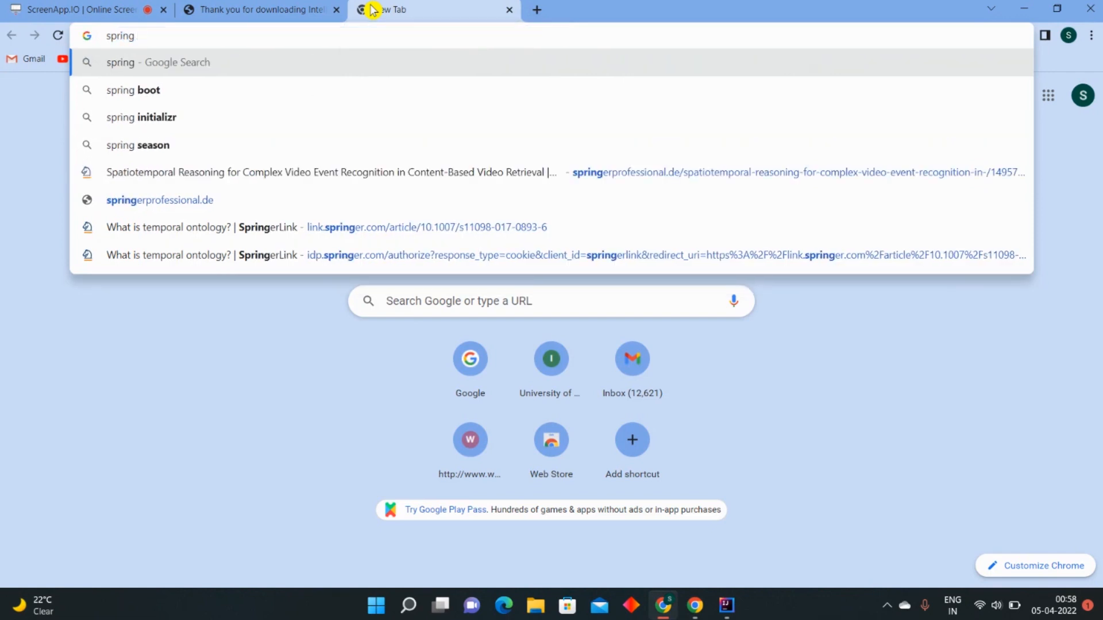
type("st")
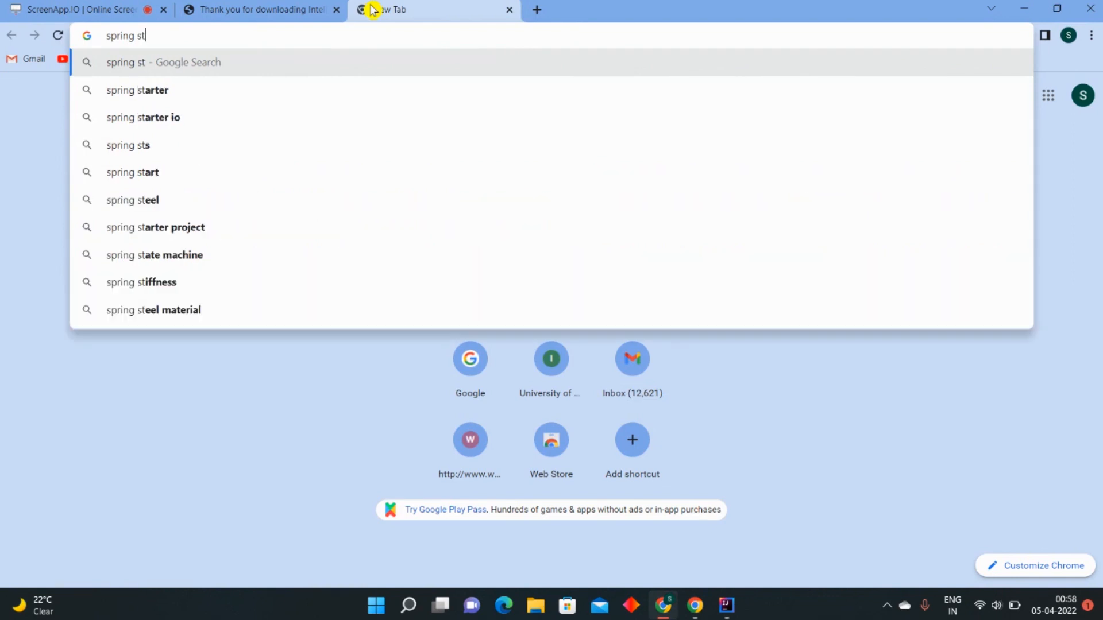
left_click(144, 117)
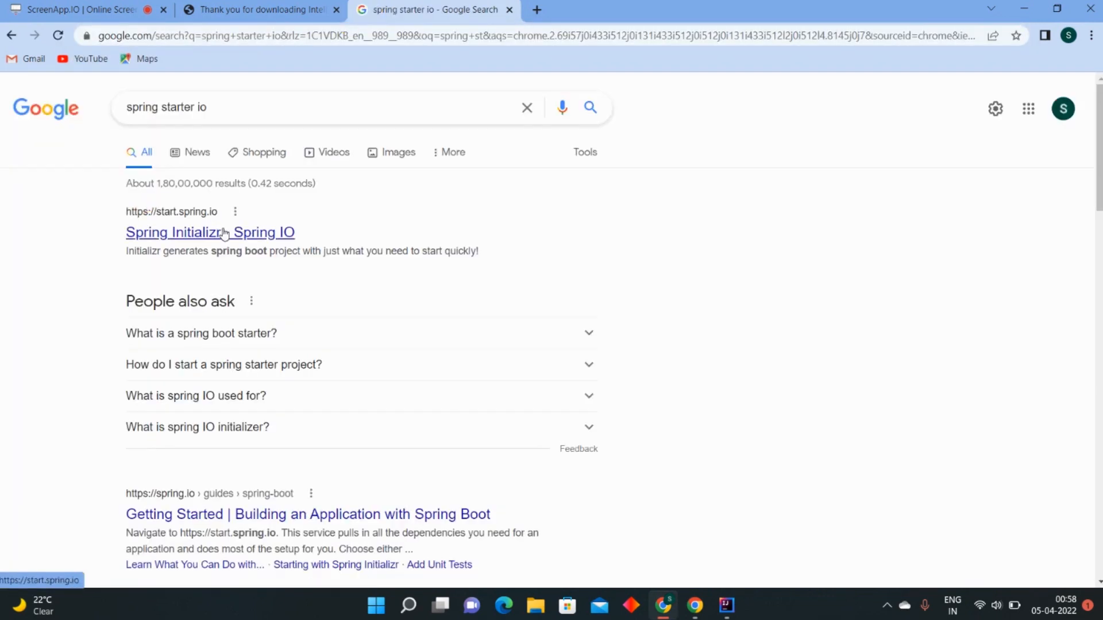
- Open start.spring.io and add Spring Web and Lombok to the Maven Java Boot 2.6.6 project
left_click(209, 232)
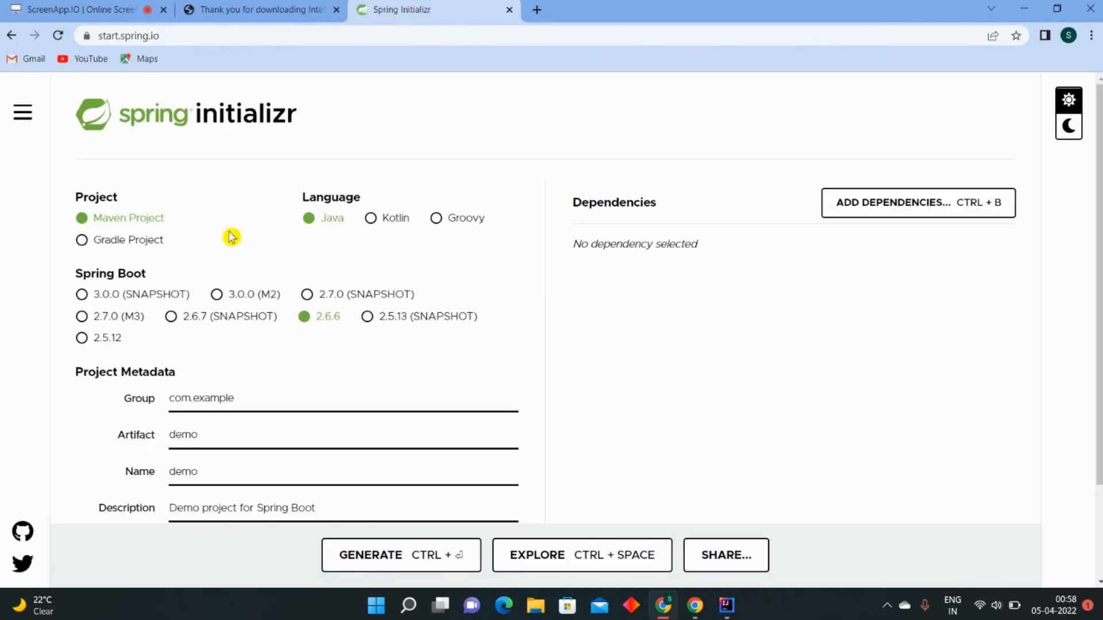
mouse_move(329, 216)
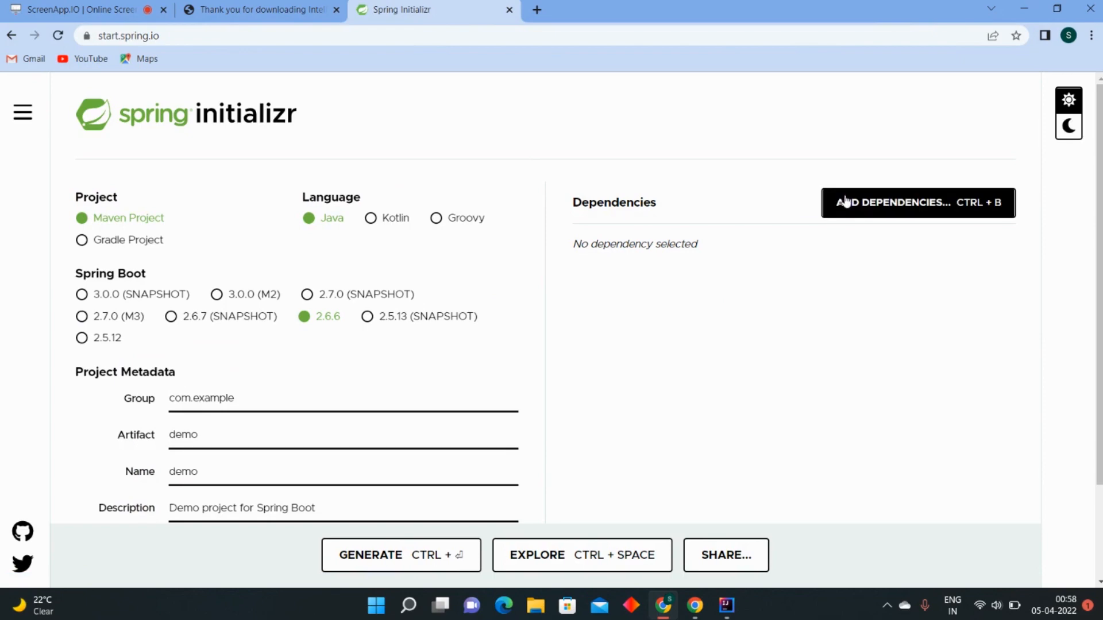
left_click(917, 203)
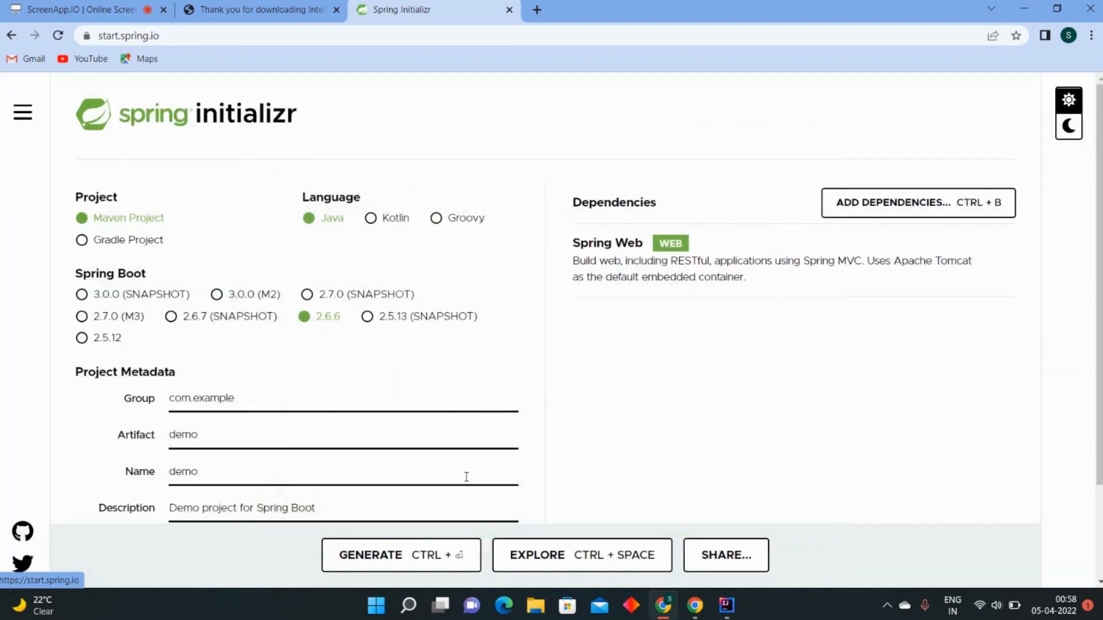
left_click(917, 203)
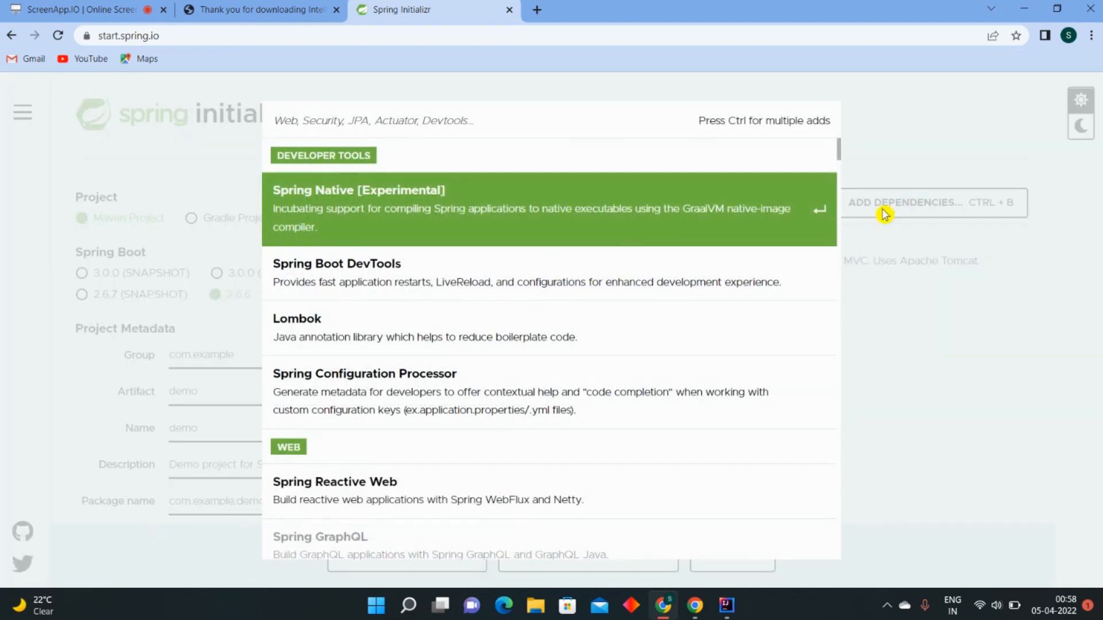
scroll("down", 3)
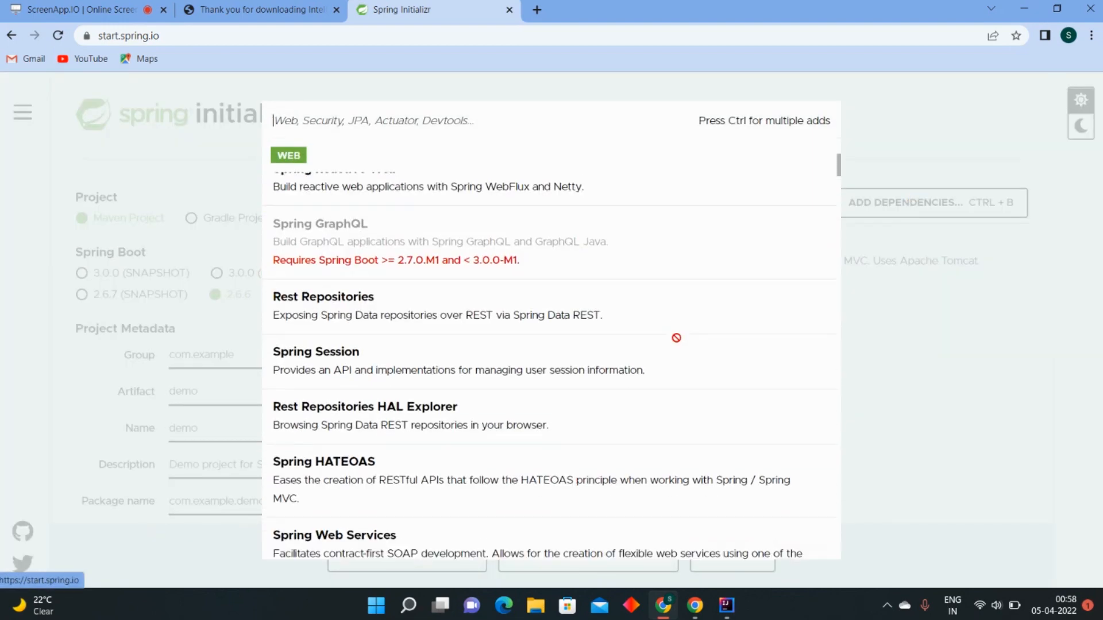
scroll("up", 3)
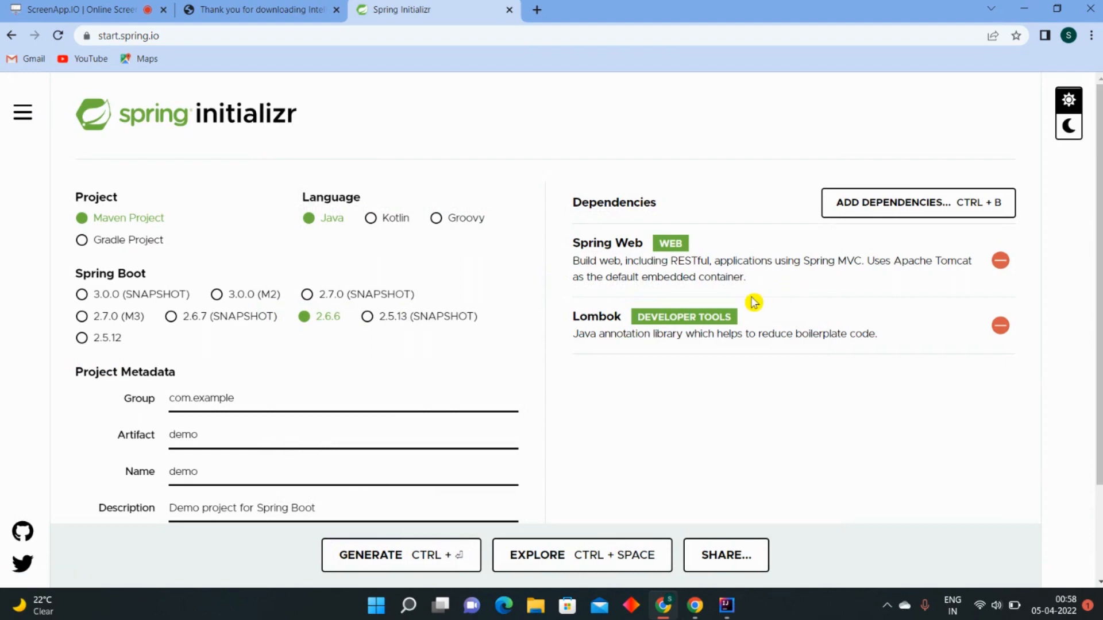
mouse_move(219, 435)
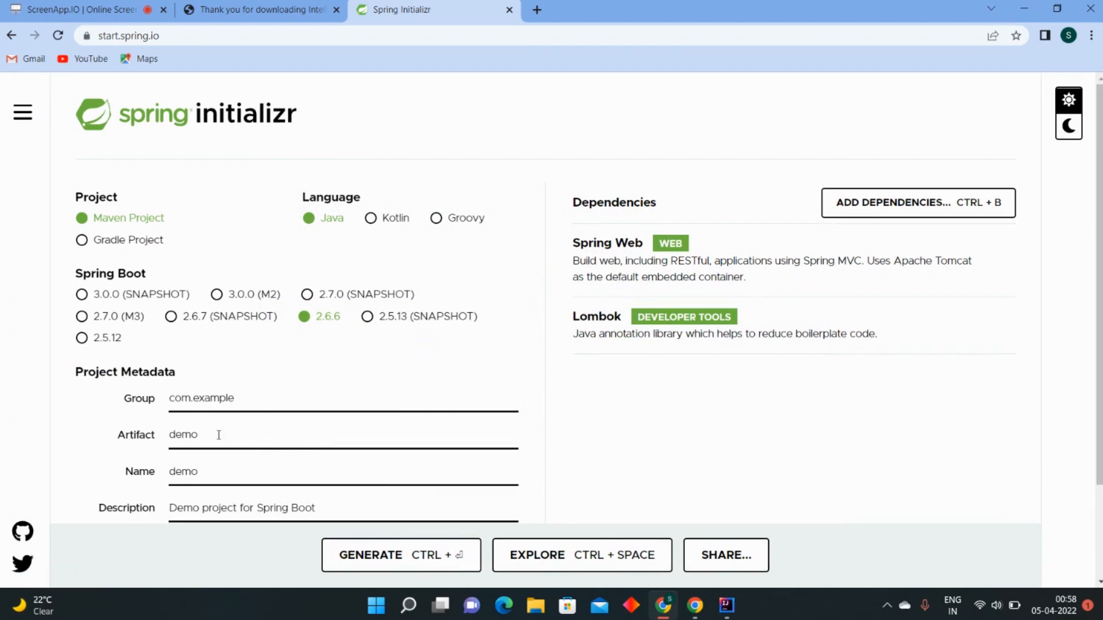
mouse_move(146, 338)
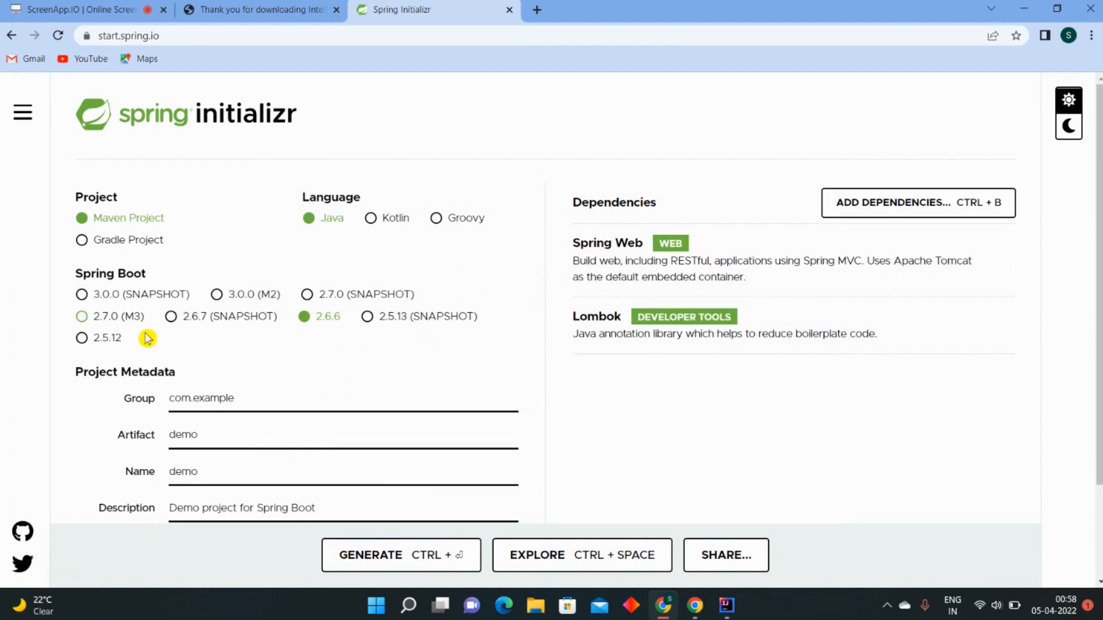
mouse_move(300, 335)
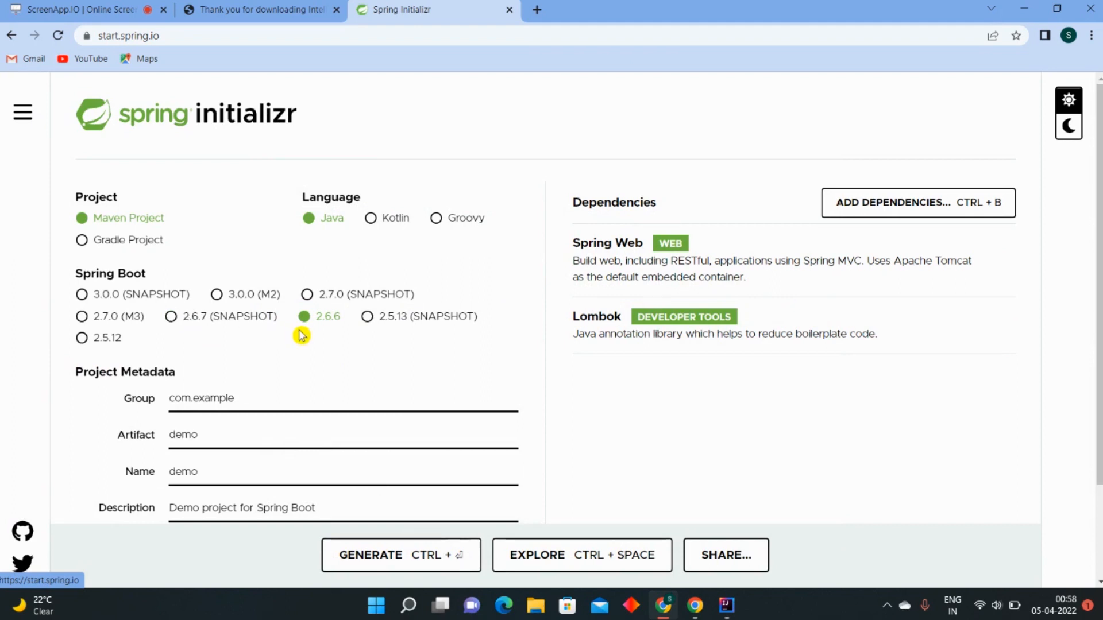
mouse_move(328, 328)
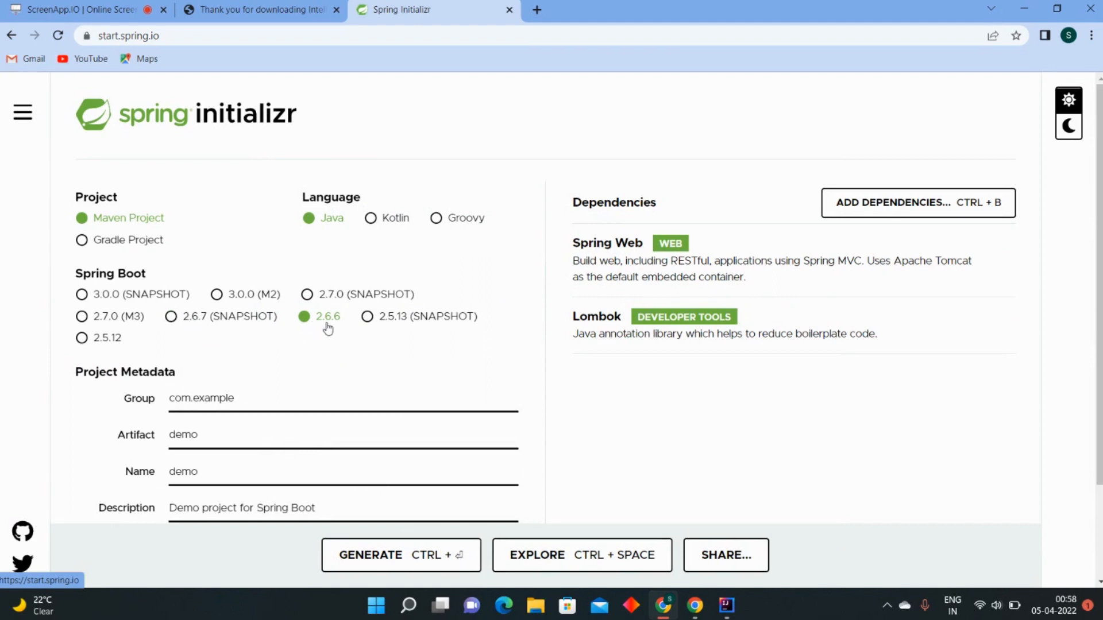
mouse_move(300, 389)
type("com")
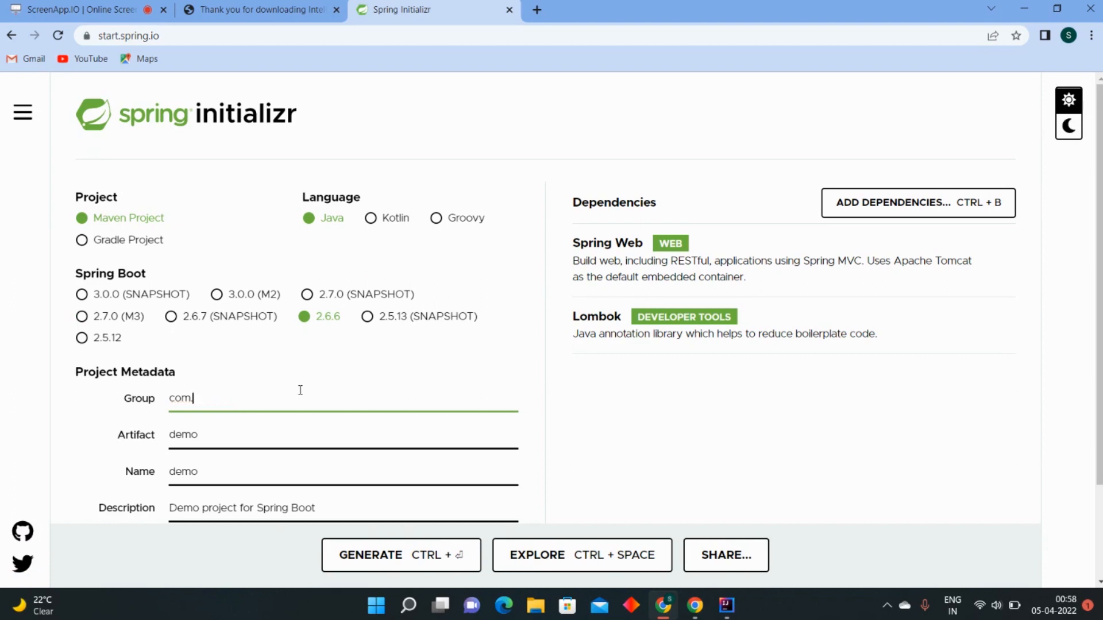
- Set group com.fluentCoders, artifact Demo and Java 17, then generate Demo.zip and view downloads
type(".fluent")
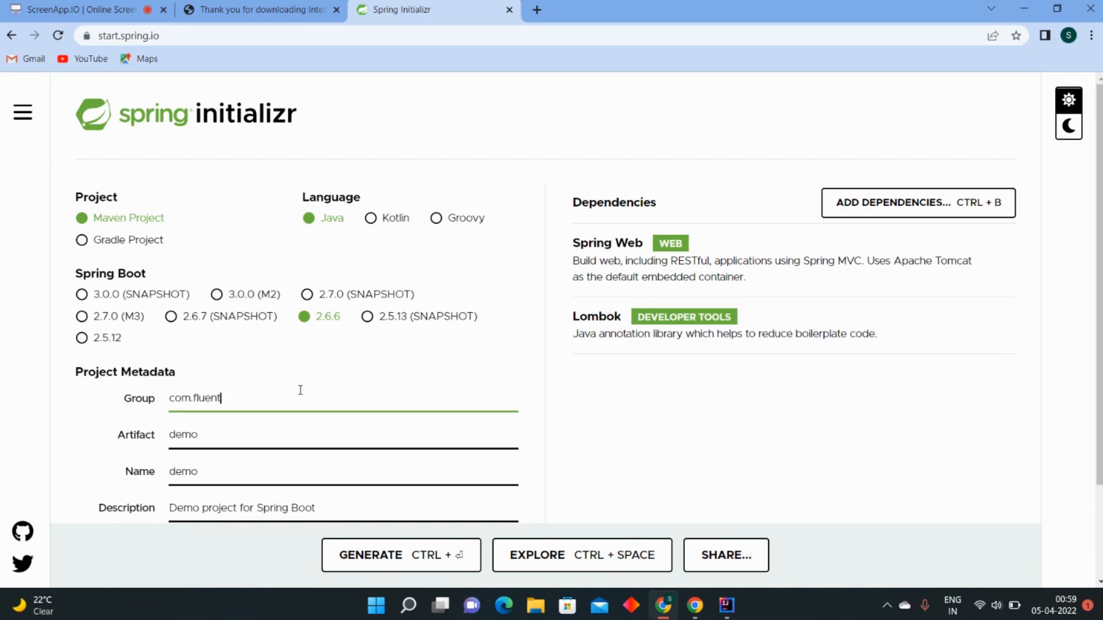
type("Coders")
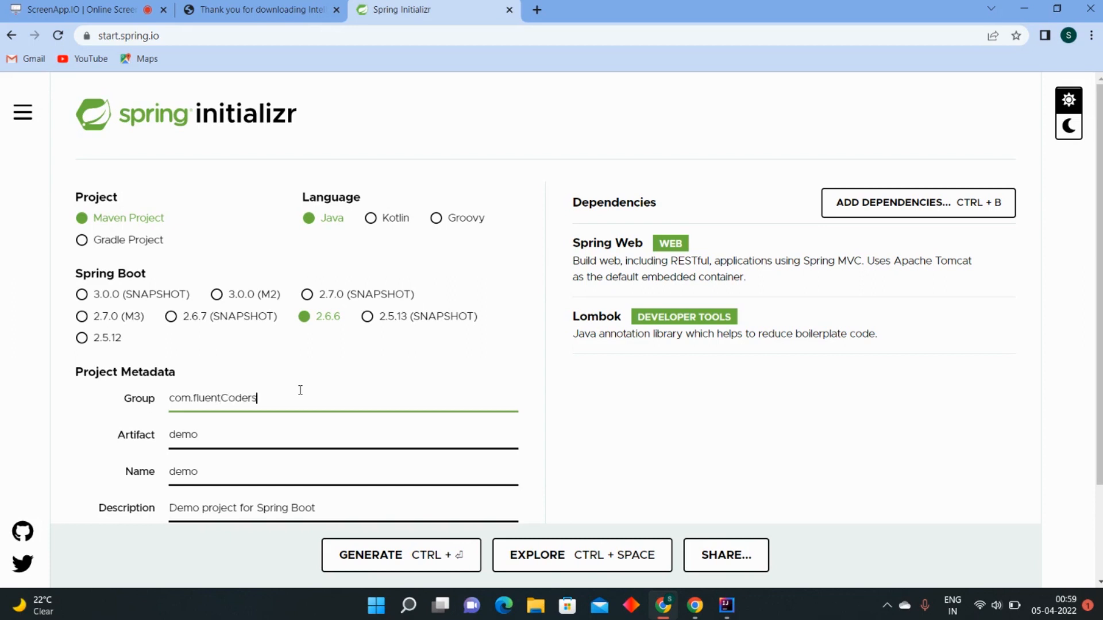
left_click(254, 435)
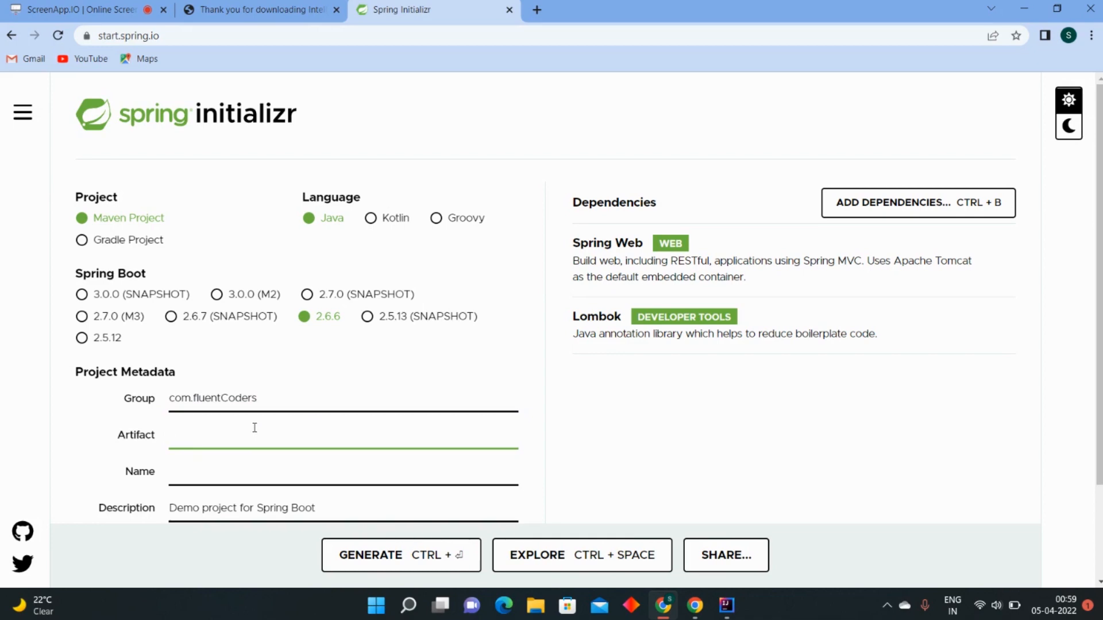
type("Demo")
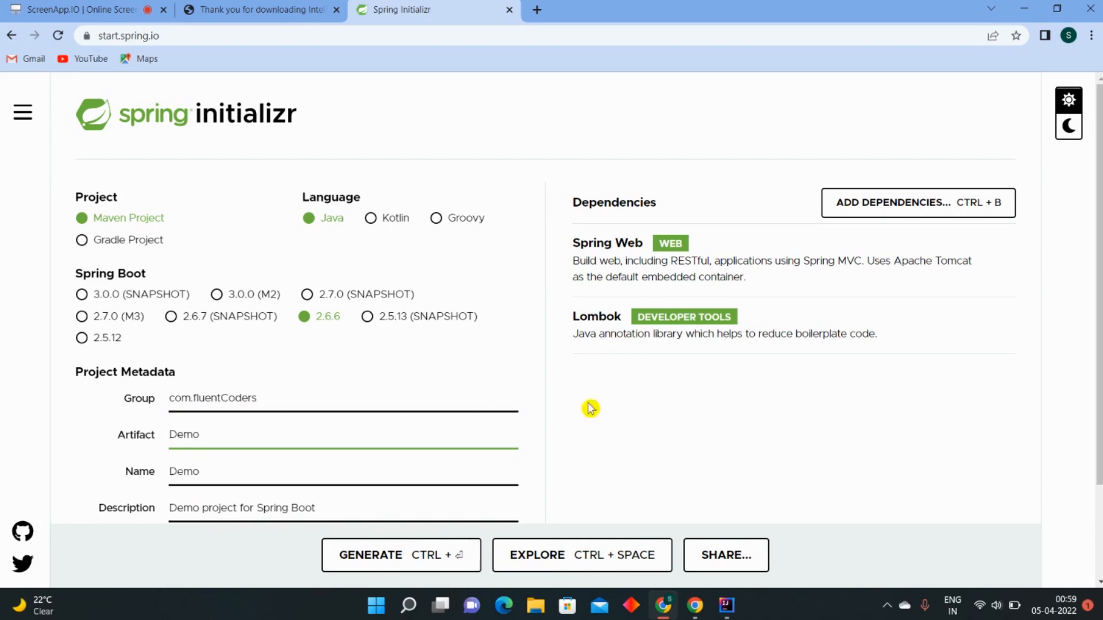
scroll("down", 3)
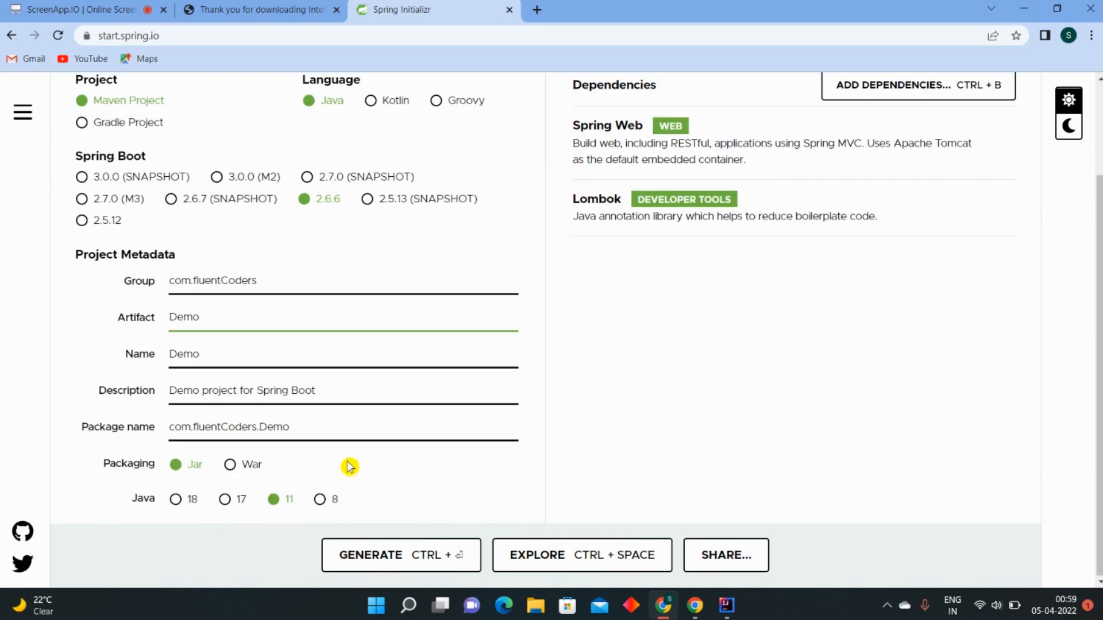
mouse_move(225, 499)
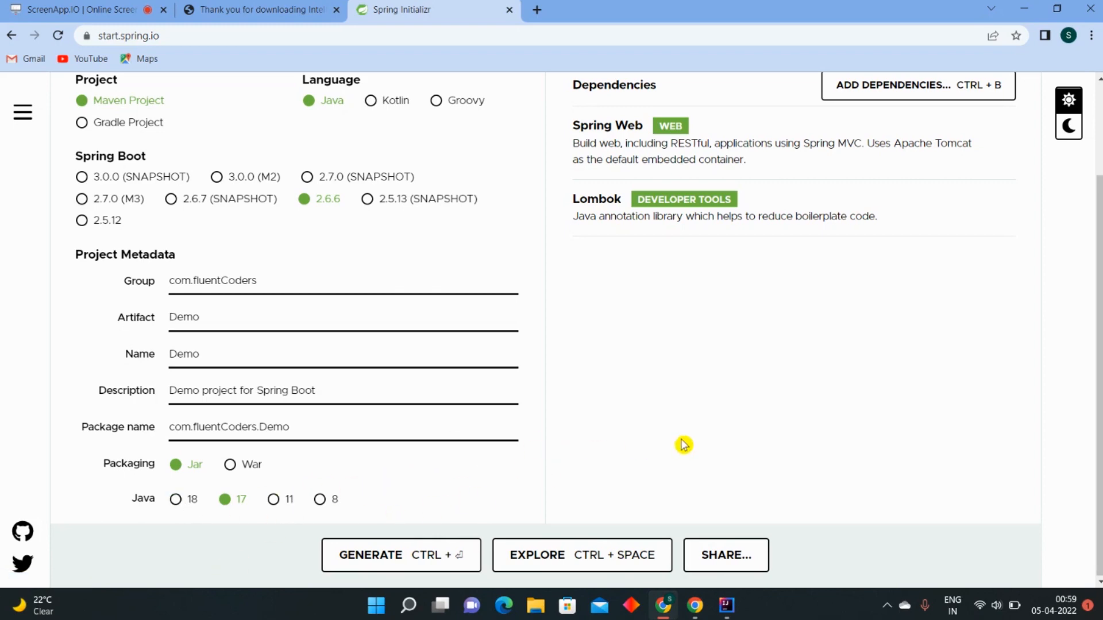
left_click(401, 555)
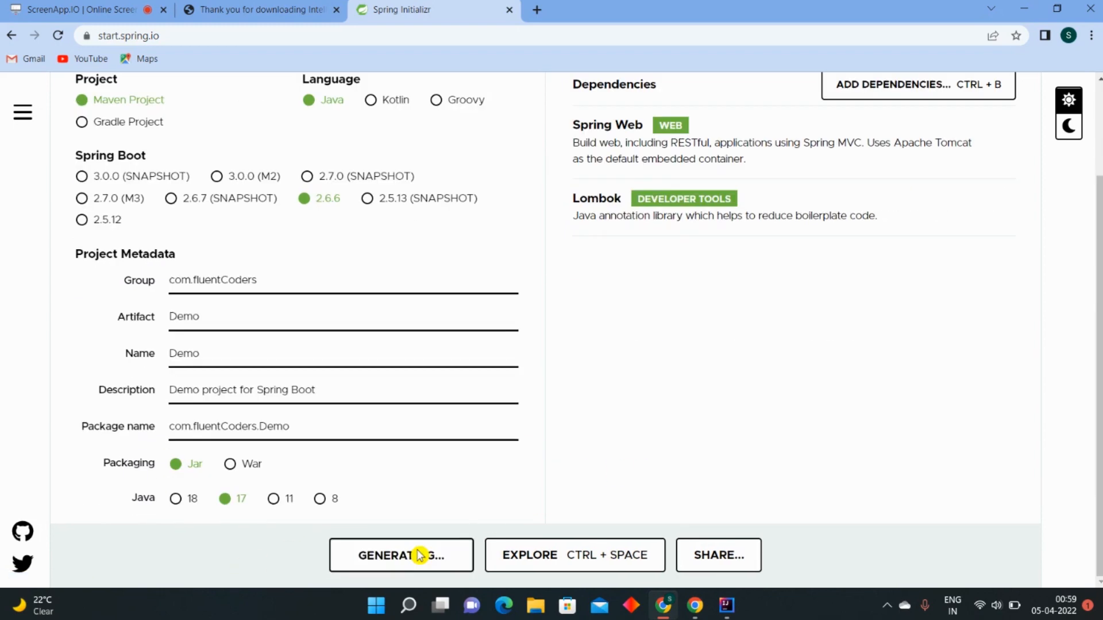
left_click(400, 555)
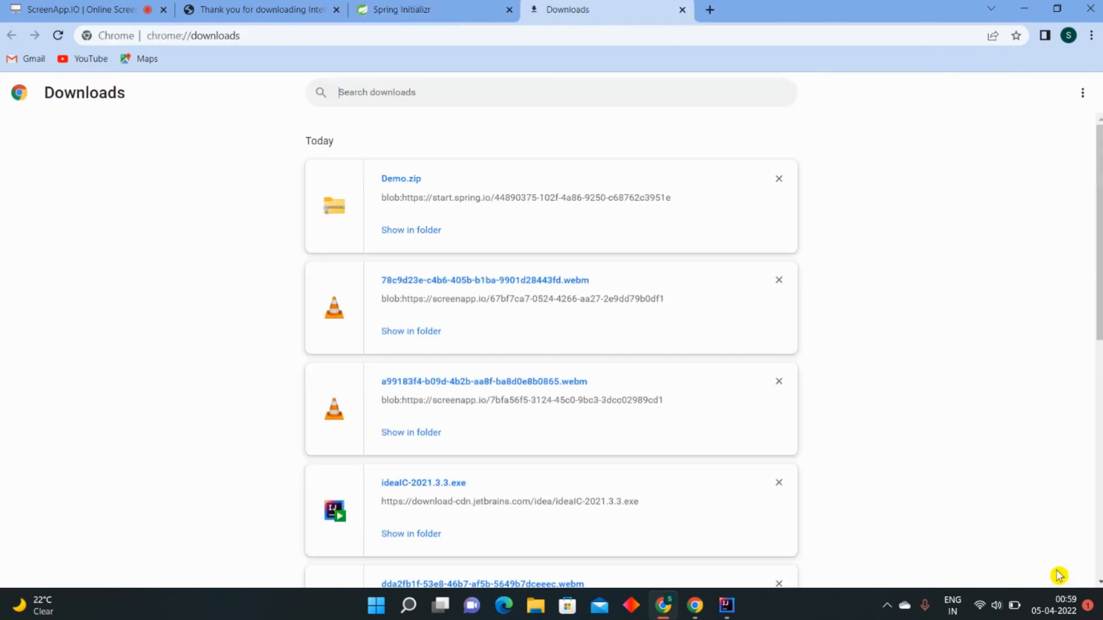
mouse_move(410, 230)
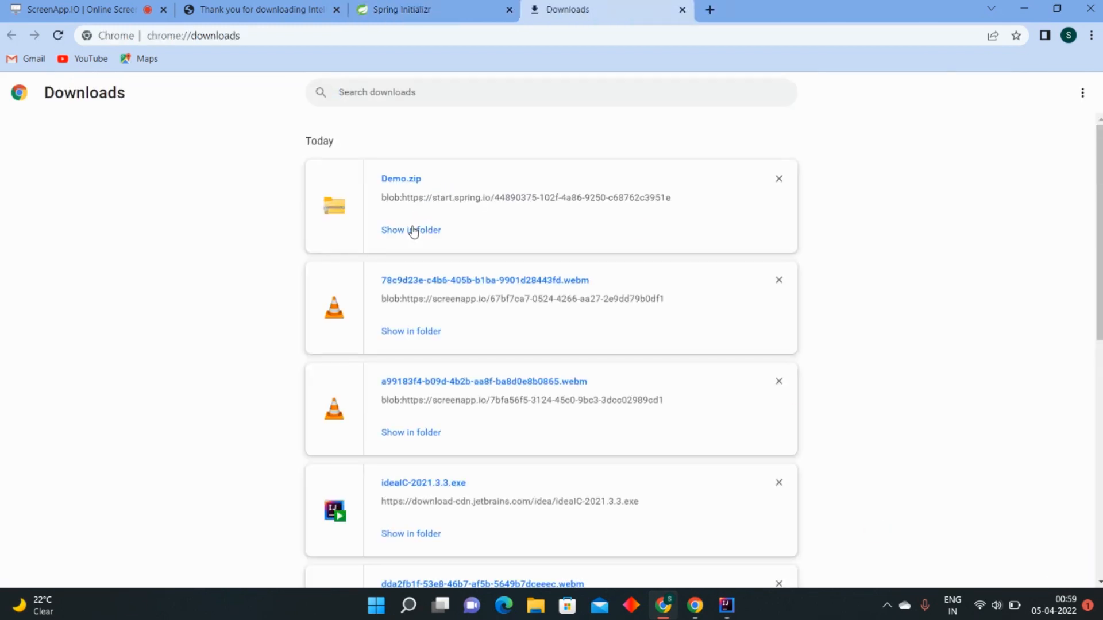
- Reveal Demo.zip in Downloads and extract its Demo folder with Extract all
left_click(410, 230)
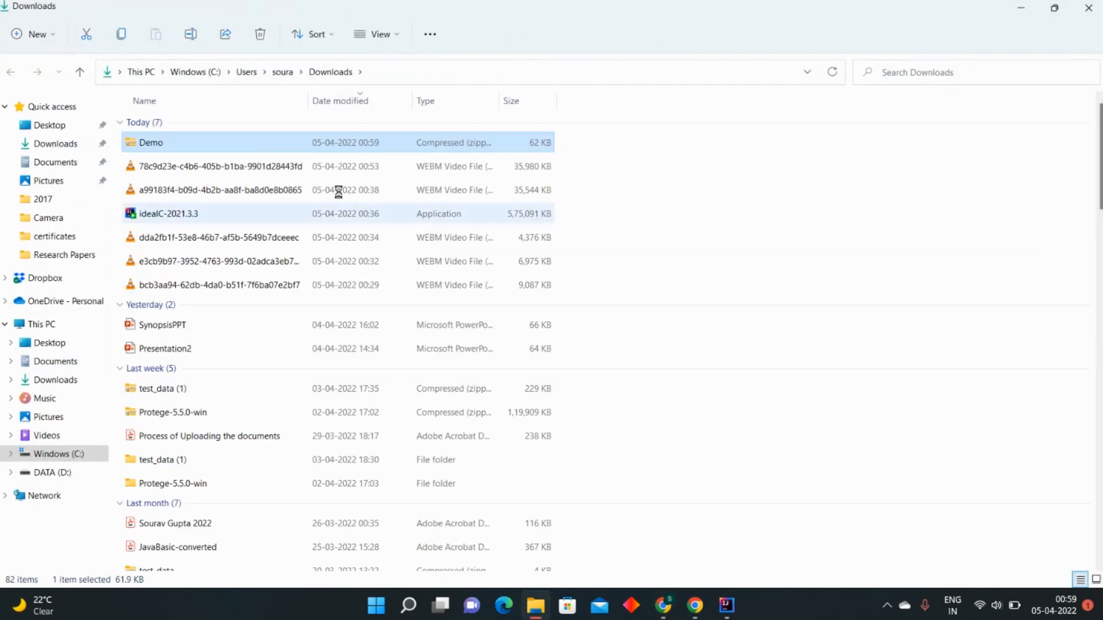
double_click(150, 142)
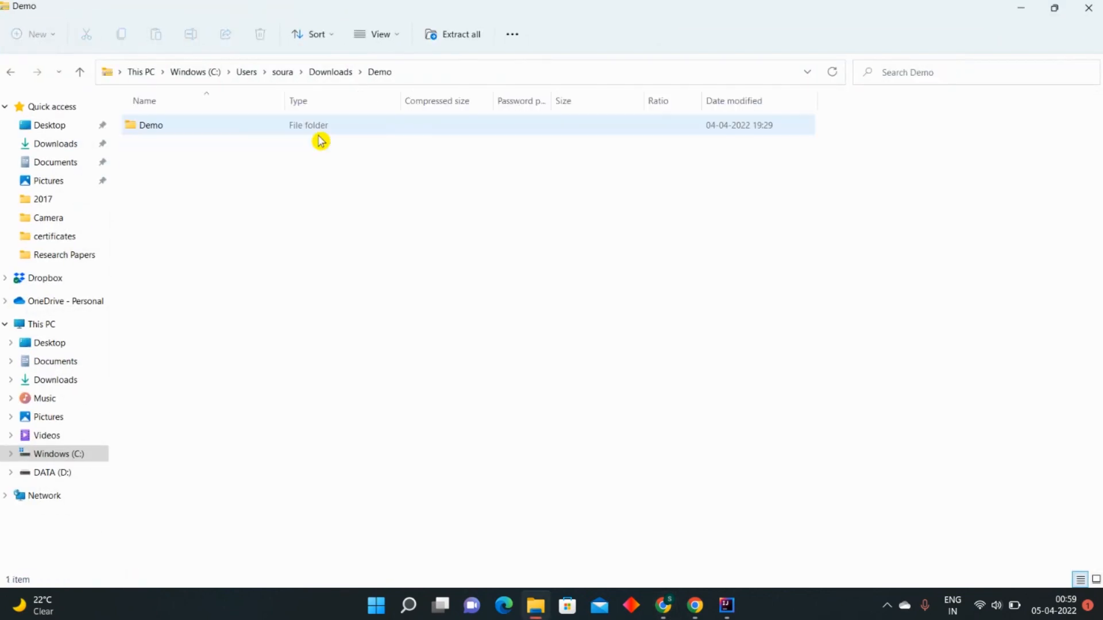
left_click(151, 125)
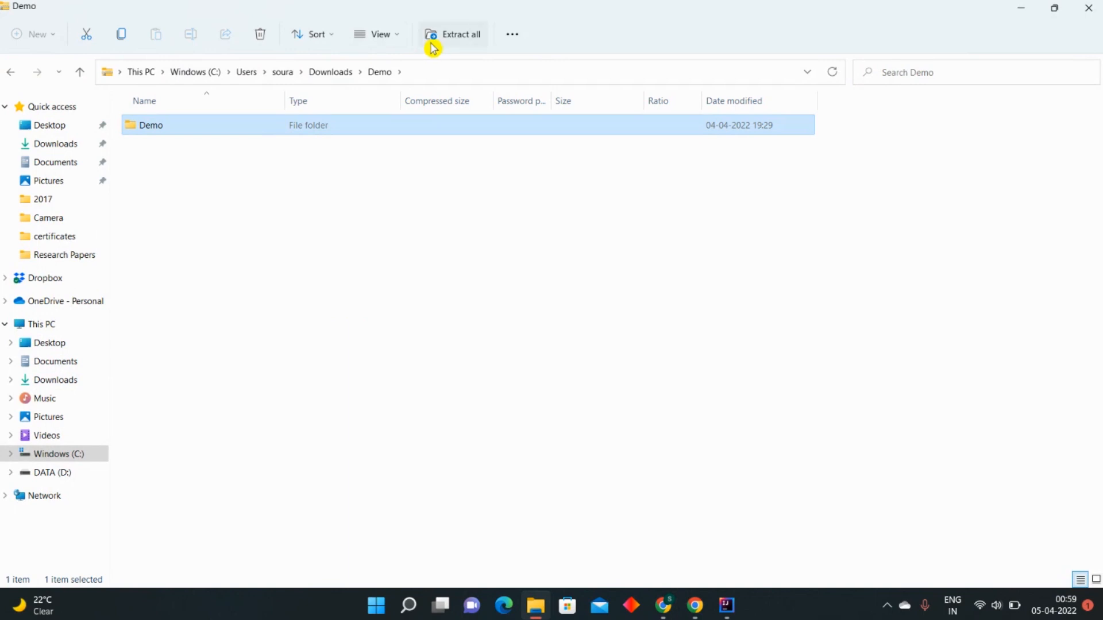
left_click(454, 34)
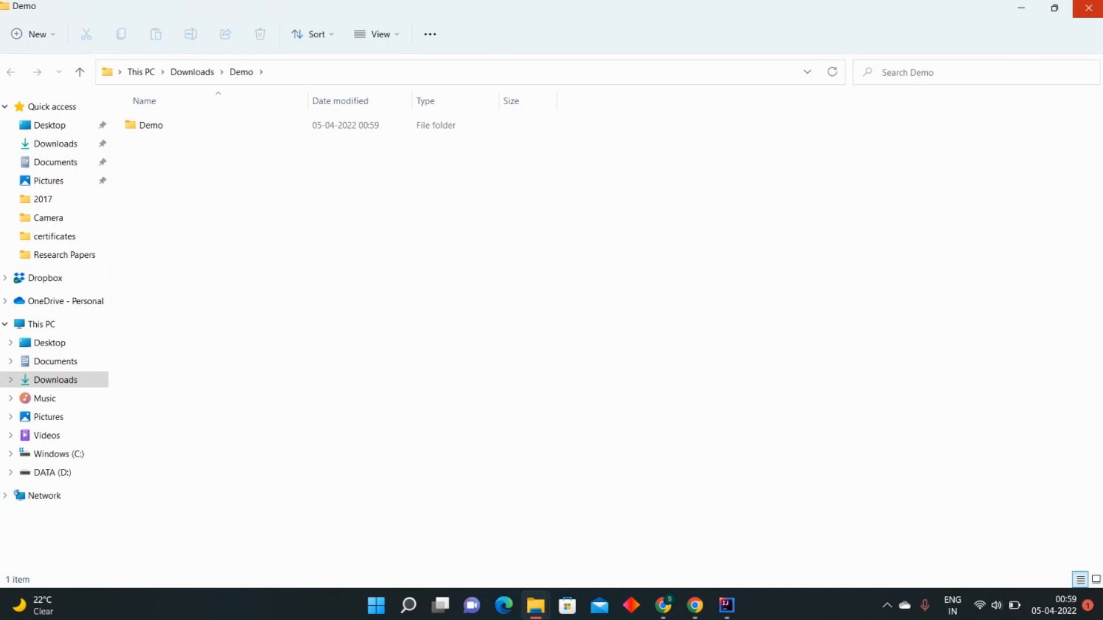
- From the IntelliJ Welcome screen, open the Downloads\Demo\Demo project folder
left_click(727, 605)
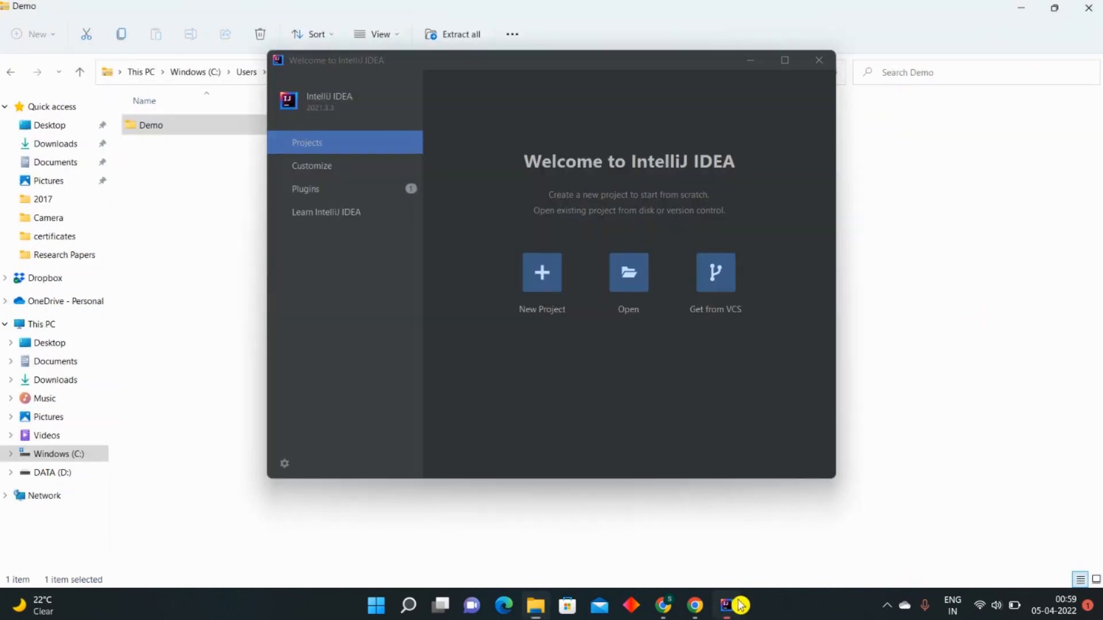
mouse_move(574, 276)
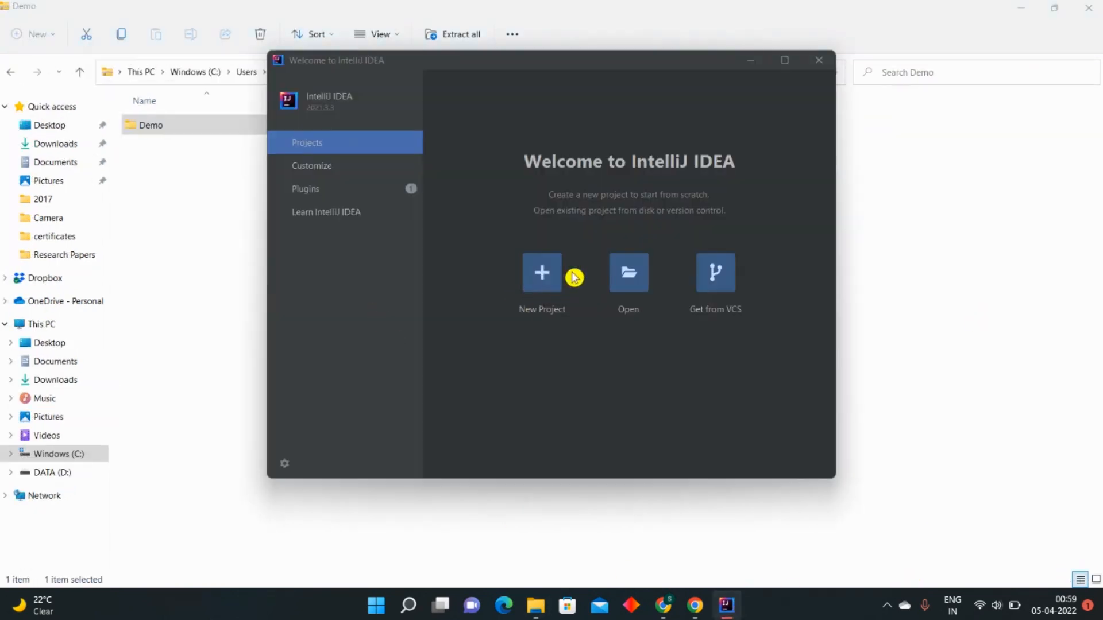
left_click(626, 272)
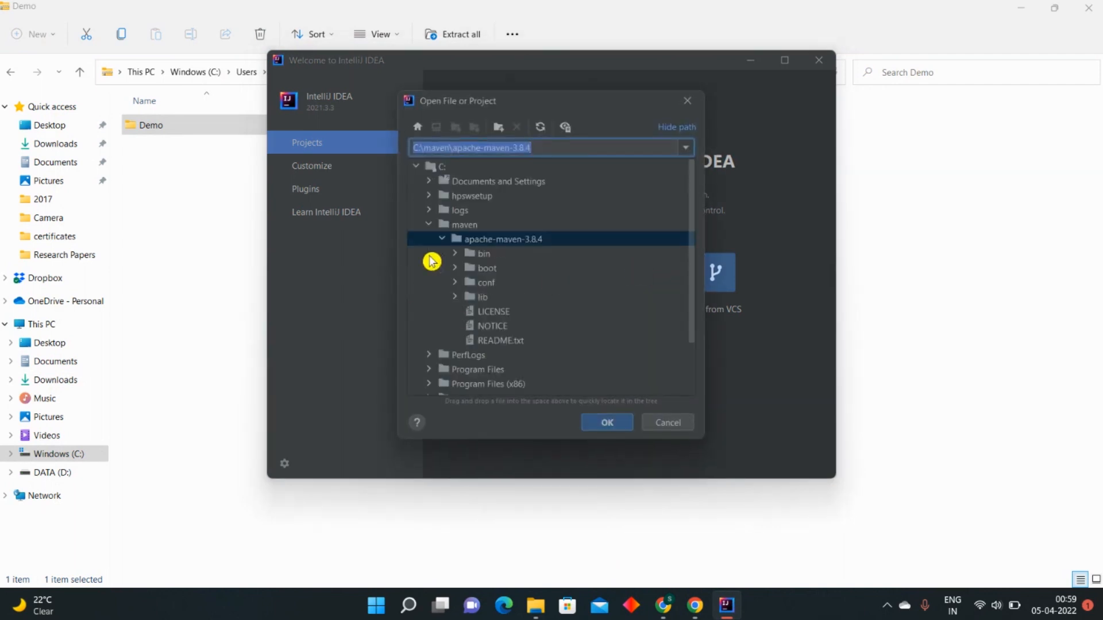
left_click(464, 225)
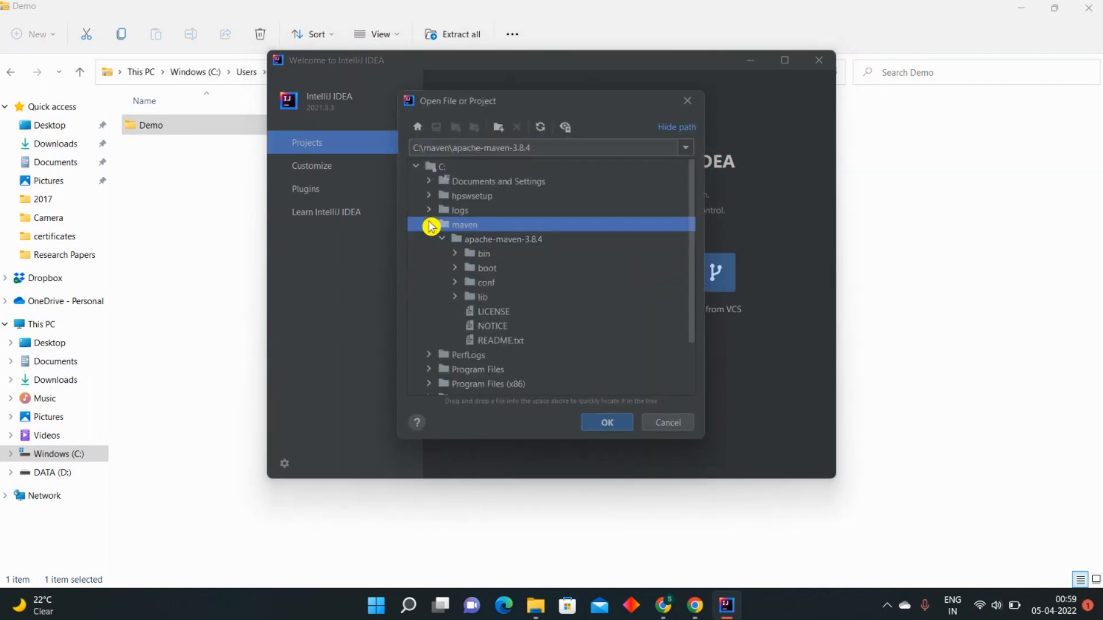
left_click(442, 224)
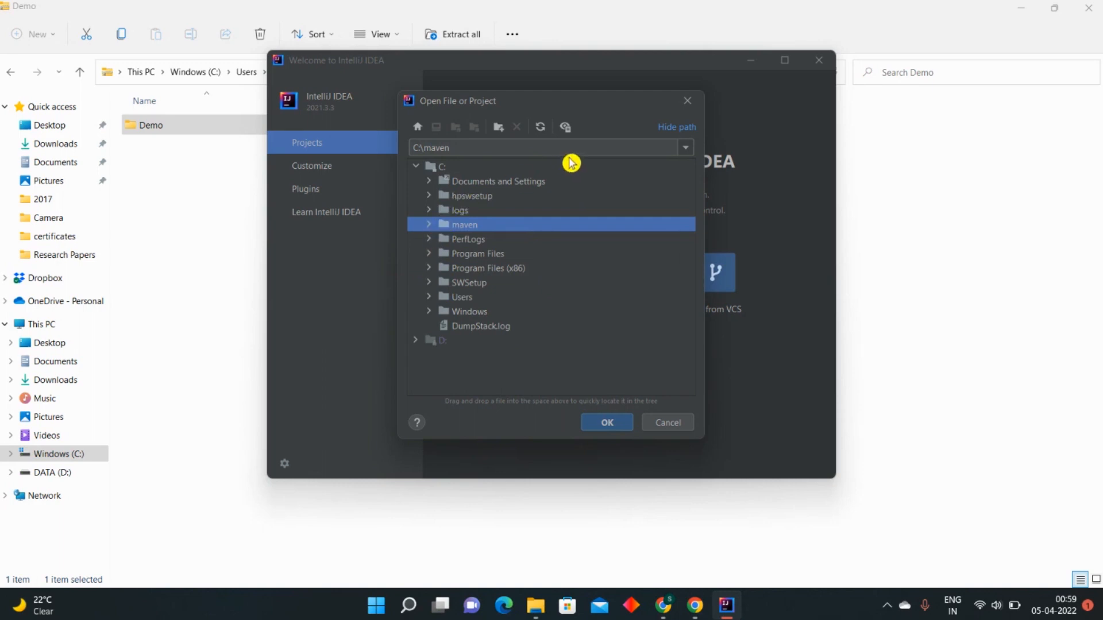
mouse_move(689, 154)
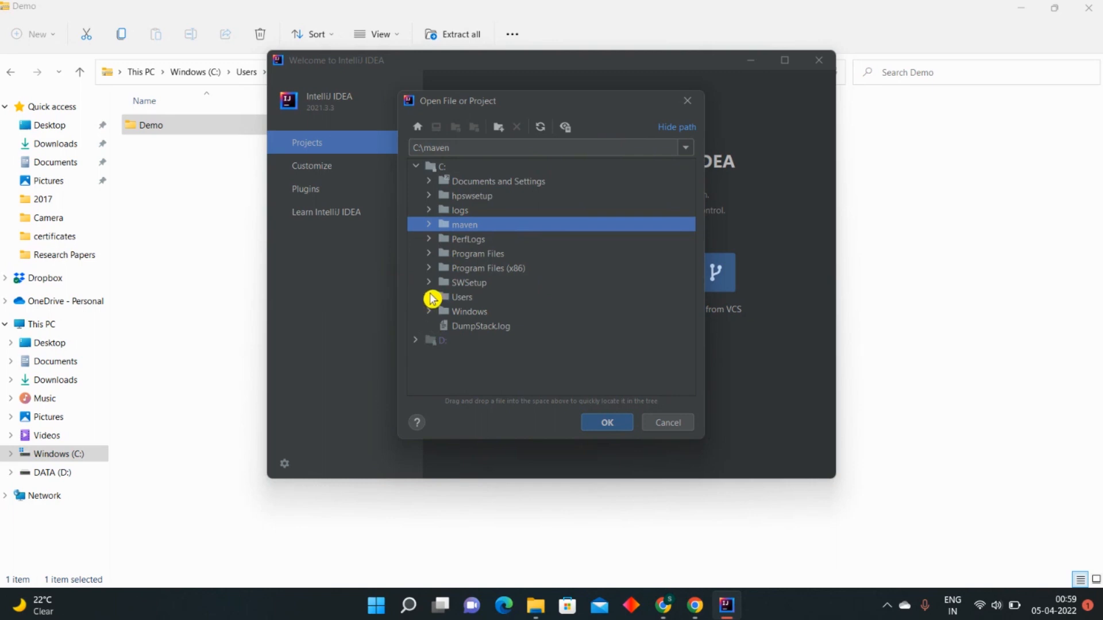
left_click(462, 297)
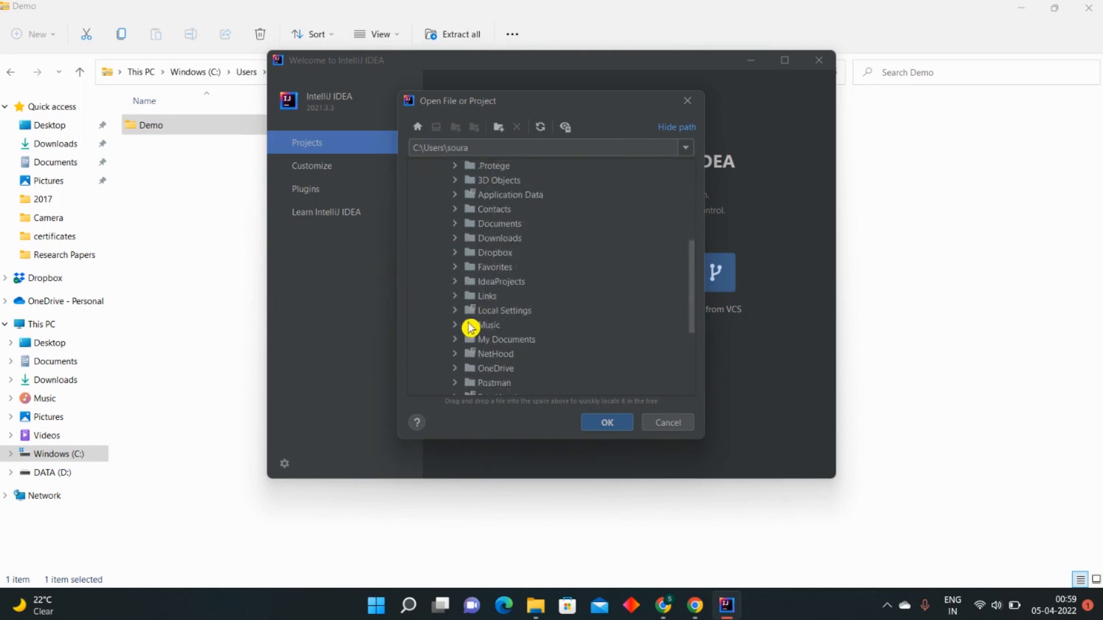
left_click(500, 210)
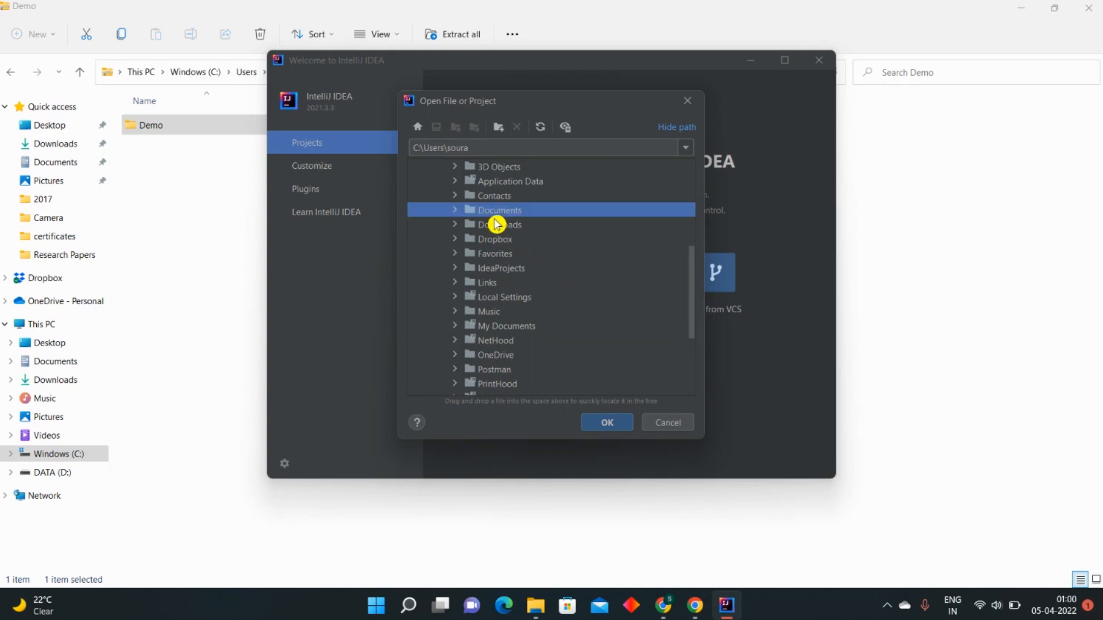
left_click(500, 210)
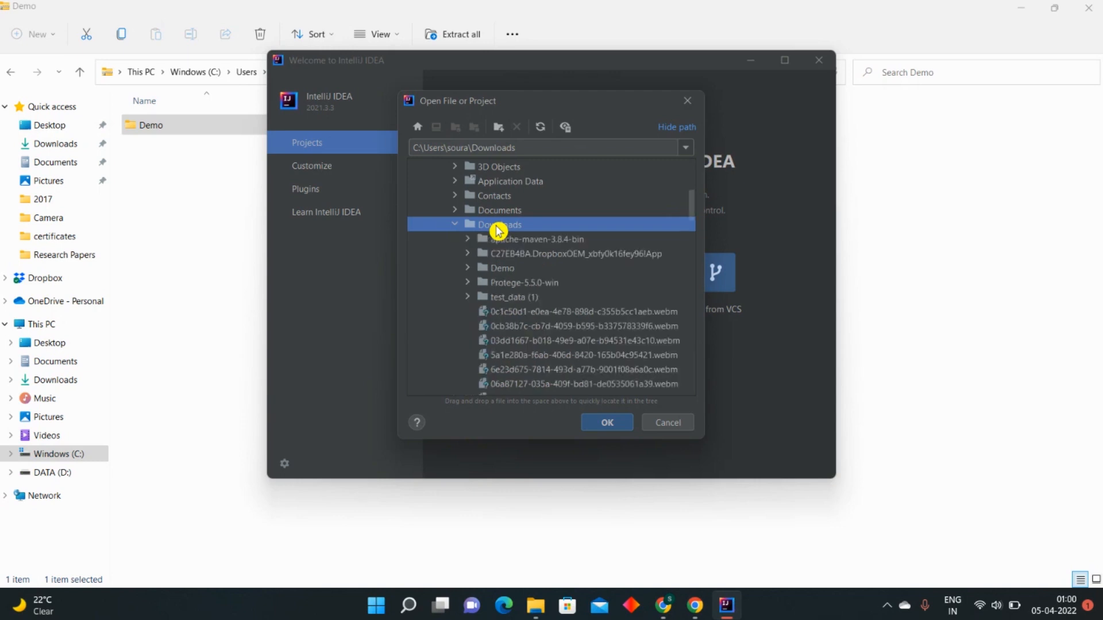
mouse_move(505, 273)
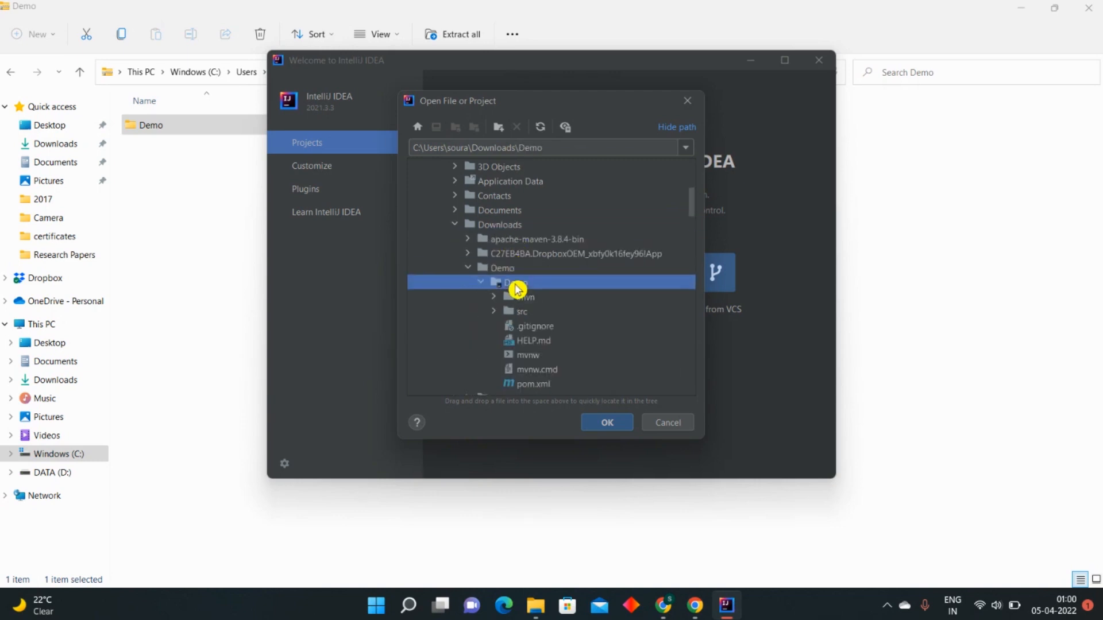
left_click(607, 422)
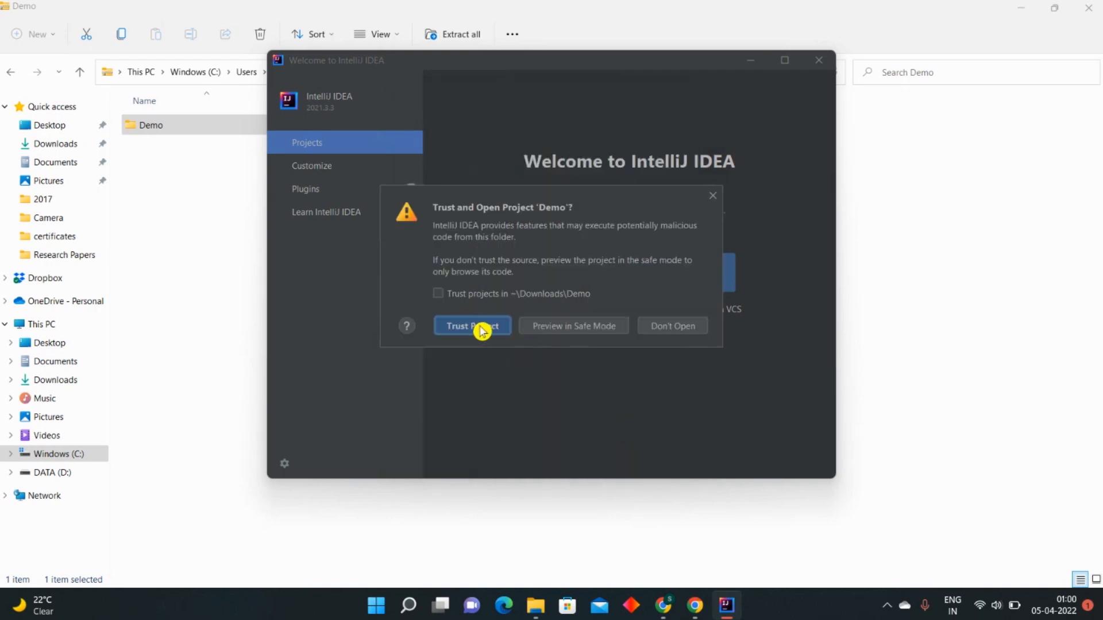
- Trust the Demo project, let Maven sync start, and maximize the IntelliJ window
left_click(472, 325)
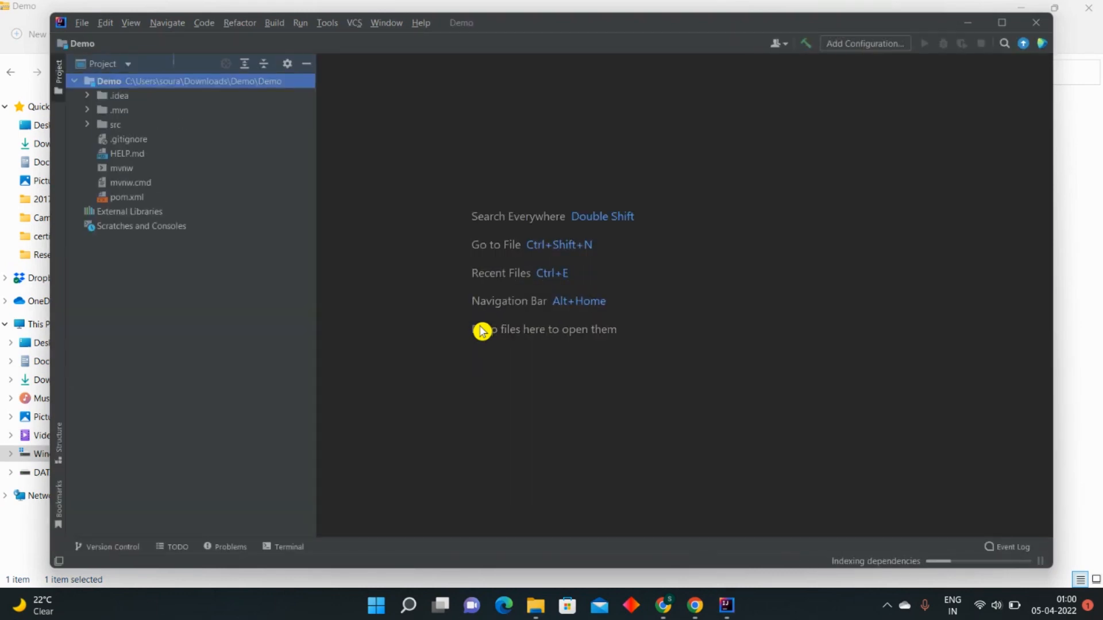
mouse_move(661, 151)
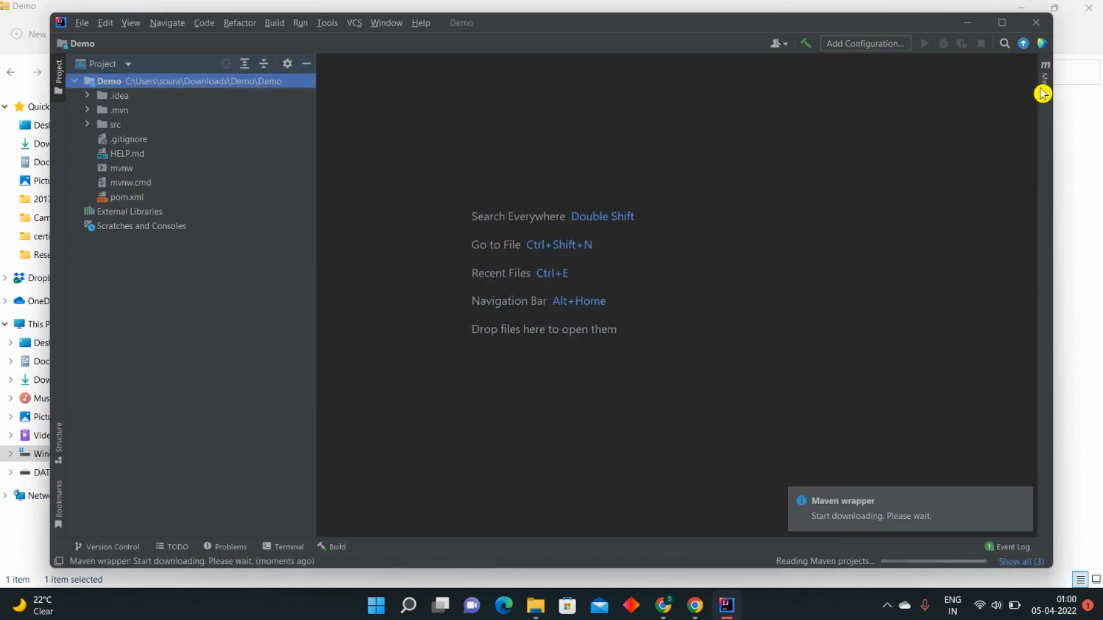
left_click(335, 547)
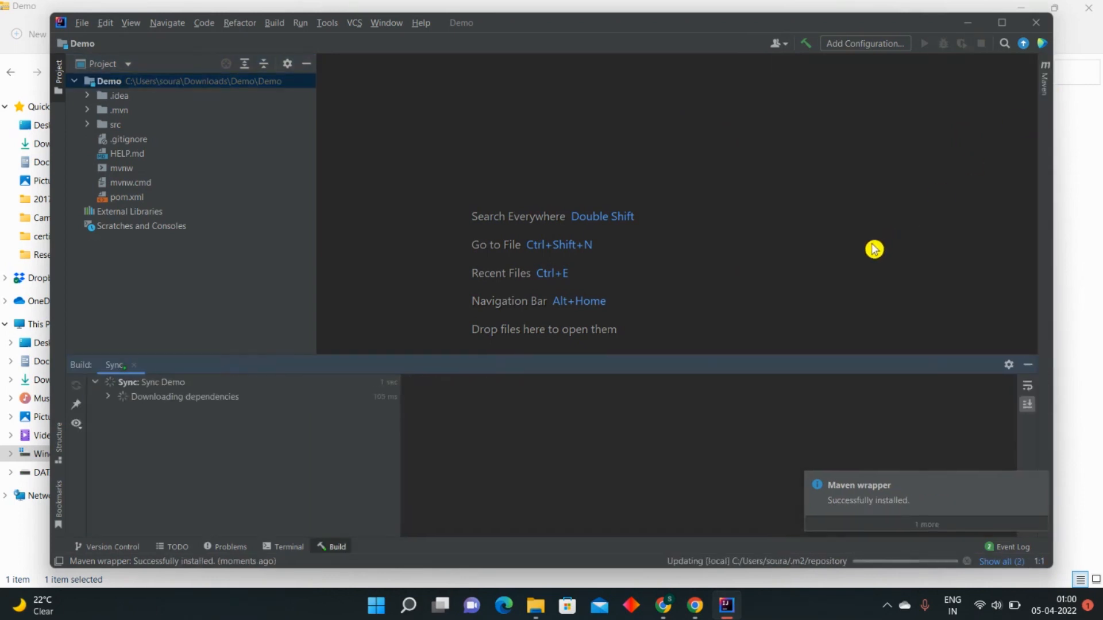
mouse_move(1004, 35)
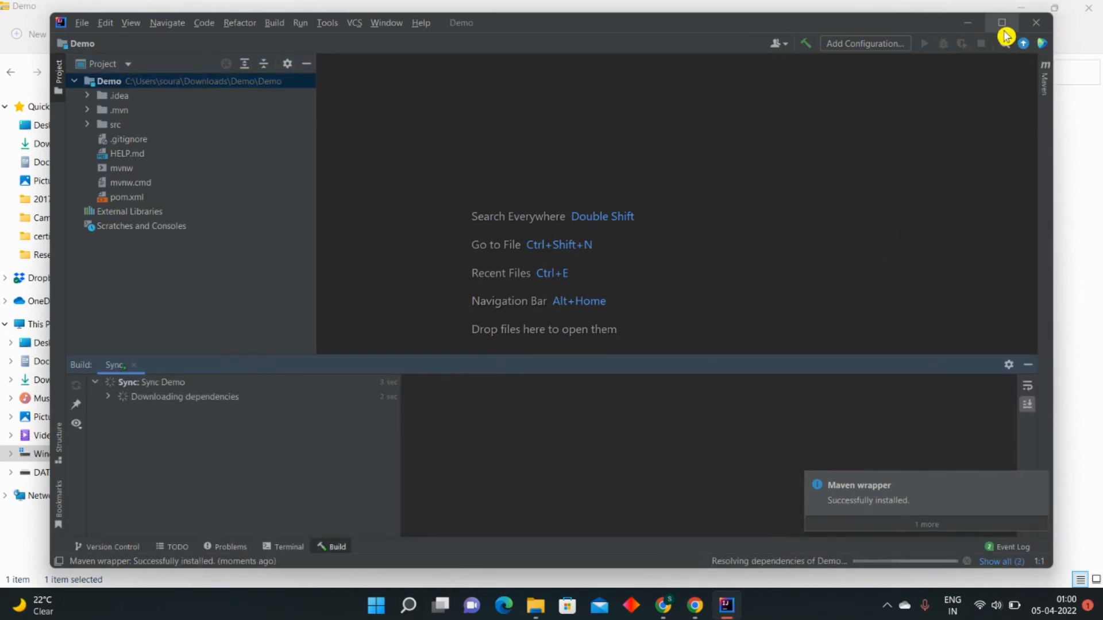
left_click(1002, 23)
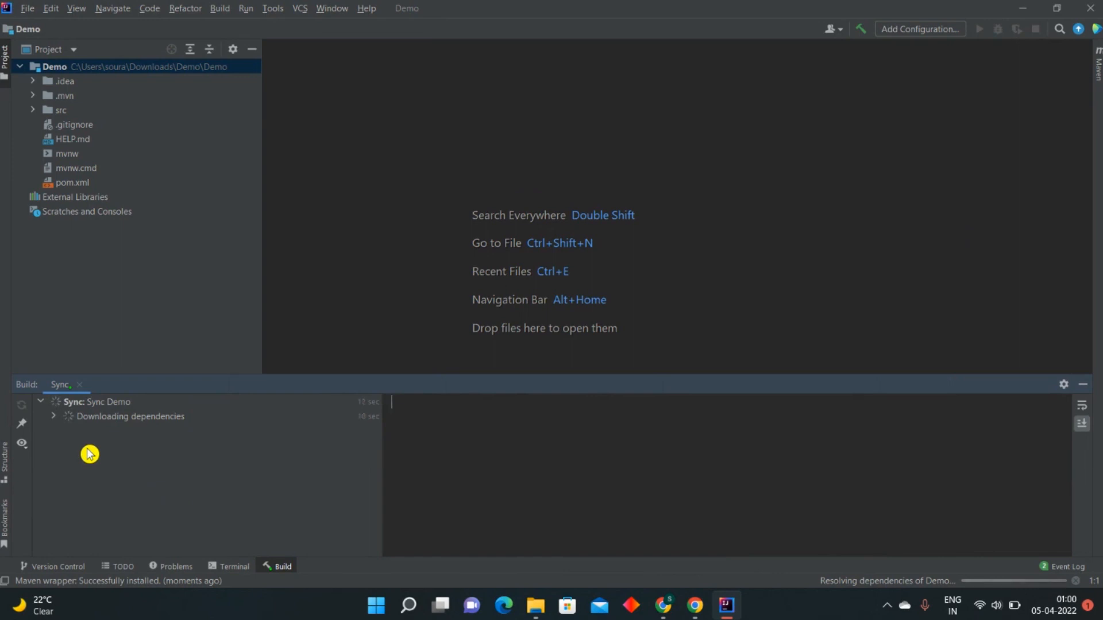
- Open the Maven tool window, expand and collapse Demo to view lifecycle goals, then hide it
left_click(1095, 79)
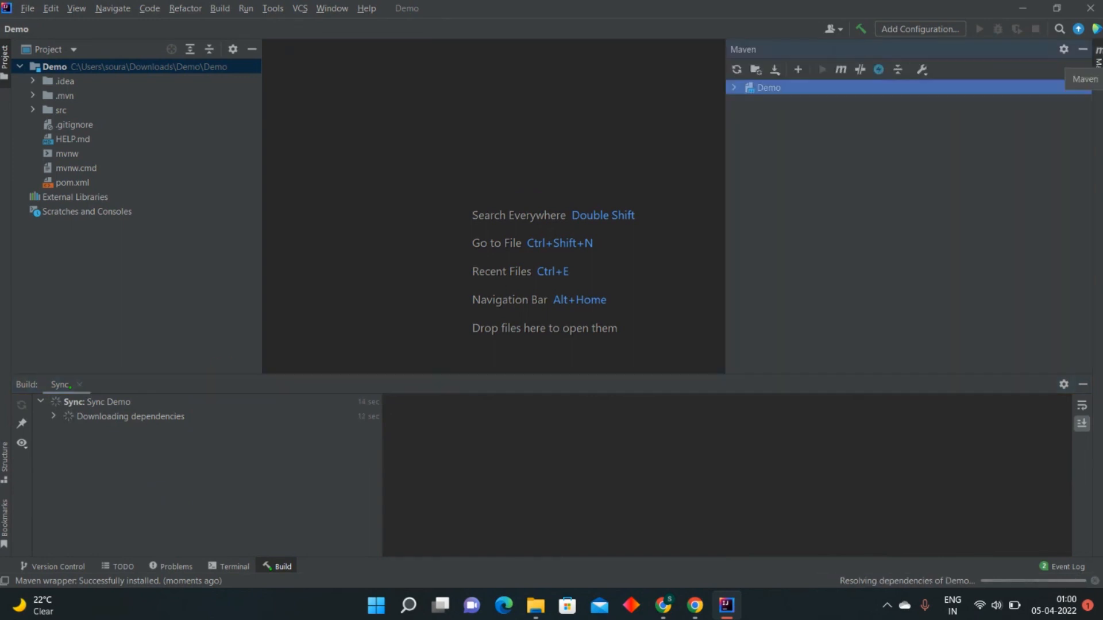
left_click(733, 87)
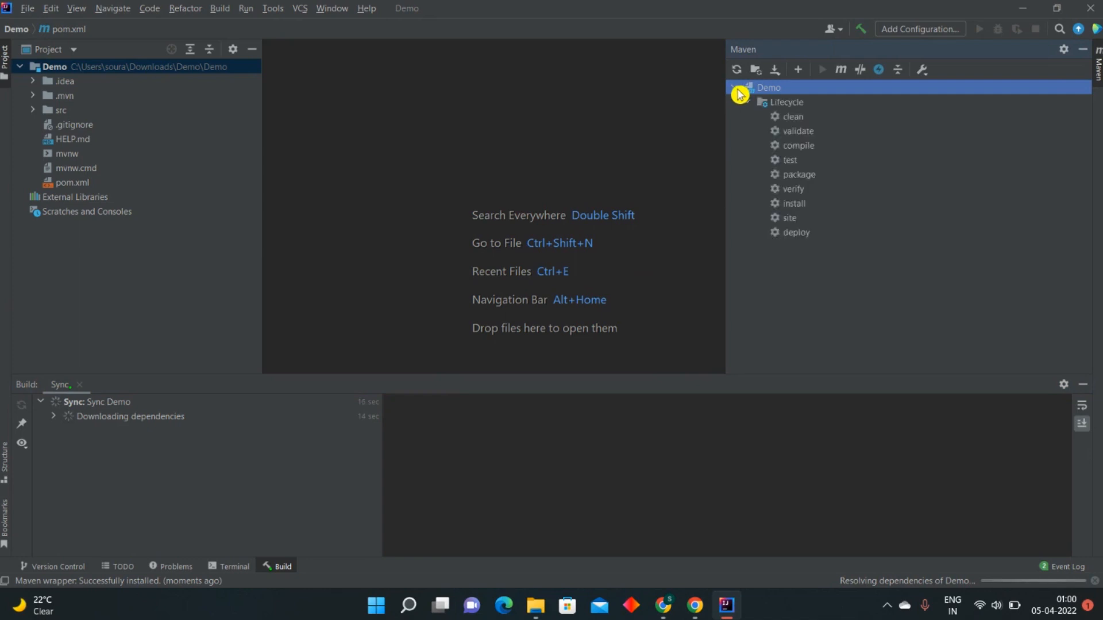
left_click(736, 87)
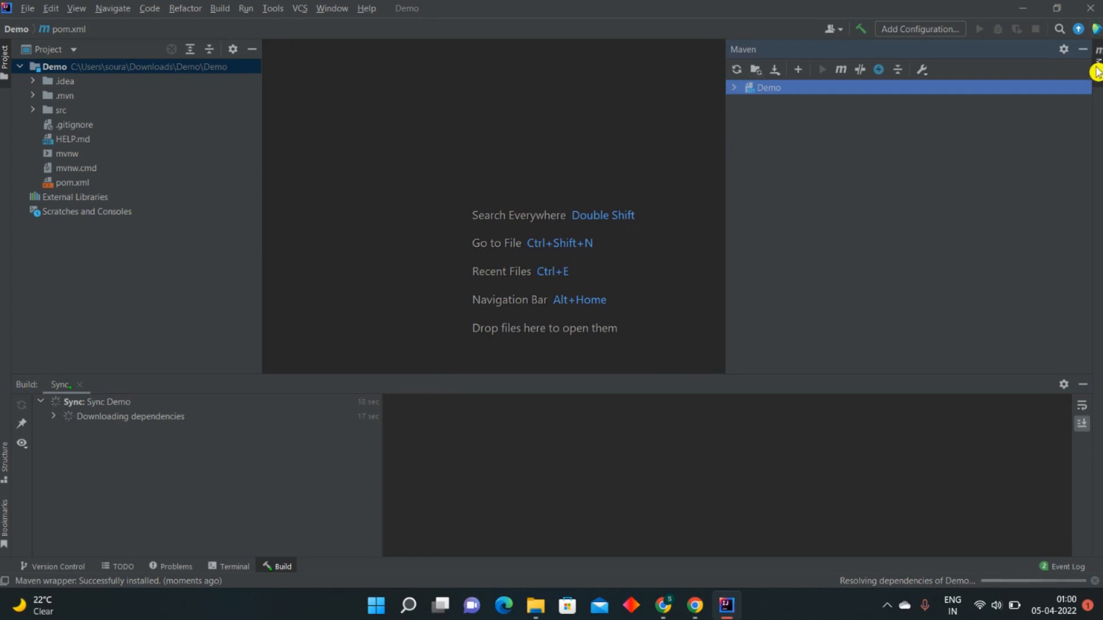
left_click(1084, 49)
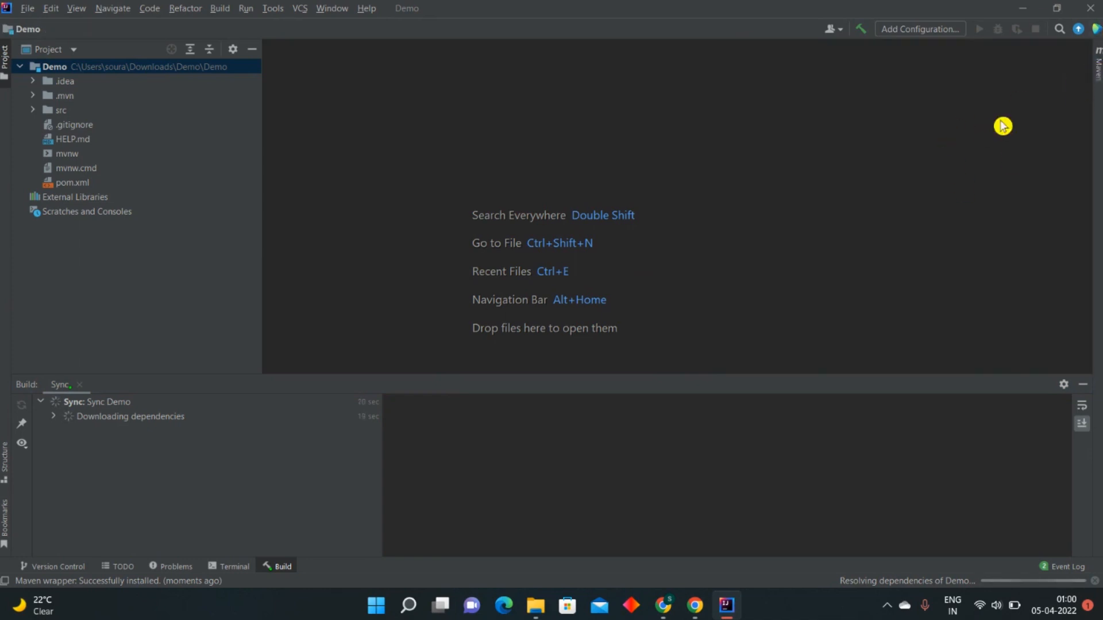
mouse_move(950, 167)
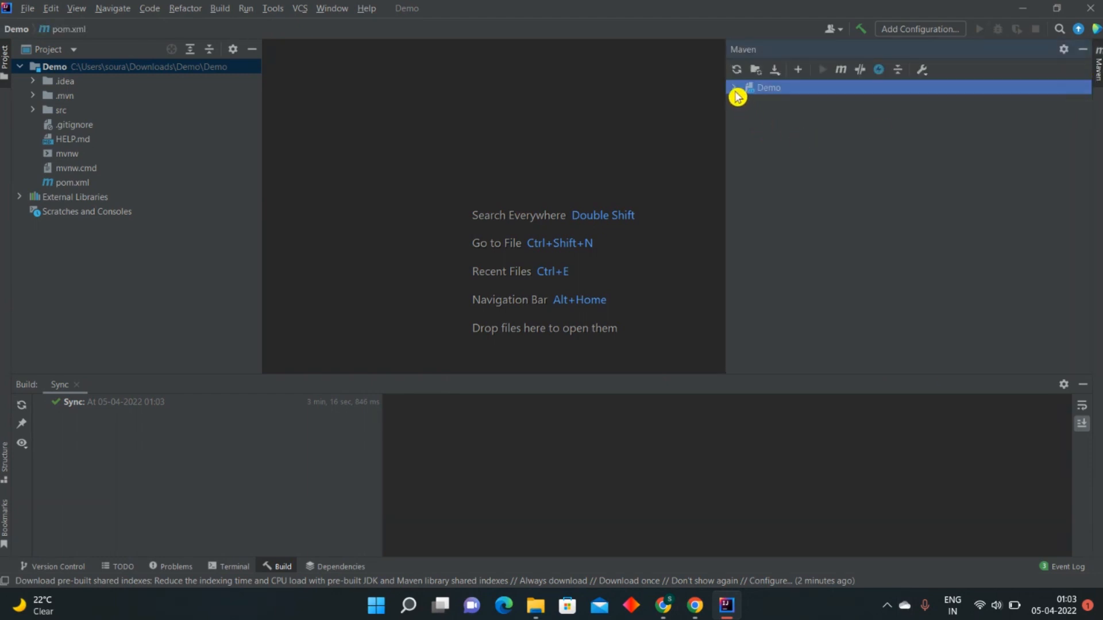
- Expand Demo's Dependencies and spring-boot-starter-web 2.6.6 in the Maven tree, then select Plugins
left_click(736, 87)
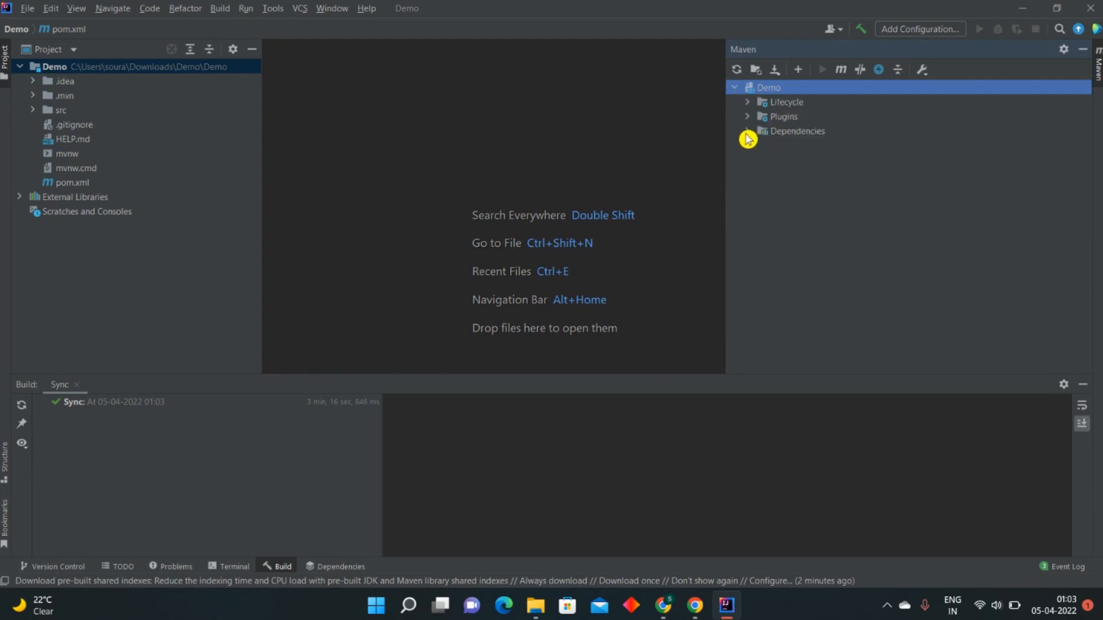
left_click(796, 131)
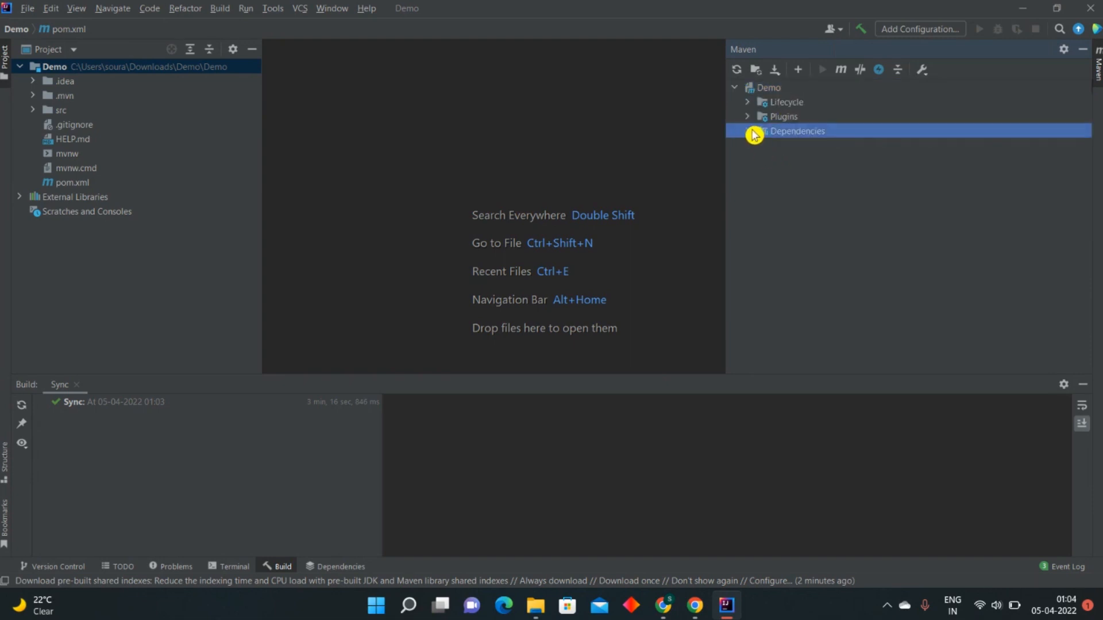
left_click(747, 131)
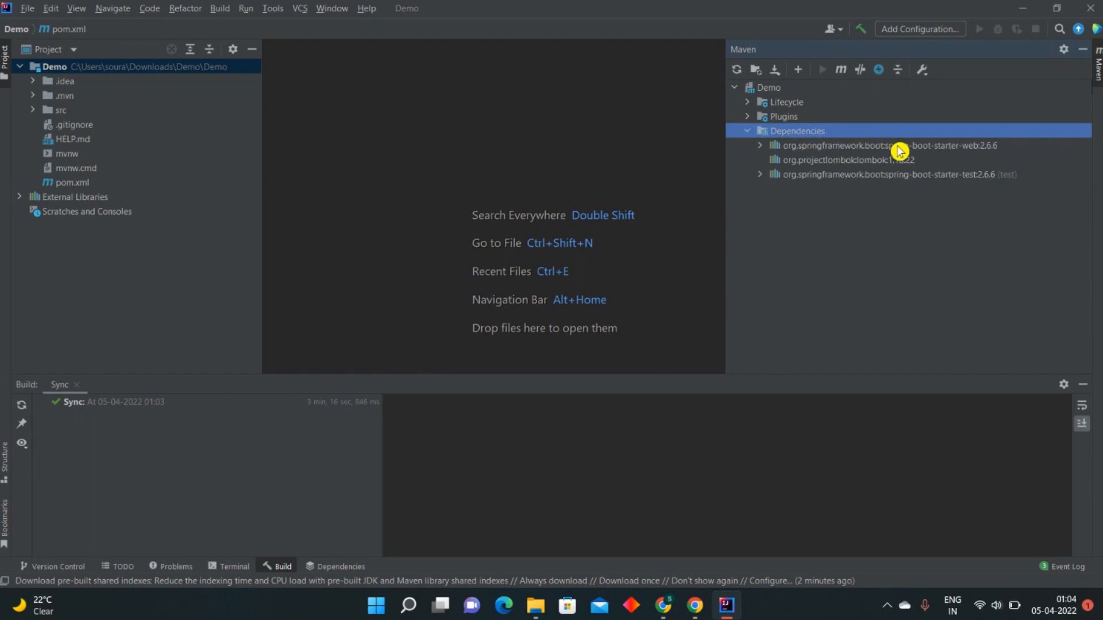
mouse_move(804, 202)
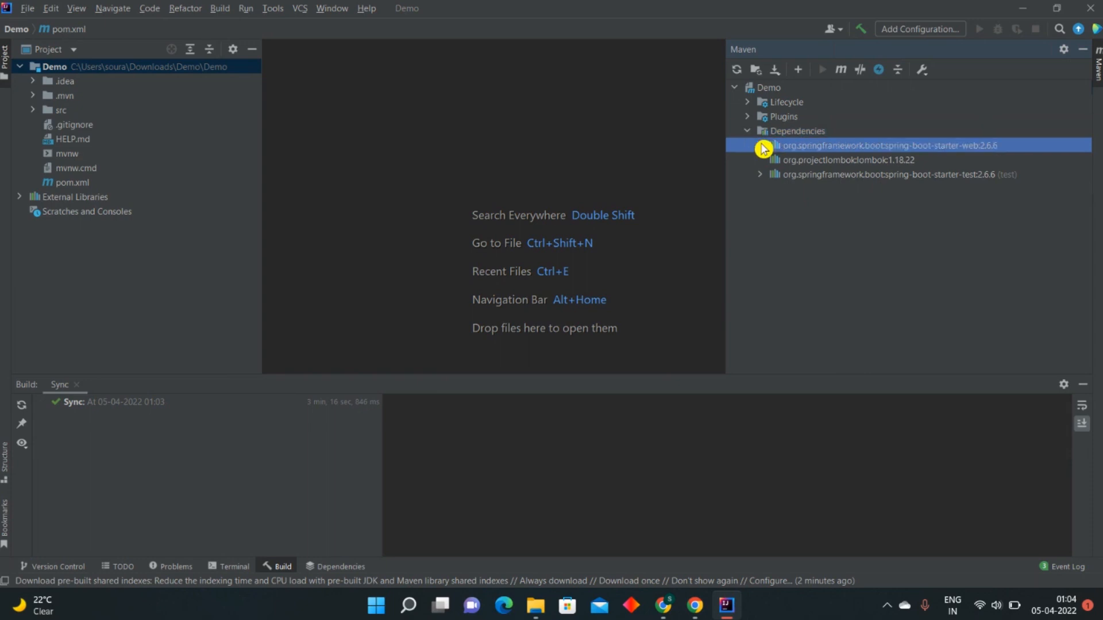
left_click(760, 145)
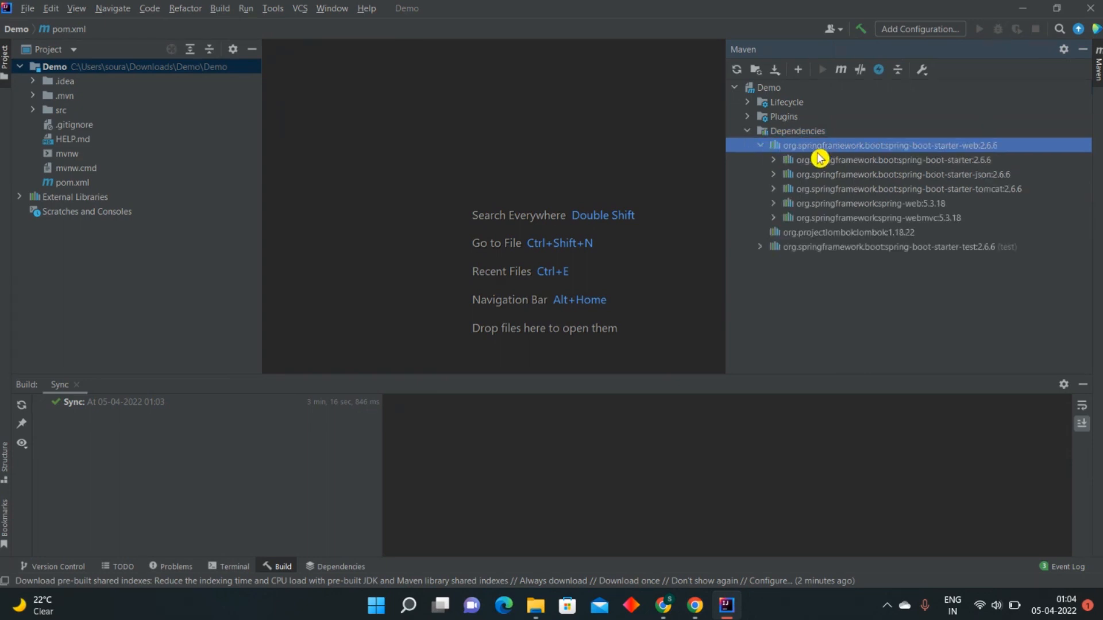
mouse_move(809, 246)
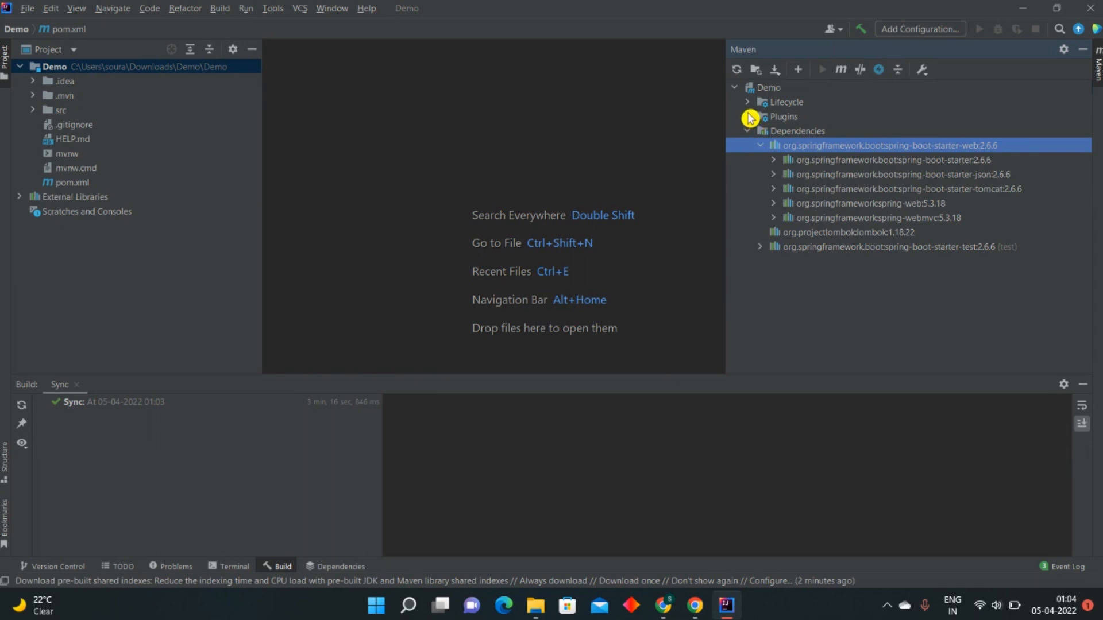
left_click(783, 116)
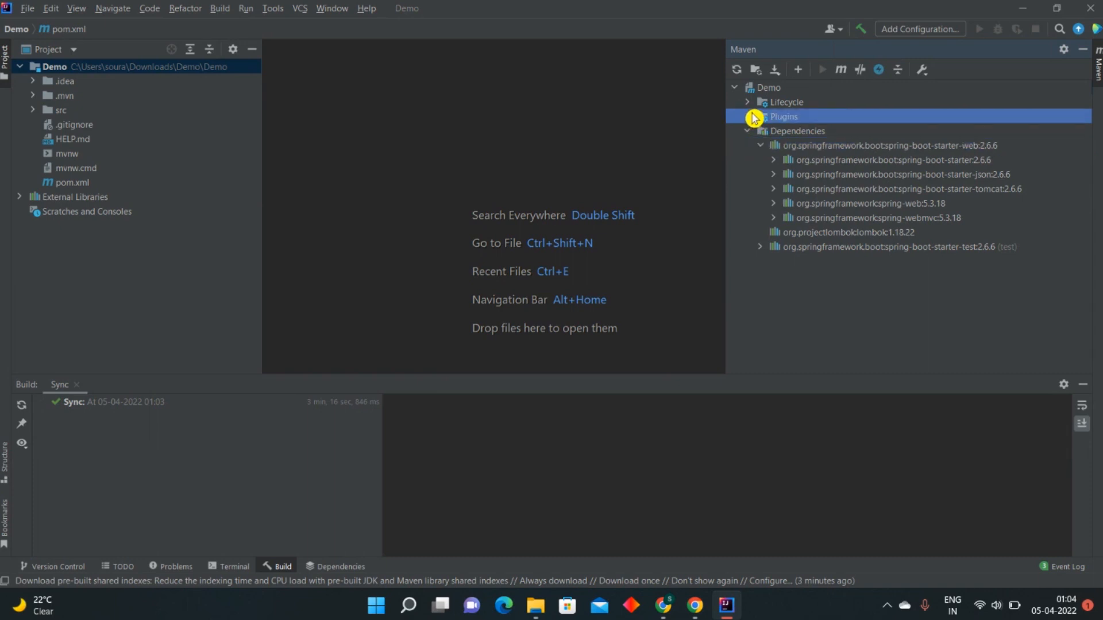
mouse_move(736, 69)
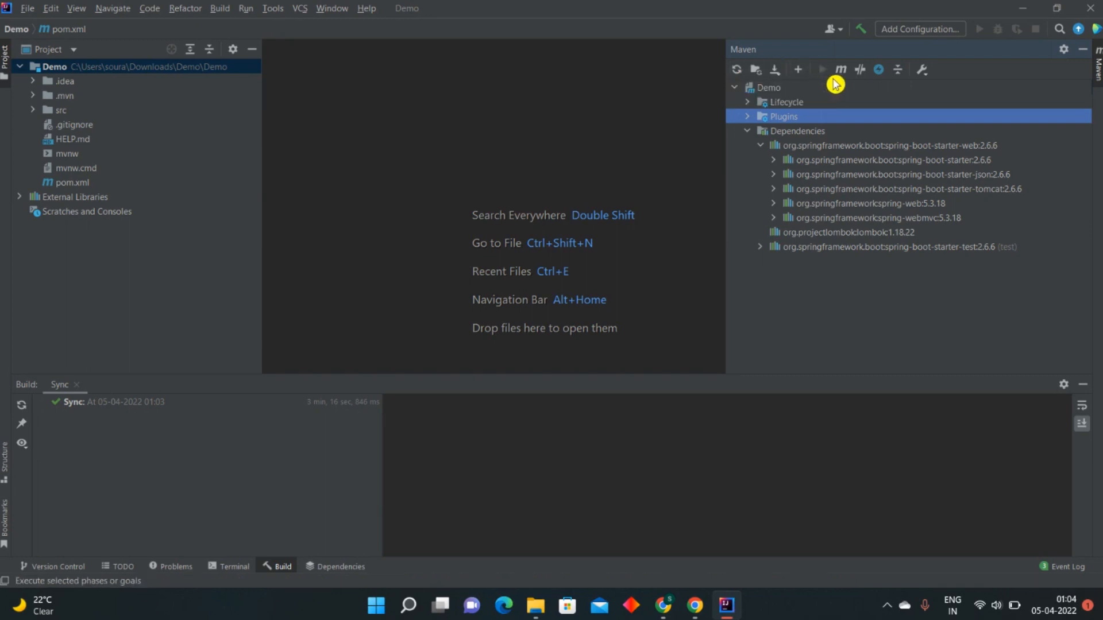
- Open Execute Maven Goal and type 'mvn clean in' to surface mvn clean install
left_click(841, 69)
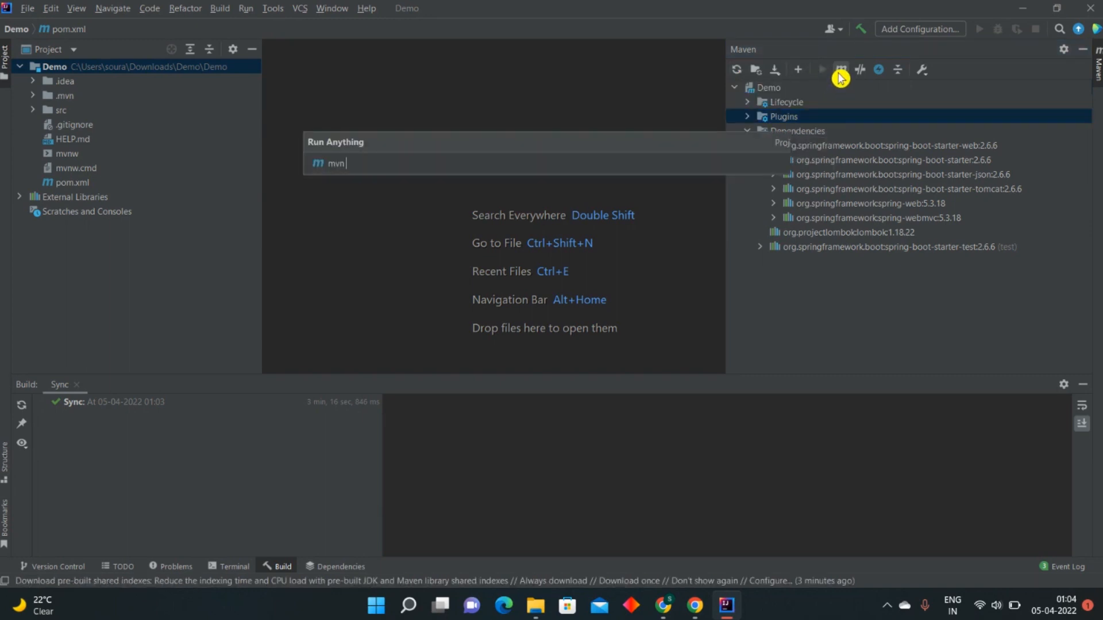
type("c")
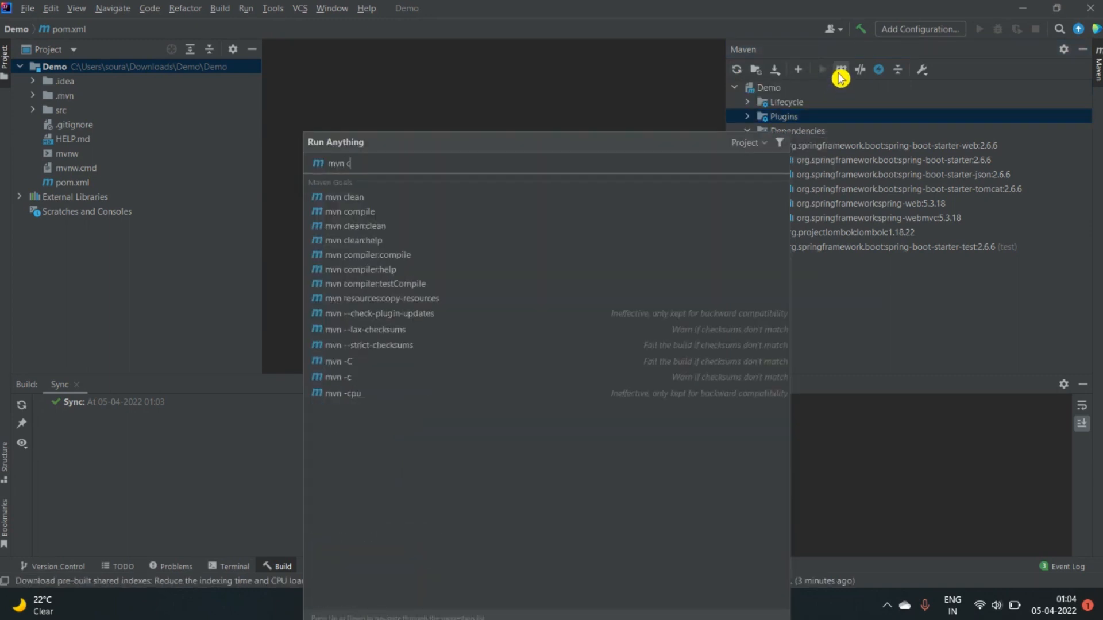
type("lean in")
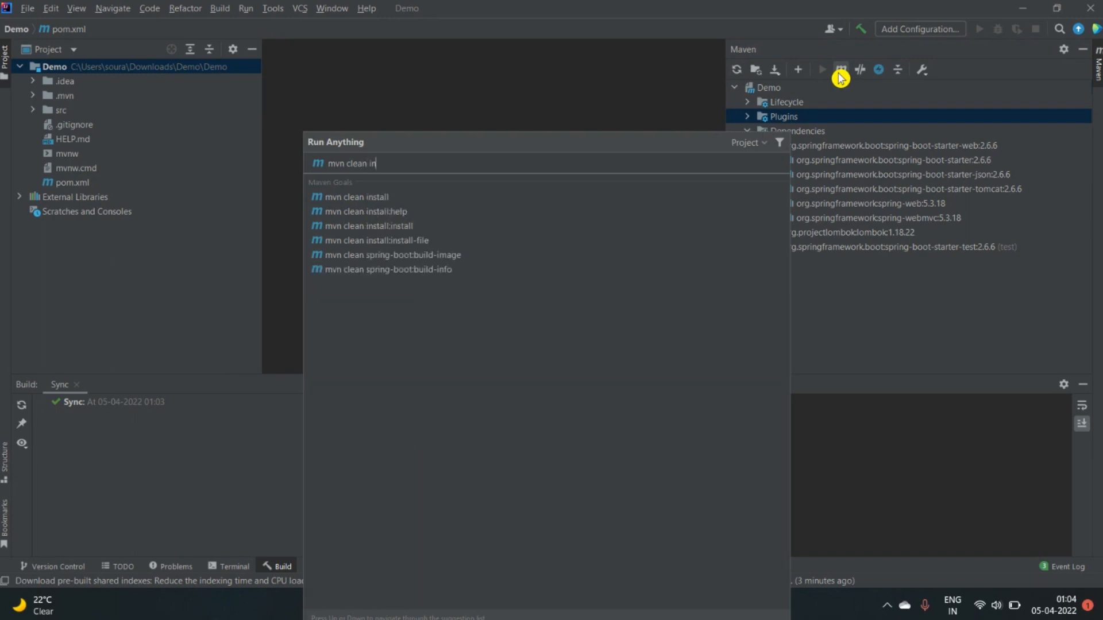